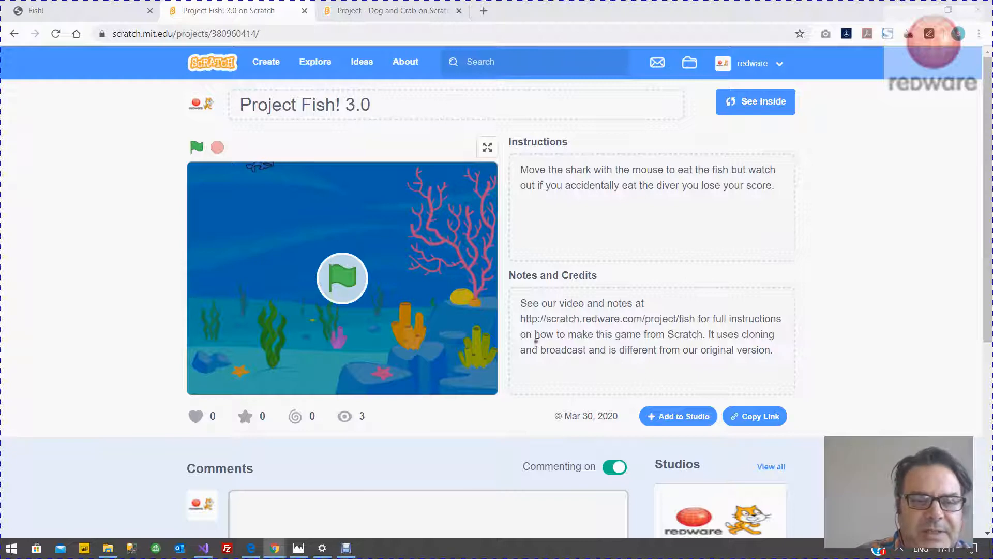
Play the finished Fish! 3.0 game, peek at its code, then return to the project page
left_click(196, 147)
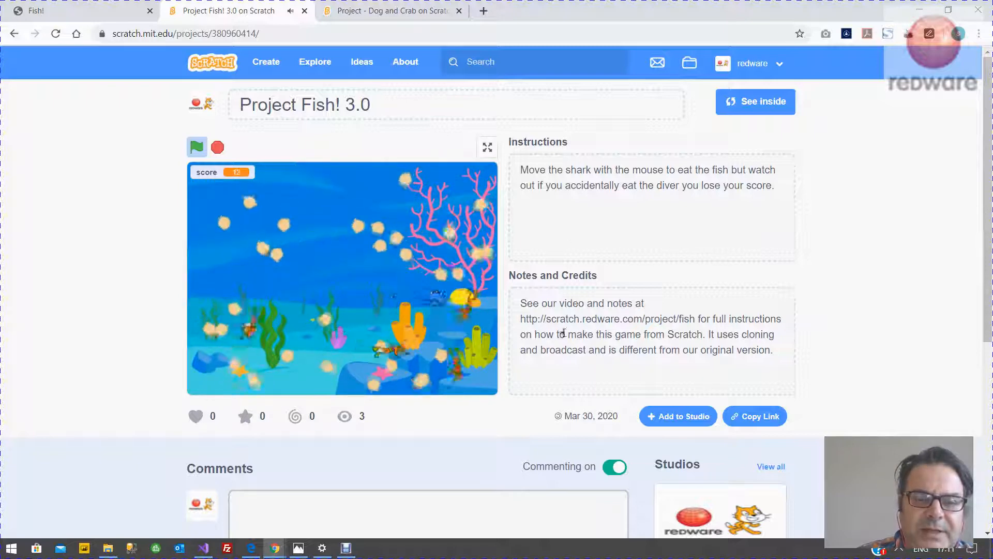
mouse_move(318, 261)
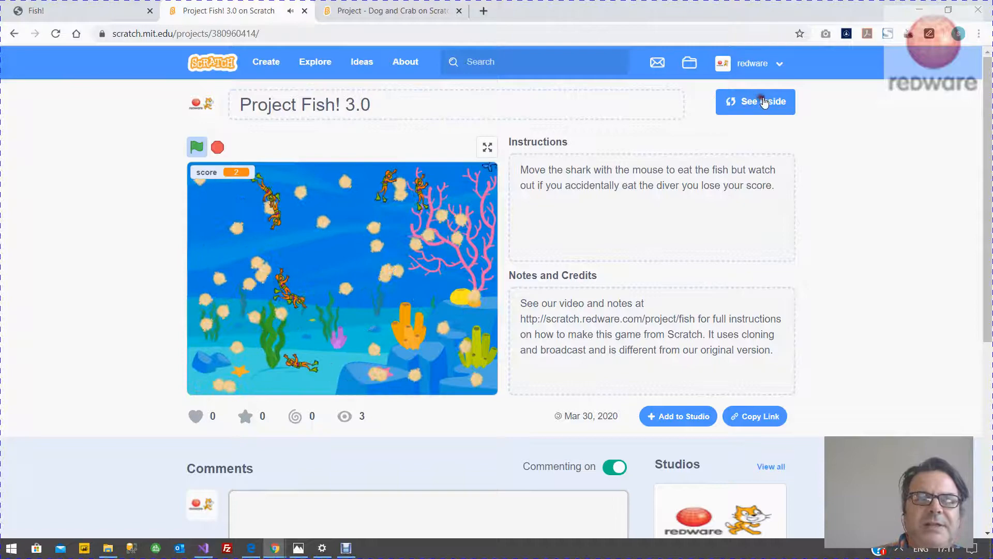
left_click(754, 101)
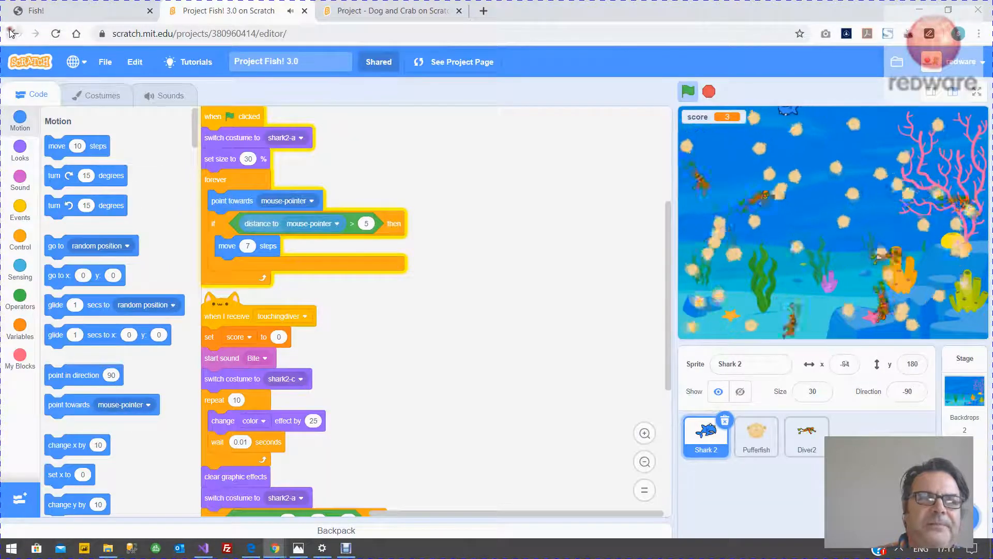
left_click(452, 62)
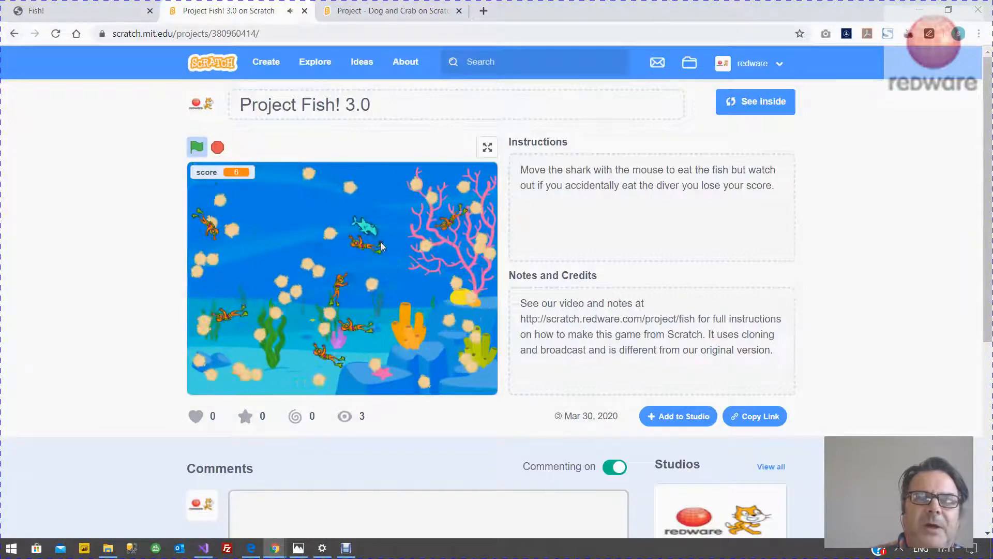
Add Shark 2 from the Animals category, then search for and add Diver2 and Pufferfish
left_click(265, 61)
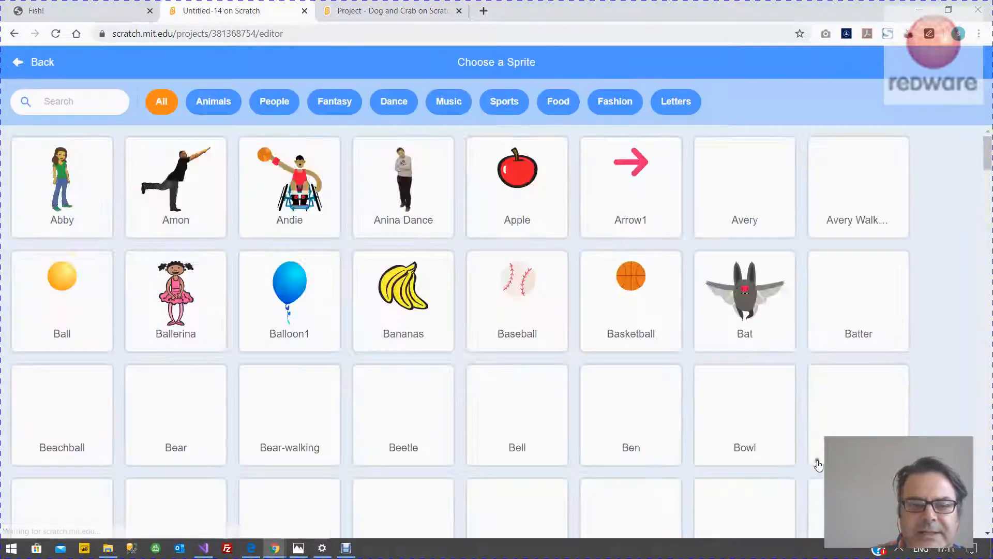
left_click(213, 101)
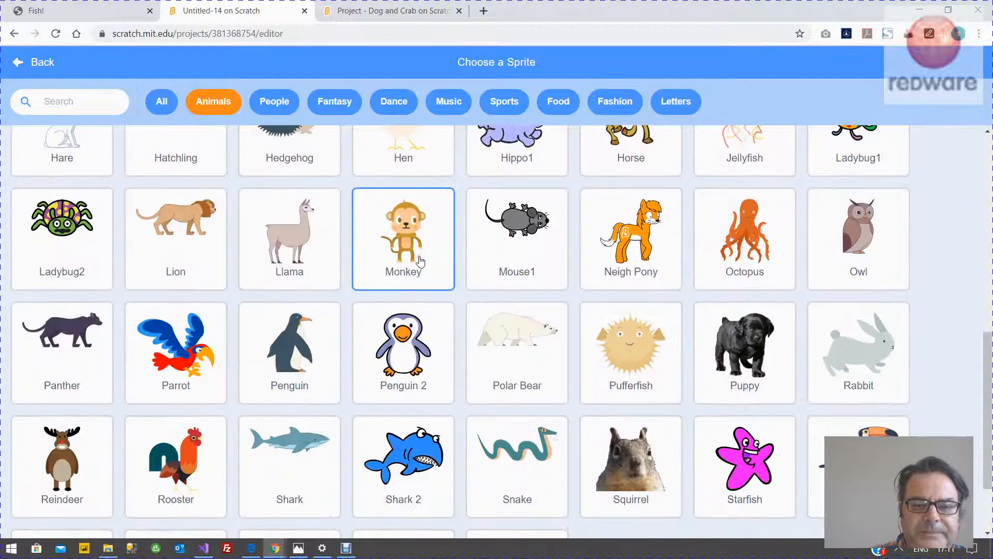
left_click(403, 456)
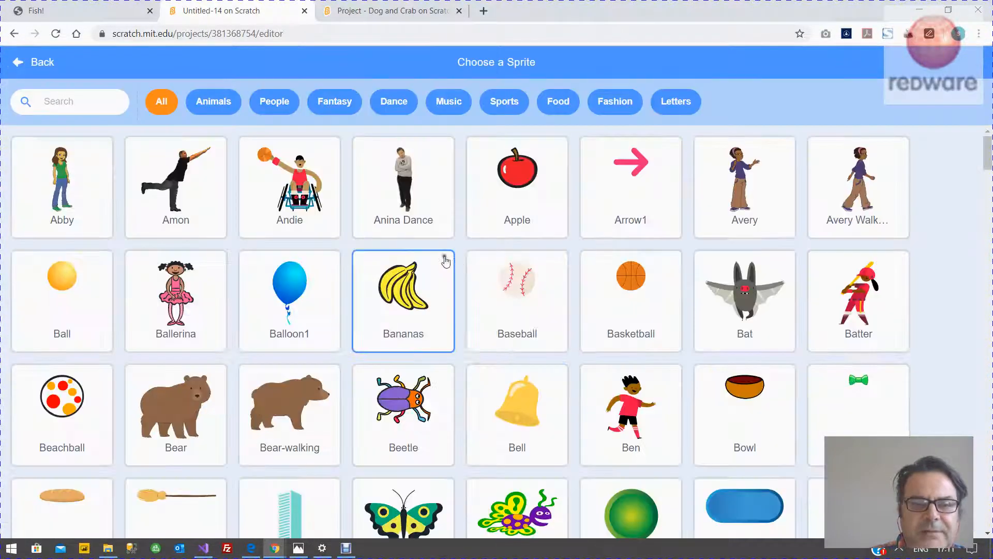
left_click(70, 102)
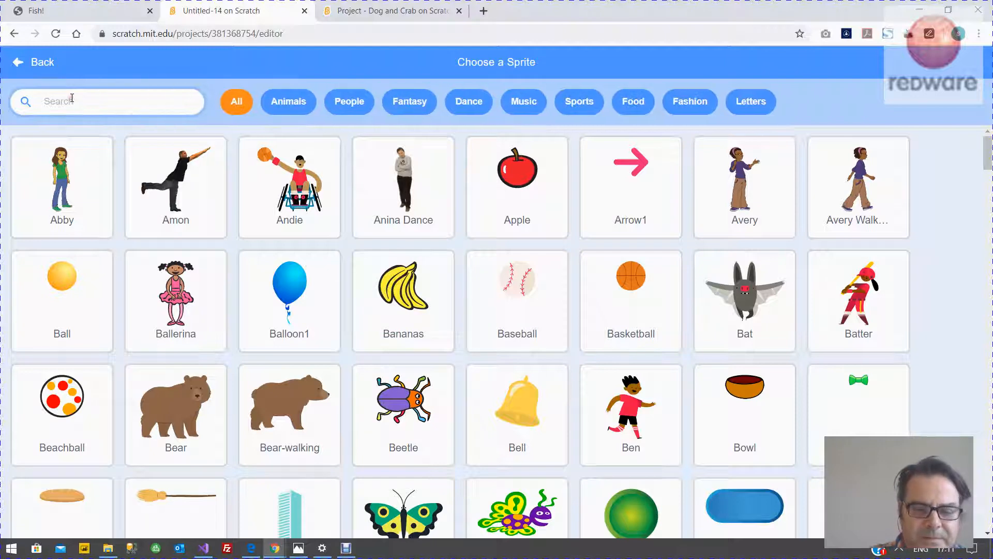
type("diver")
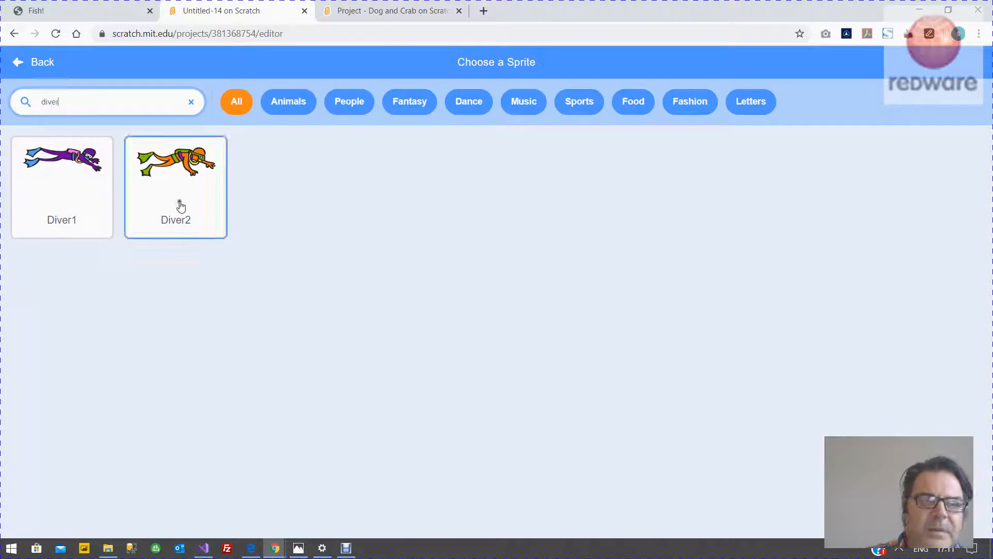
left_click(175, 171)
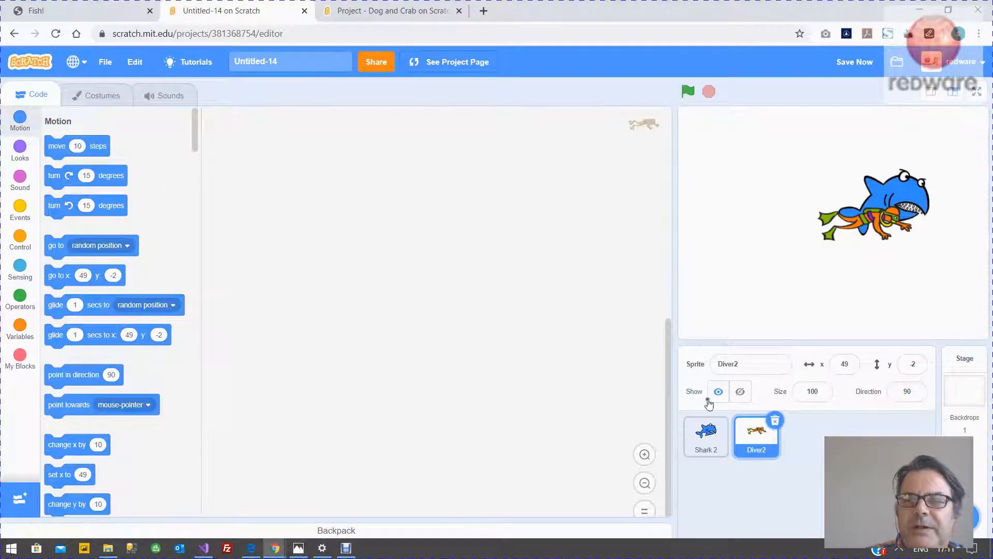
mouse_move(744, 414)
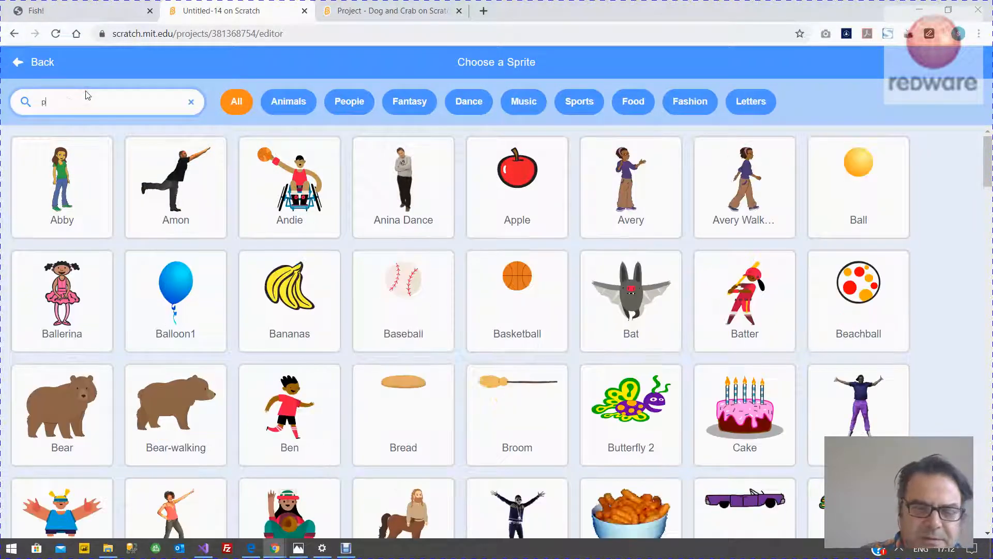
type("u")
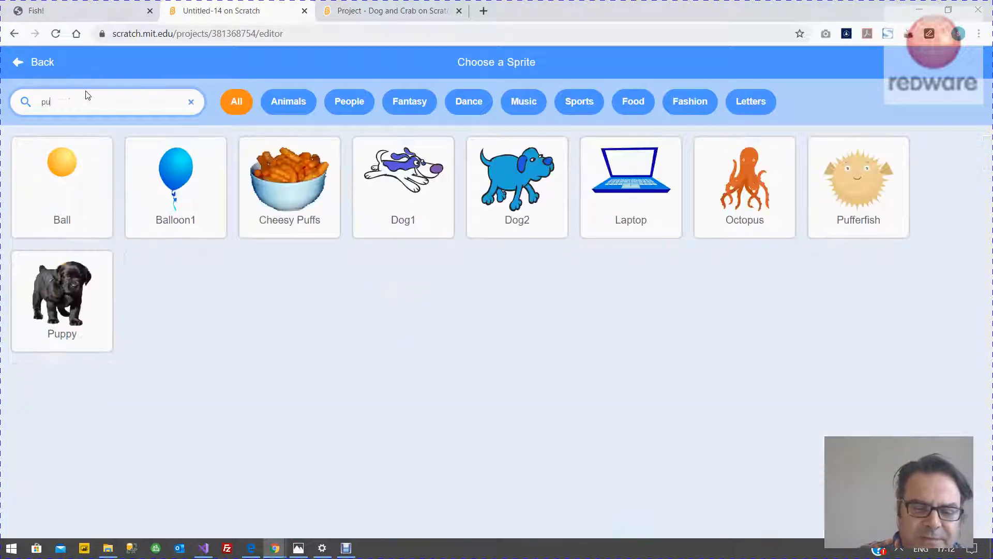
left_click(858, 183)
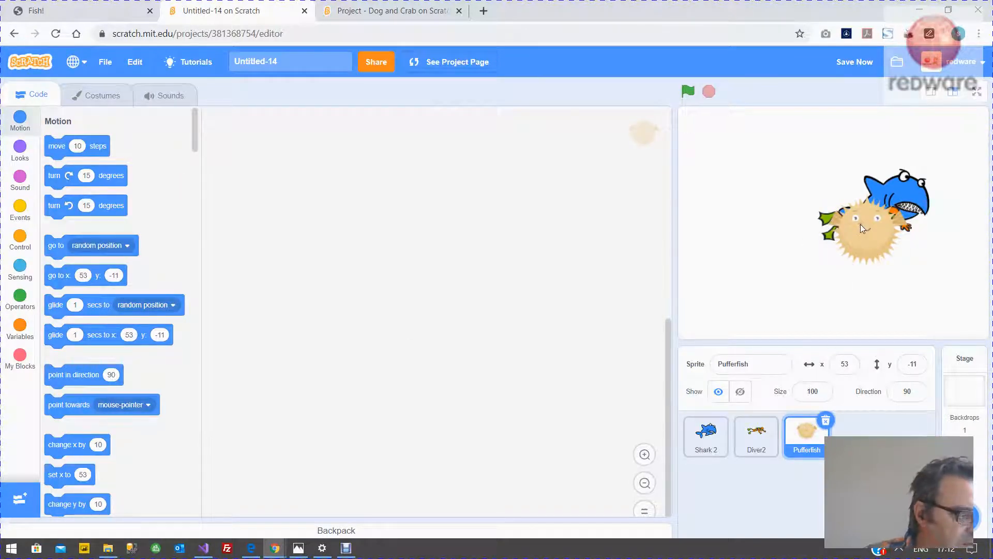
Build Shark 2's flag script: size 30%, go to 0,0, forever point towards mouse, move 7
left_click(705, 438)
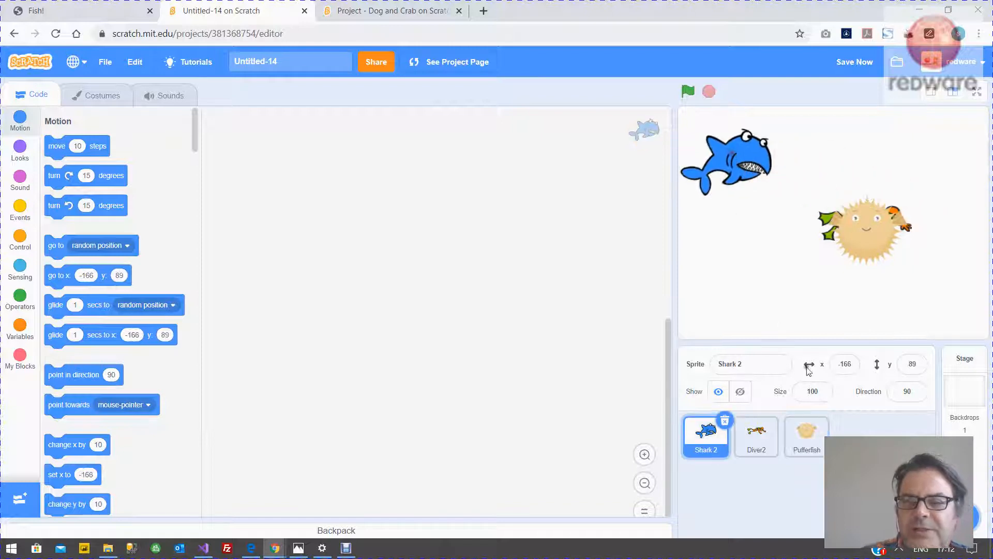
mouse_move(372, 323)
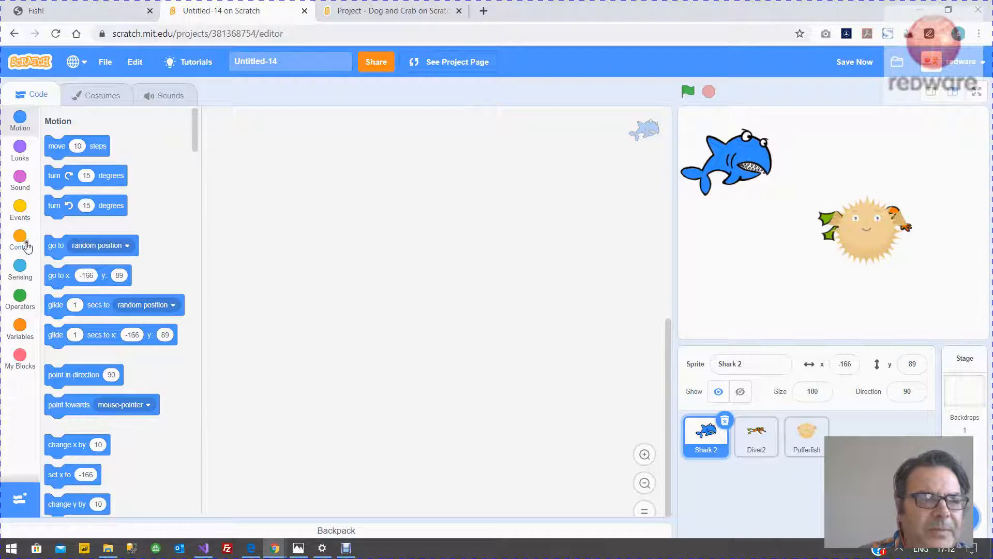
left_click(19, 239)
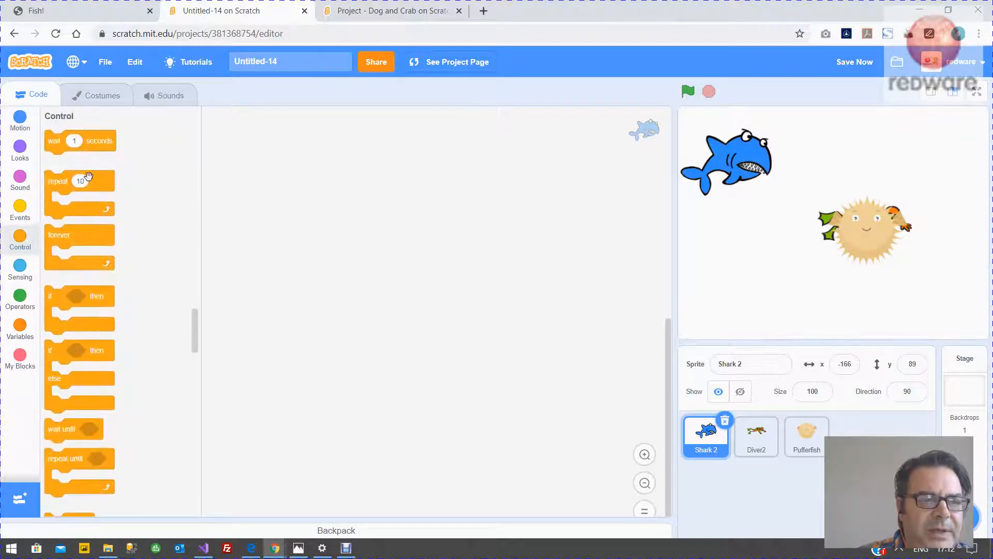
scroll("down", 3)
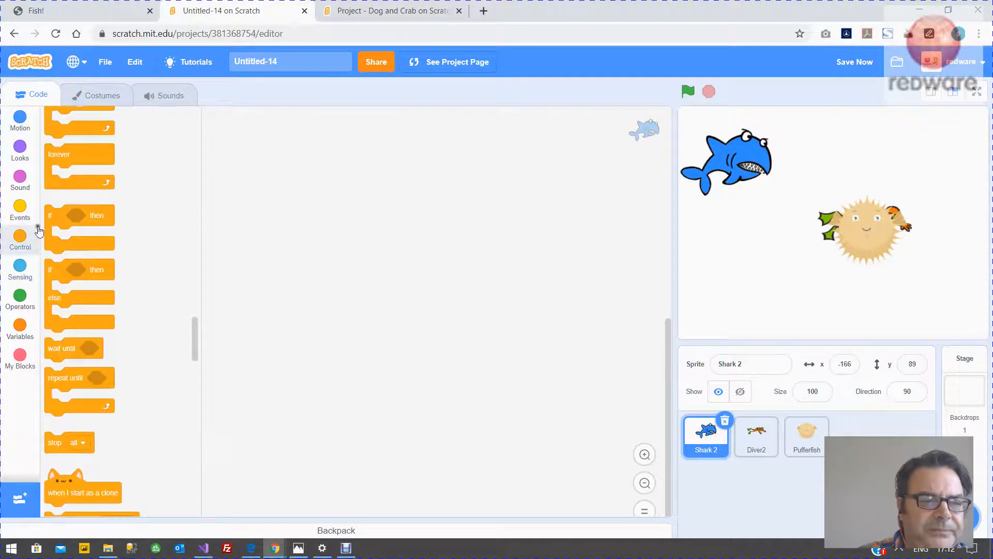
left_click(20, 209)
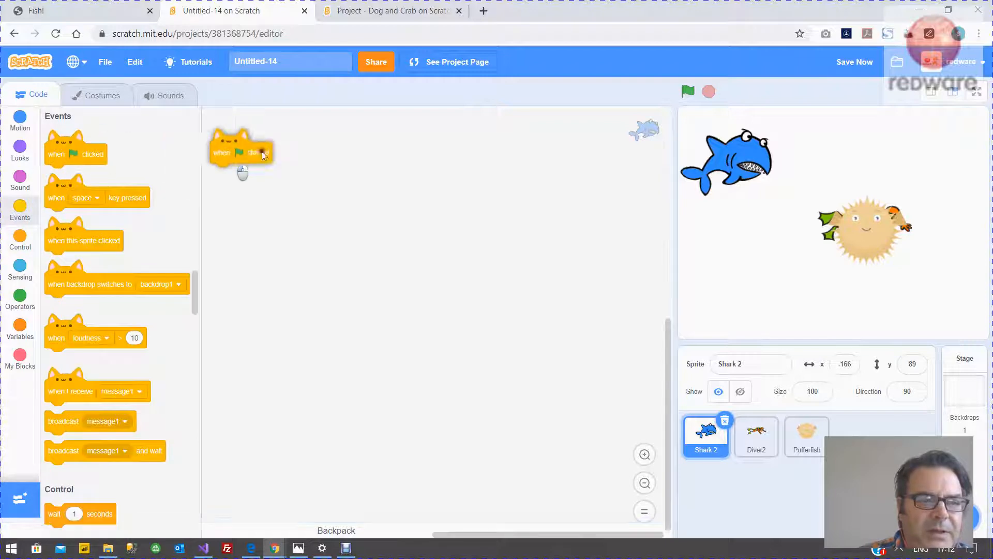
left_click(20, 150)
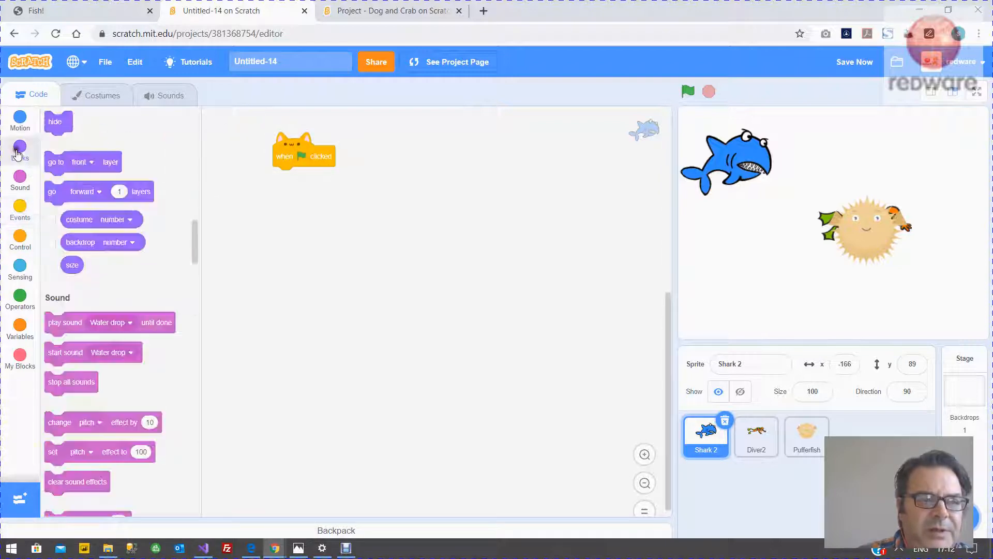
left_click(20, 150)
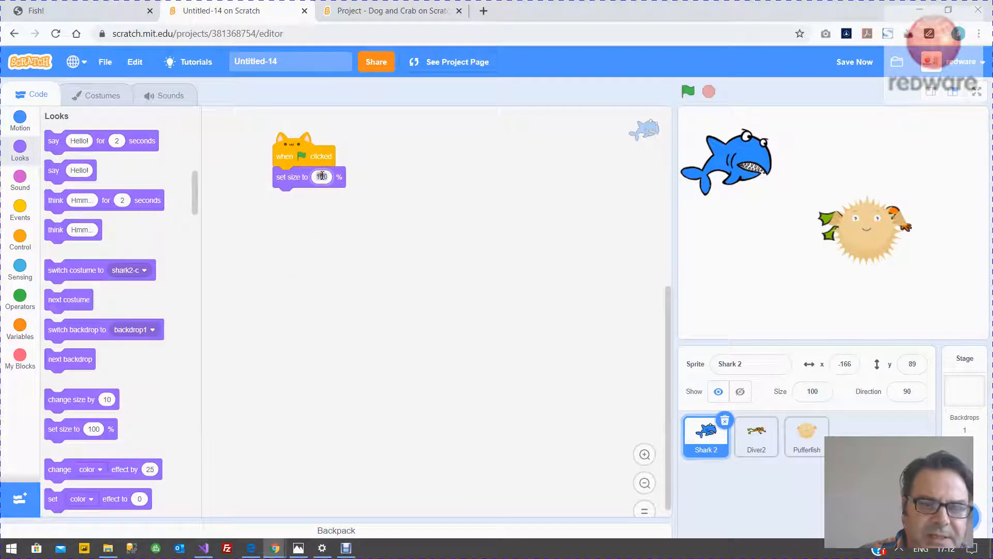
type("30")
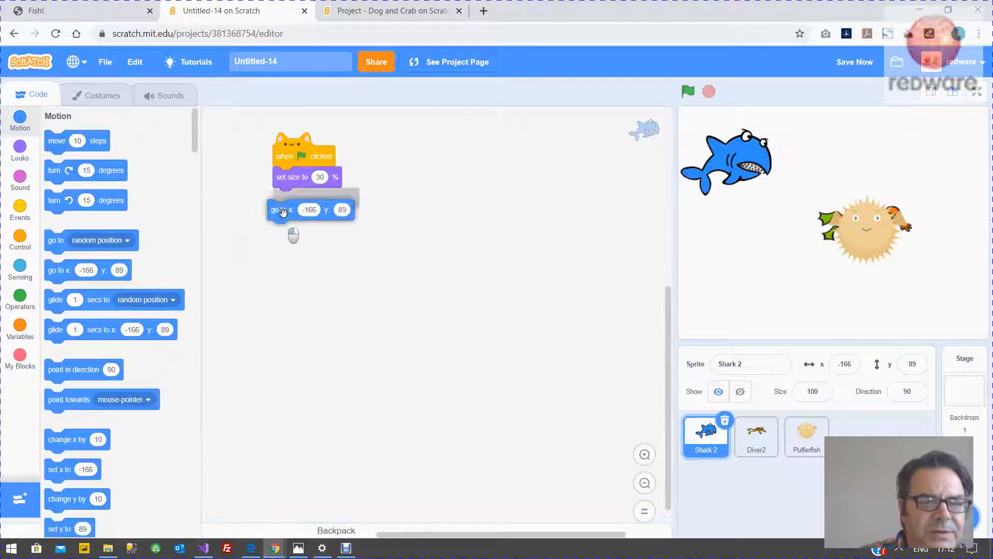
left_click_drag(310, 210, 310, 197)
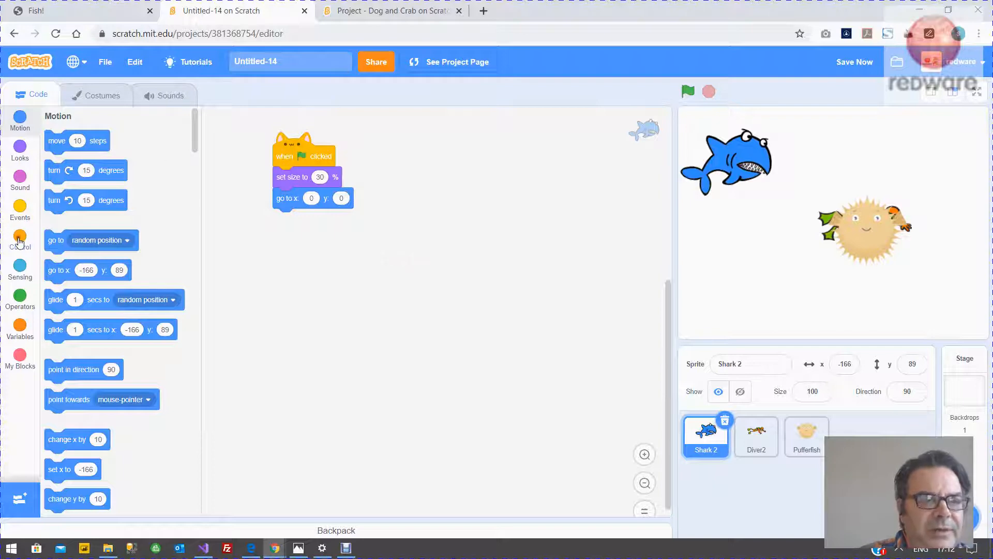
left_click(20, 239)
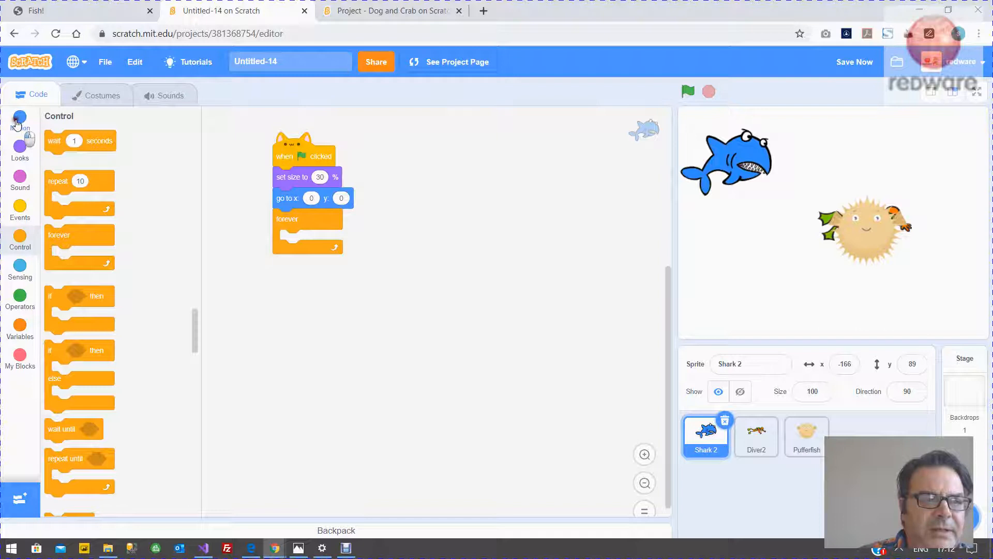
left_click(19, 120)
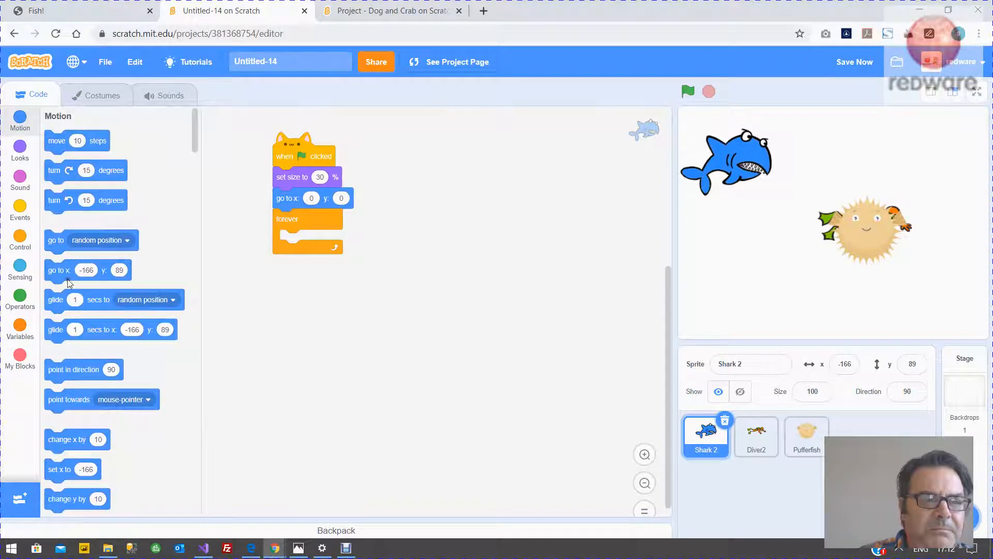
mouse_move(74, 392)
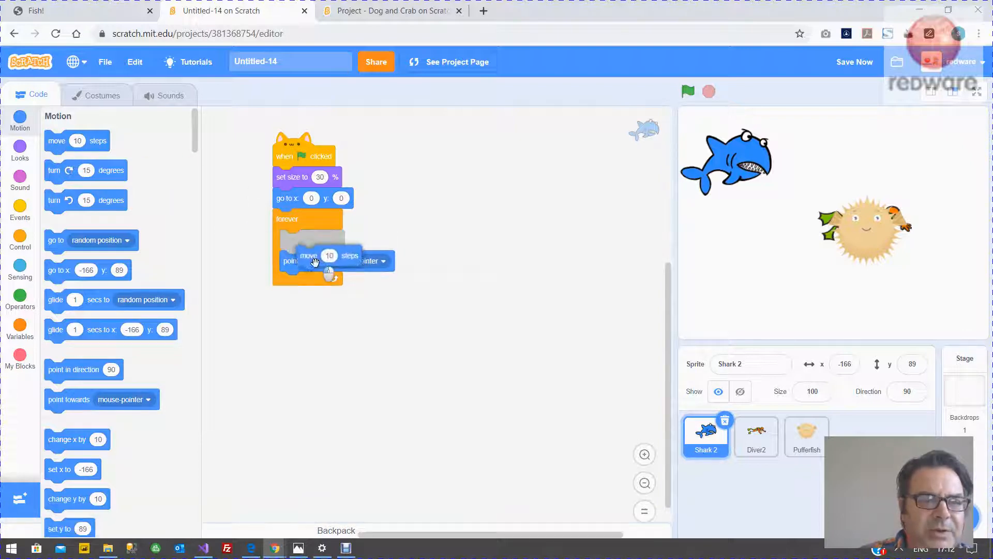
left_click(687, 93)
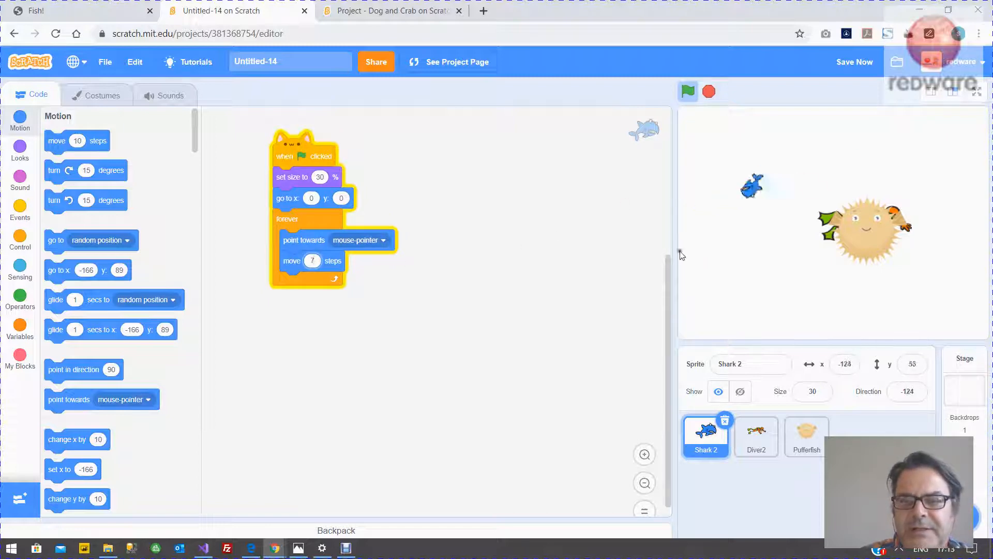
Wrap Shark 2's movement in an 'if distance to mouse-pointer > 5' block and test it
left_click(688, 92)
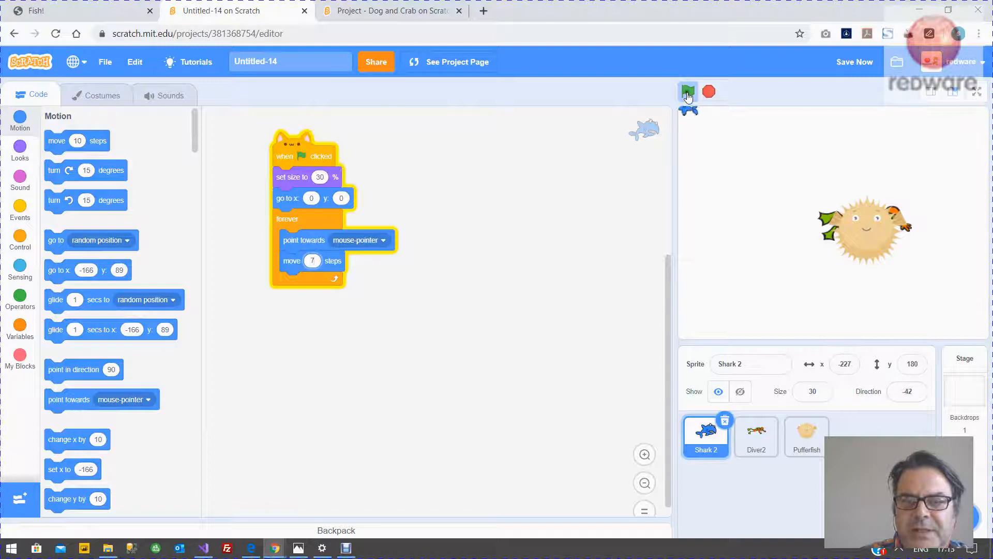
left_click(688, 92)
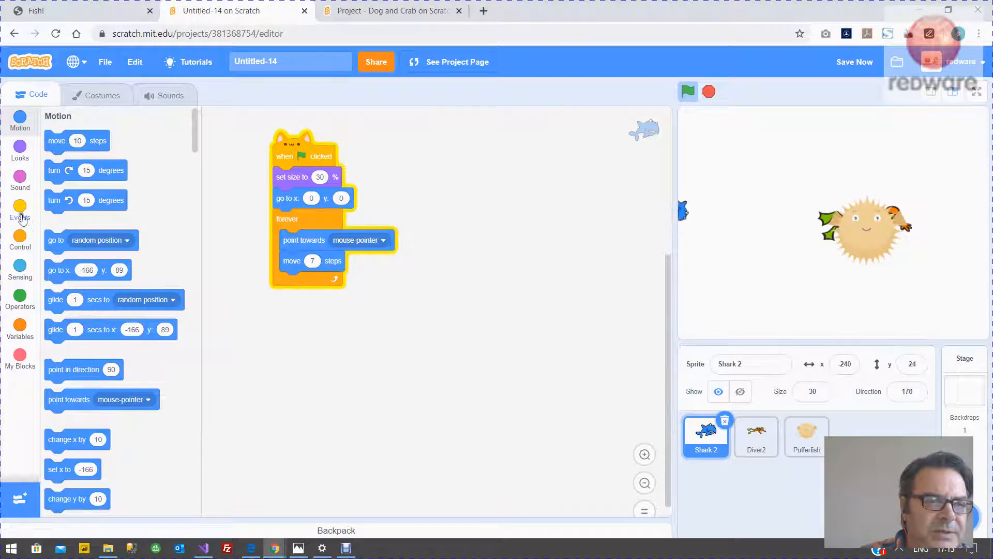
left_click(20, 237)
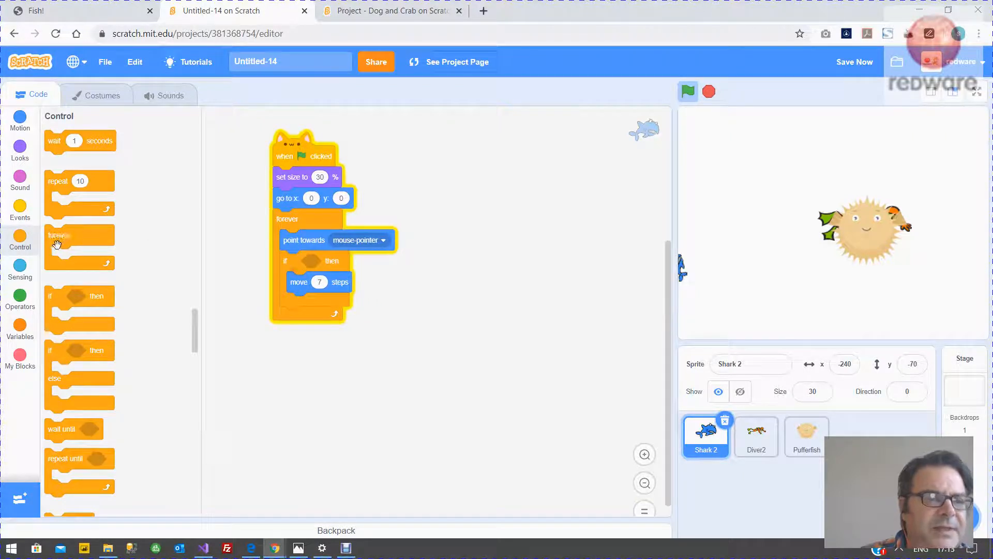
mouse_move(17, 164)
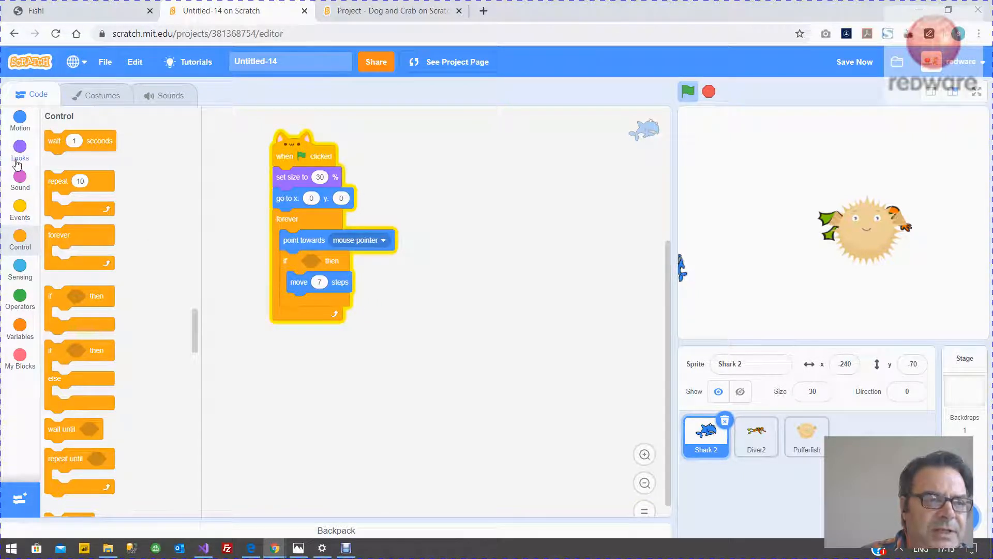
mouse_move(20, 238)
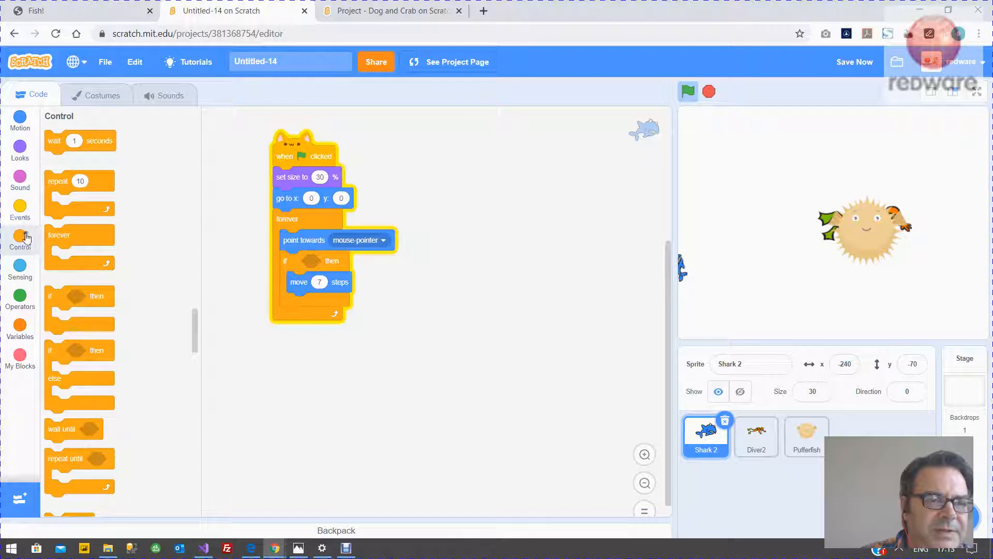
left_click(20, 266)
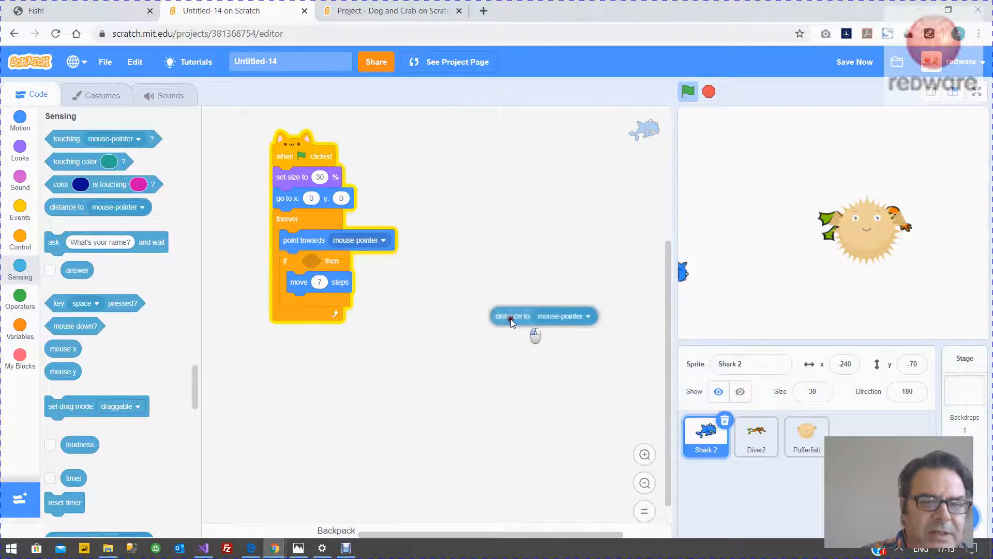
left_click(19, 298)
type("5")
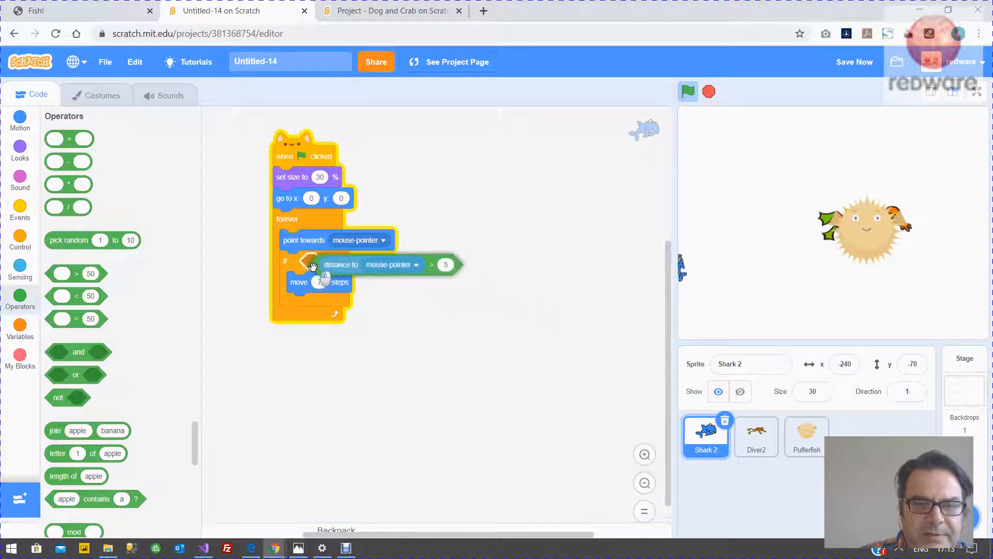
left_click(688, 92)
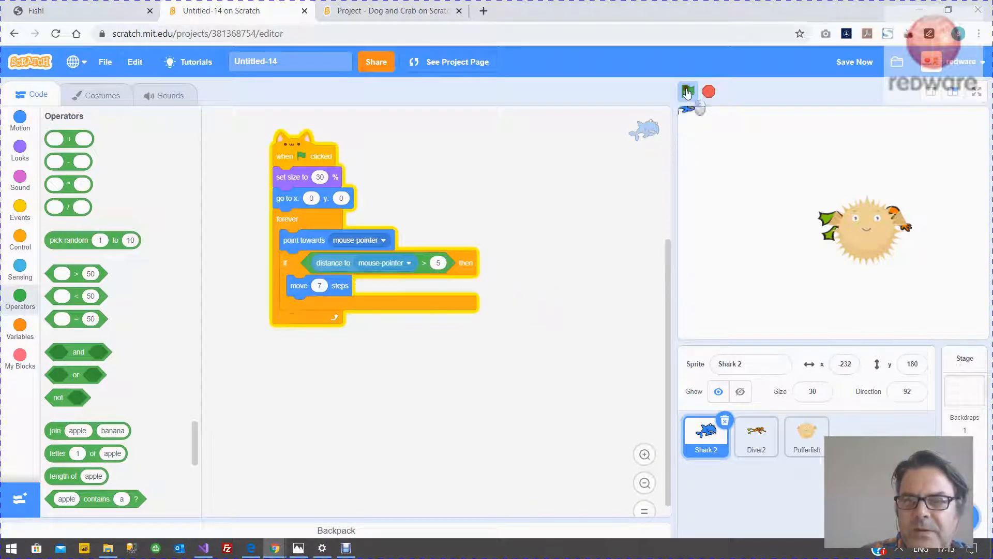
left_click(688, 91)
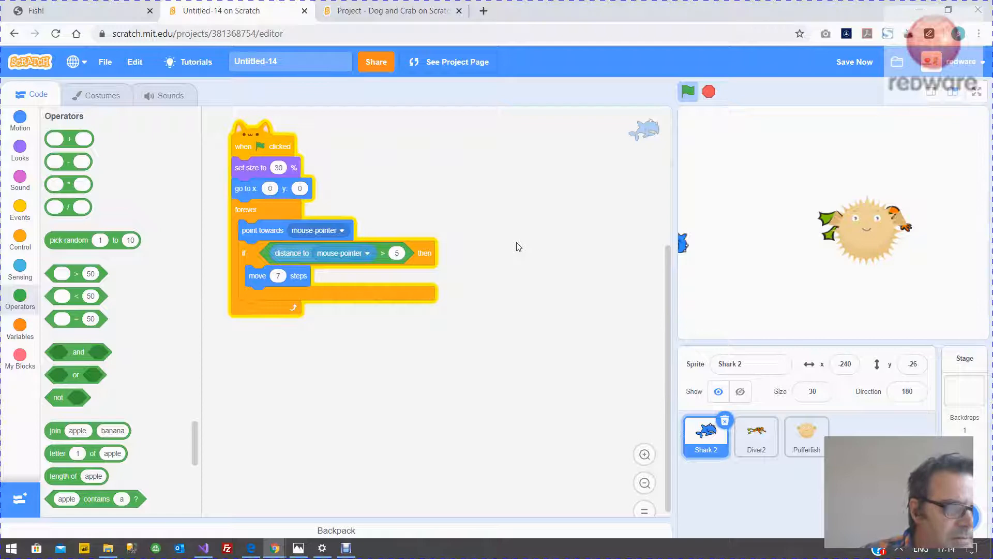
Give Pufferfish a green-flag script that creates a clone of itself
left_click(688, 92)
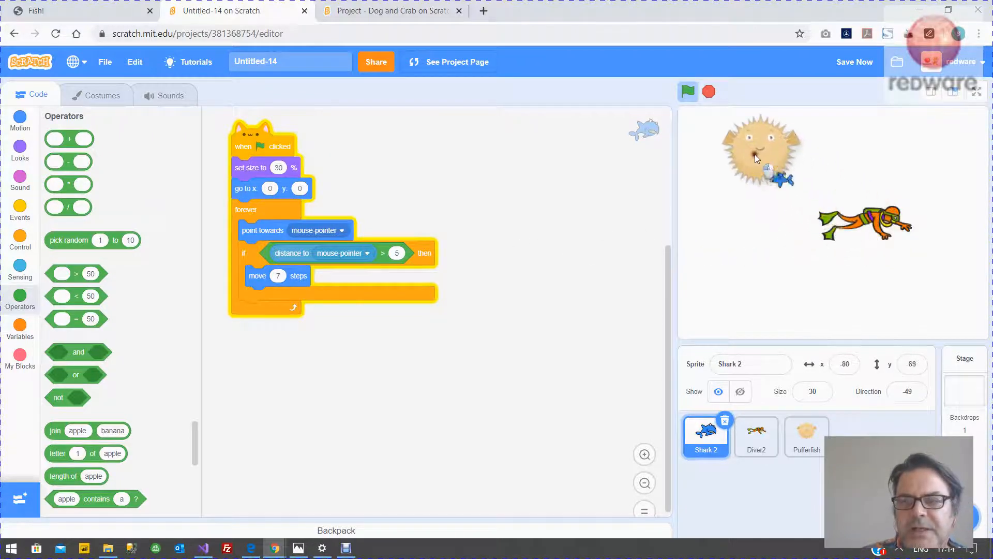
left_click(806, 436)
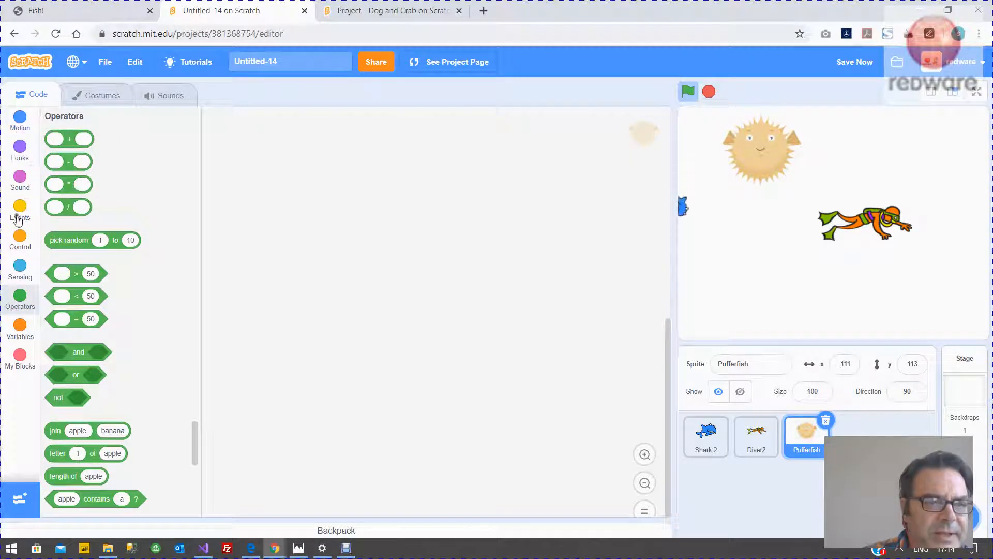
left_click(20, 239)
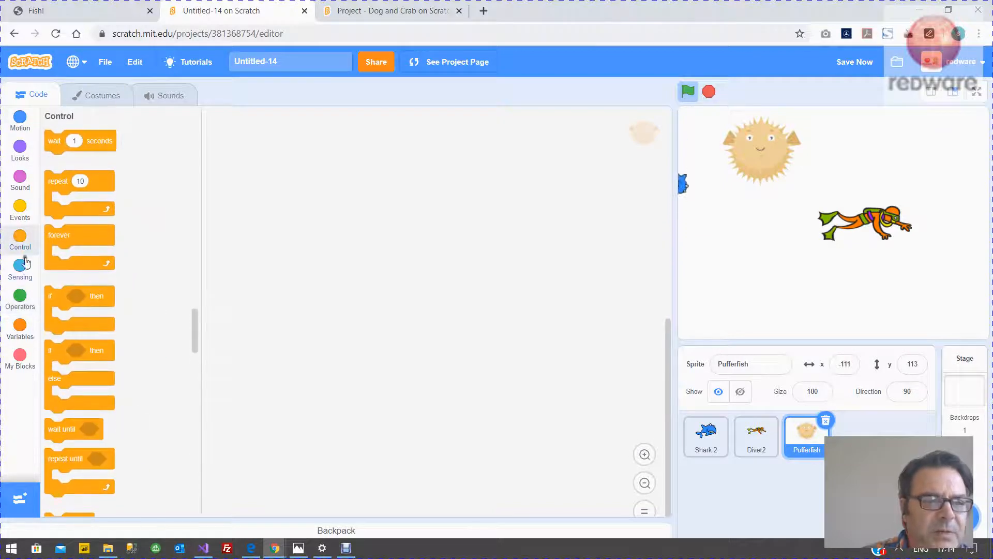
left_click(20, 210)
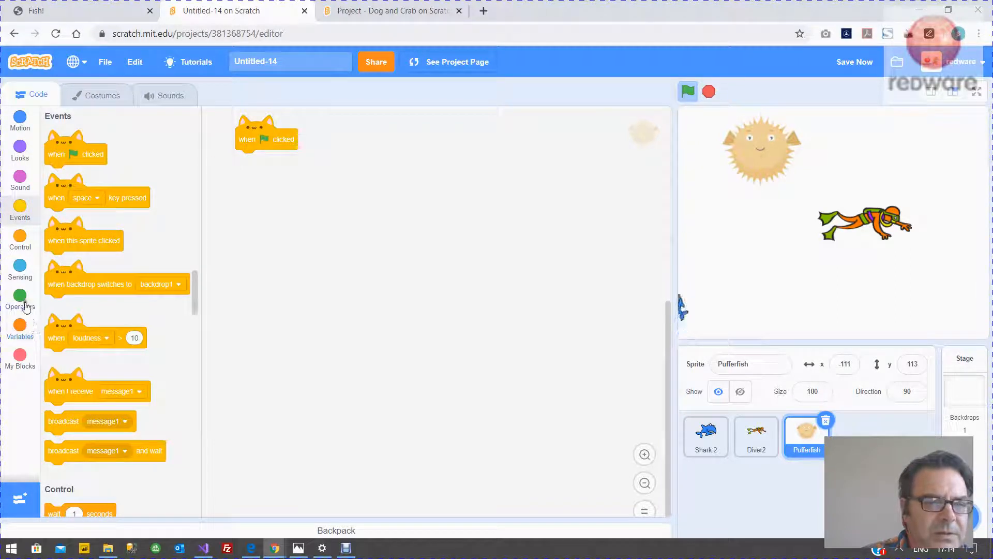
left_click(20, 240)
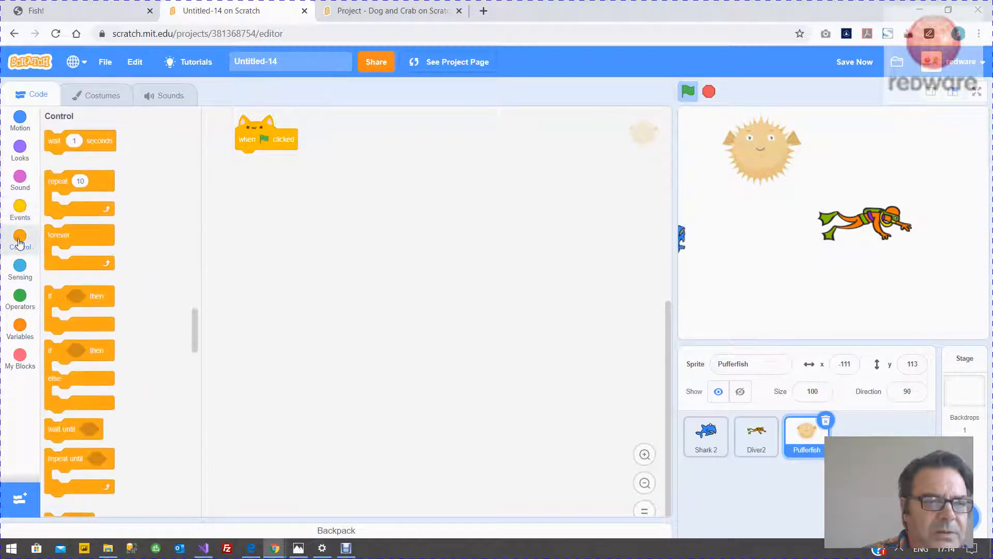
scroll("down", 3)
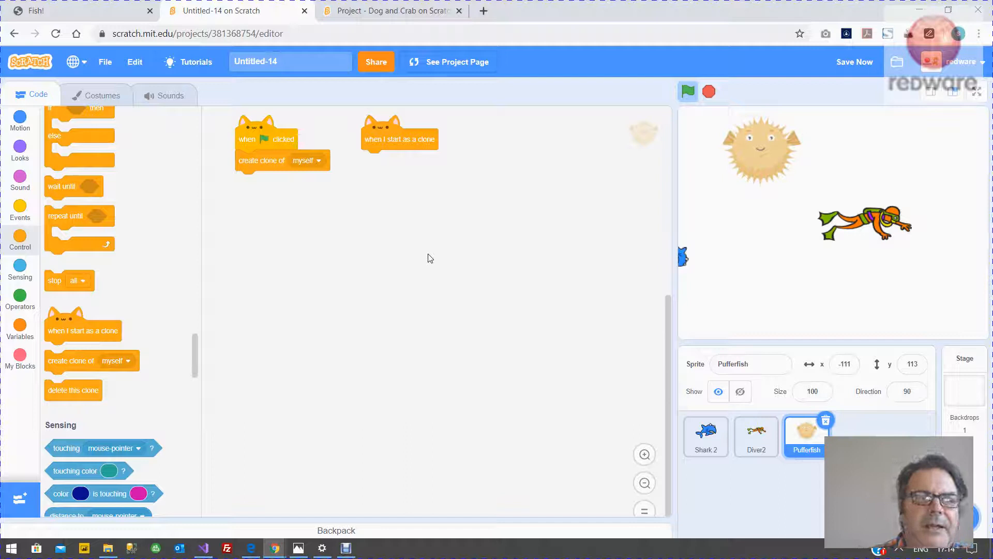
mouse_move(391, 138)
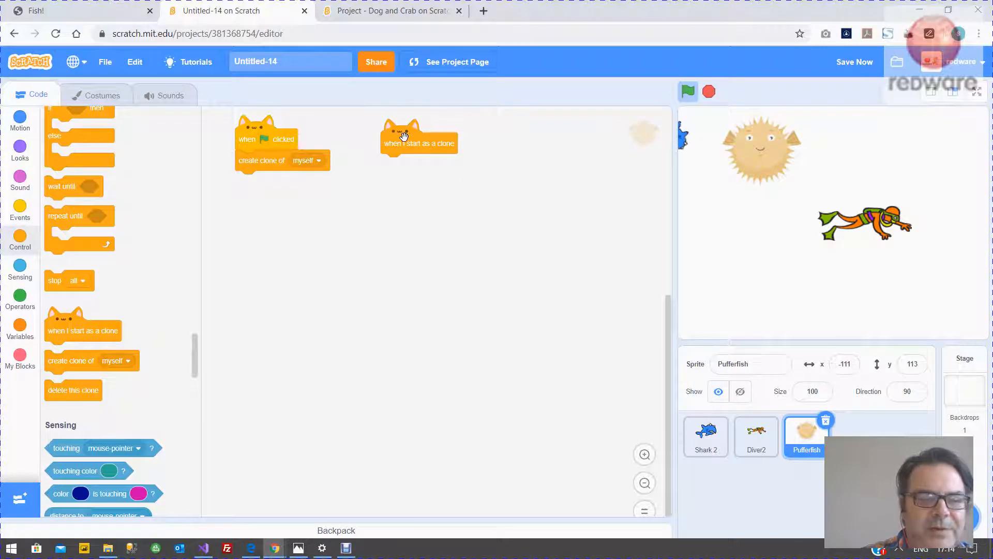
mouse_move(506, 288)
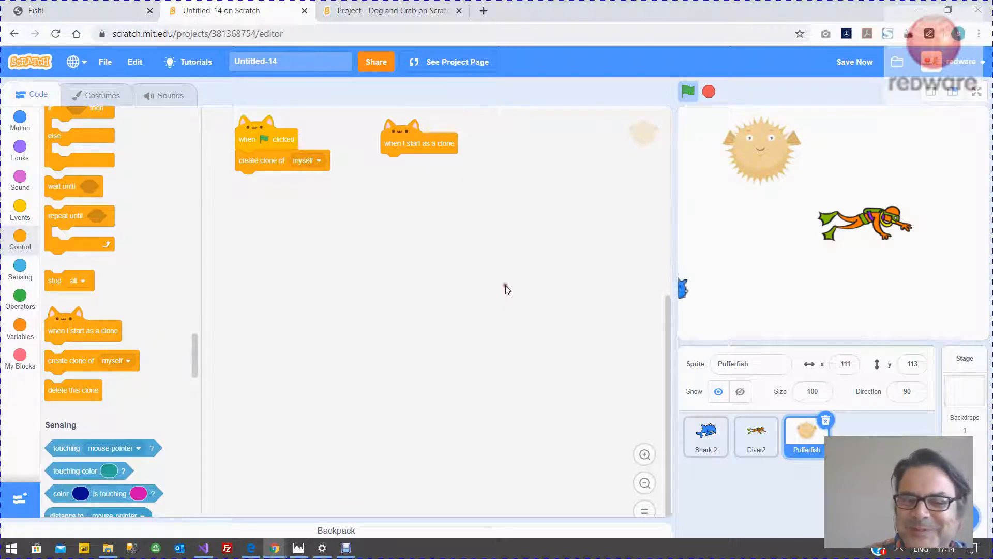
mouse_move(638, 227)
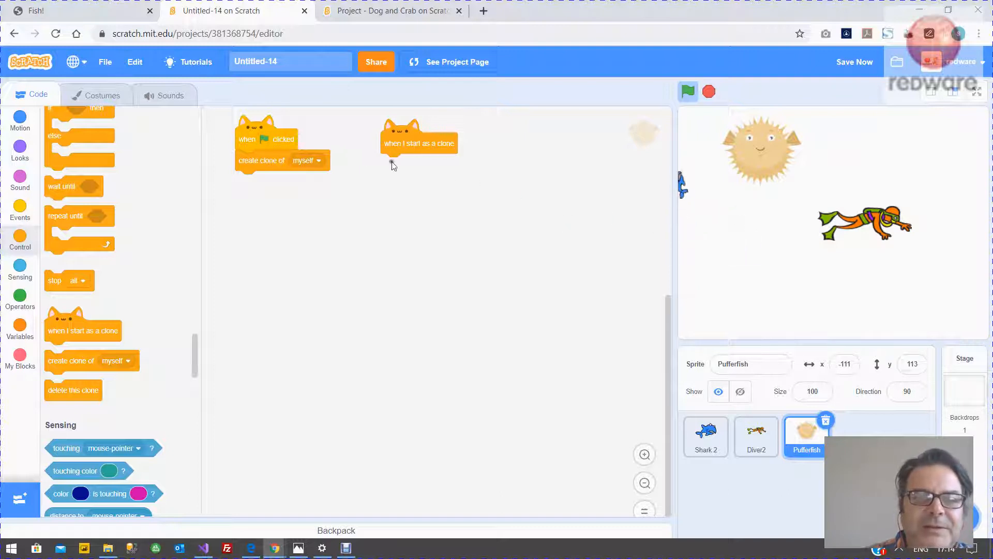
Test the cloning, then add a hide block and a 'when I start as a clone' hat
left_click(687, 91)
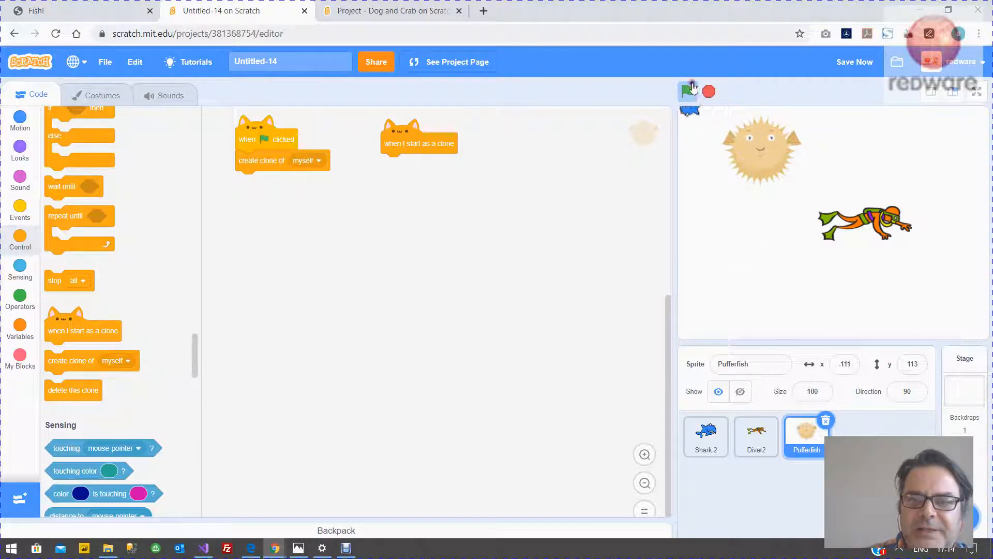
left_click(688, 91)
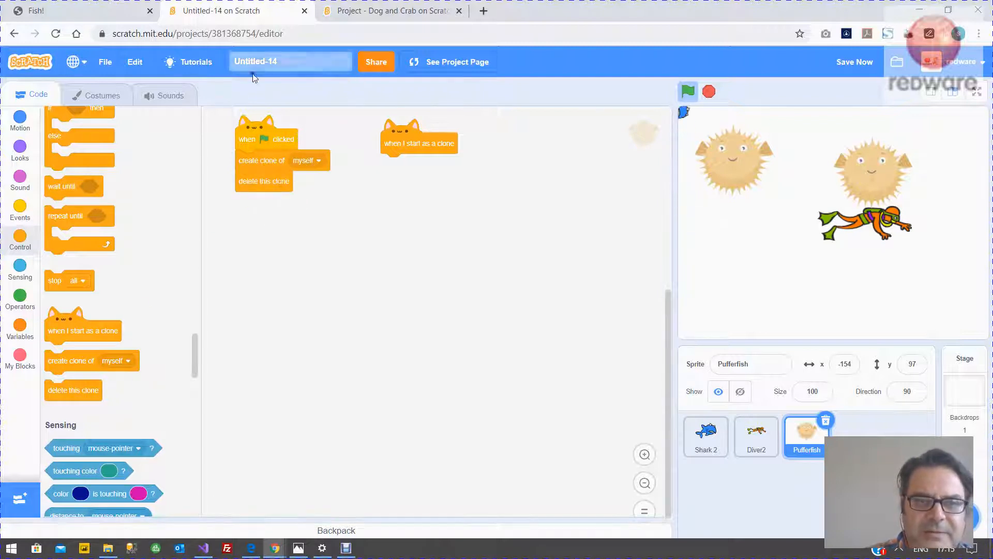
mouse_move(650, 96)
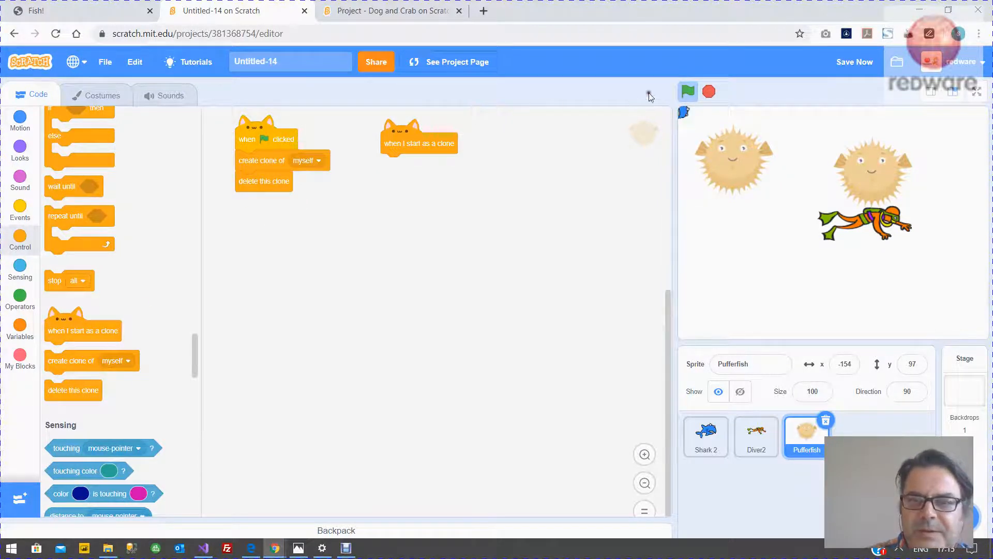
left_click(687, 91)
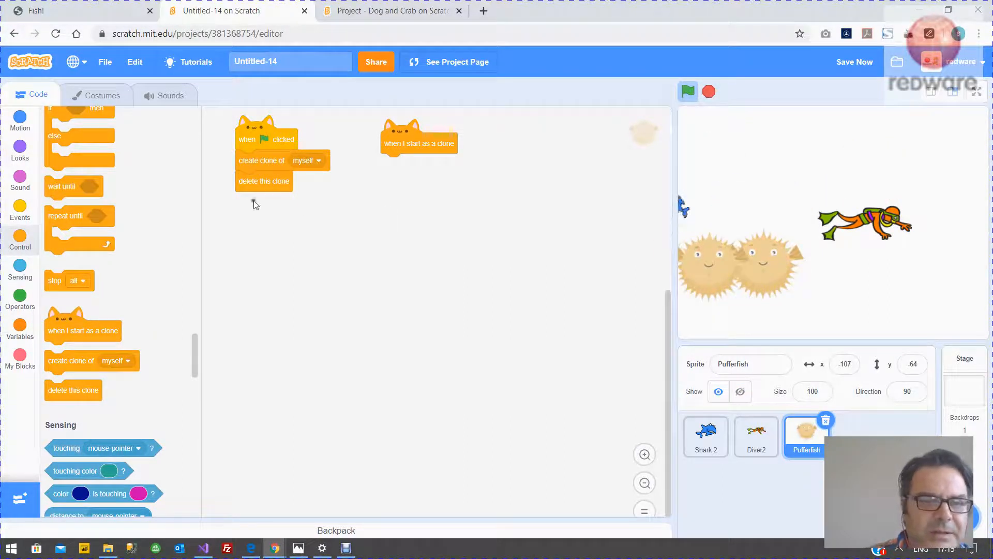
mouse_move(328, 194)
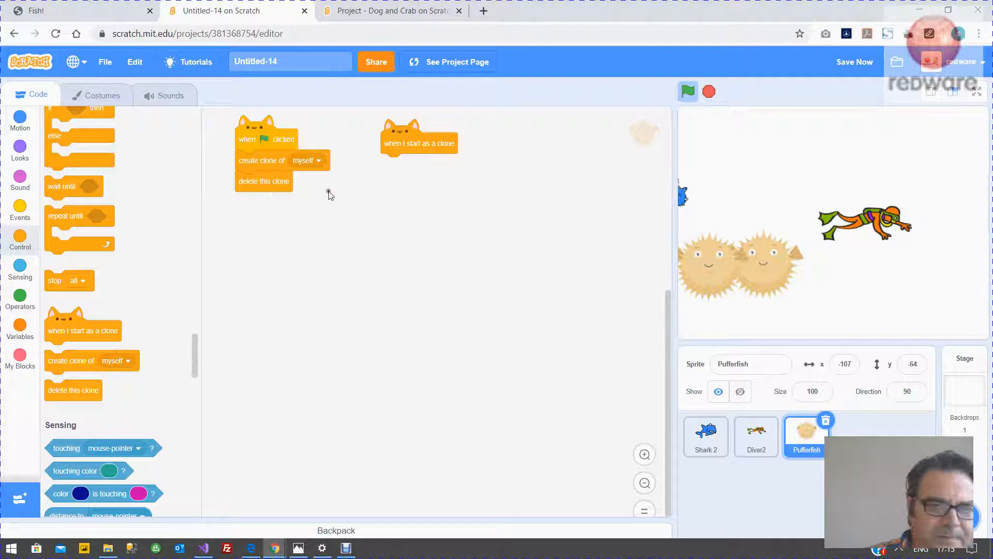
mouse_move(266, 184)
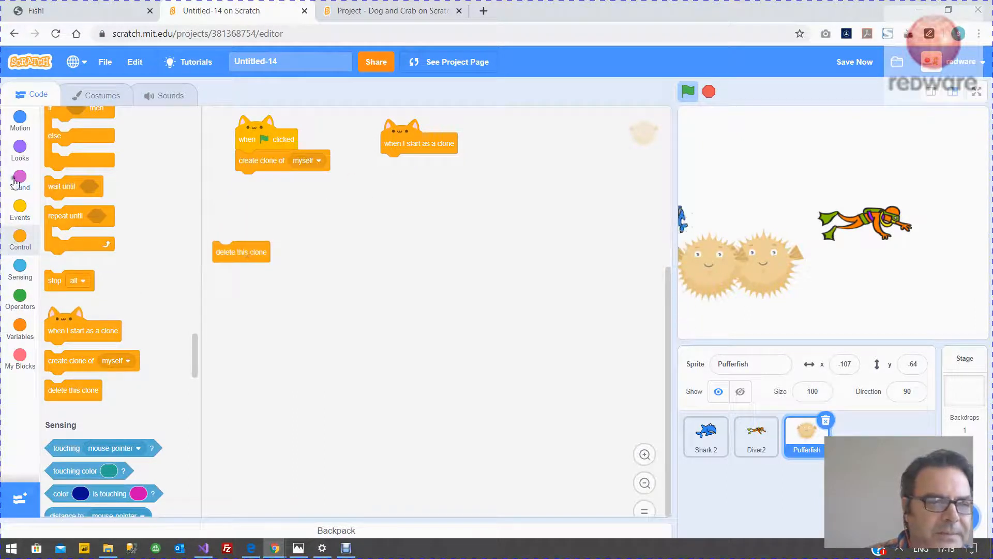
left_click(19, 150)
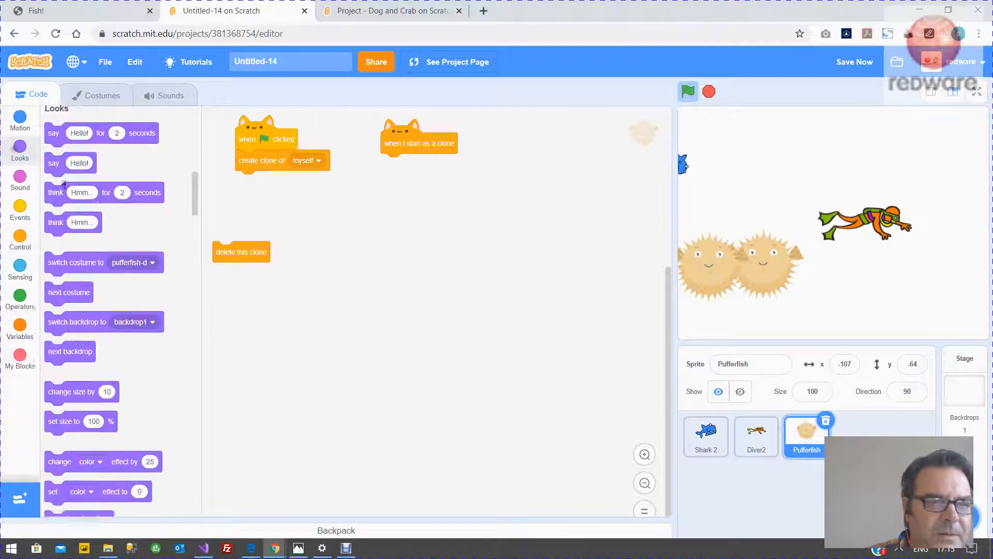
scroll("down", 3)
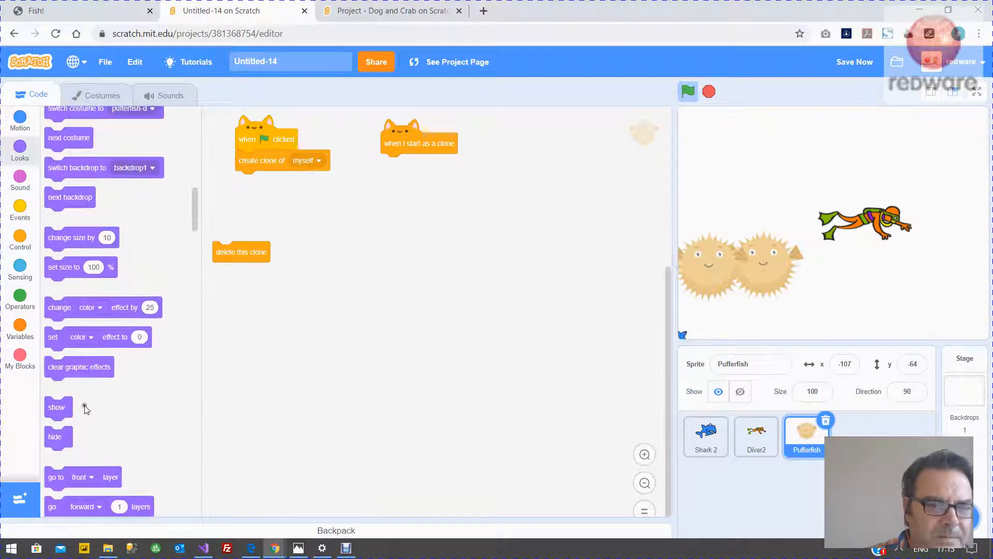
scroll("down", 3)
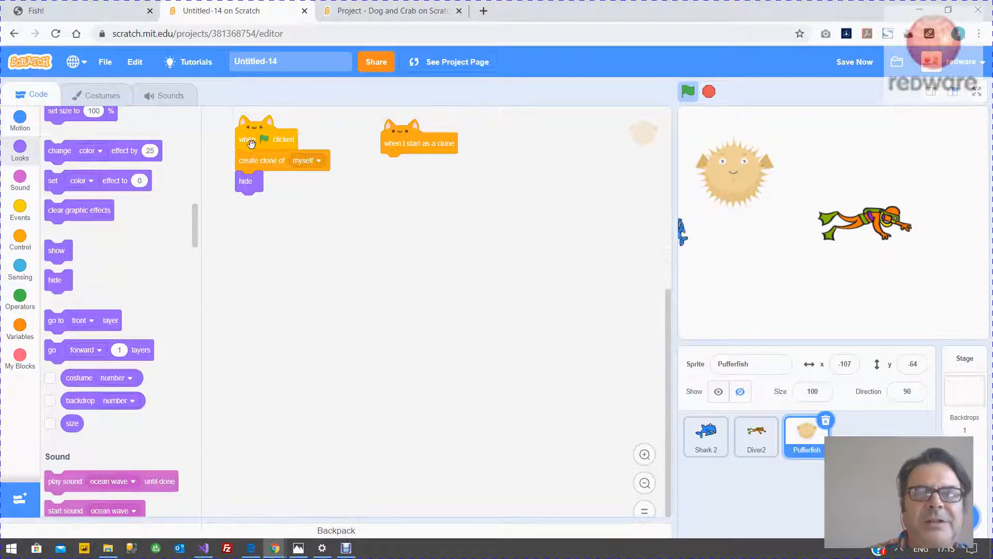
mouse_move(376, 116)
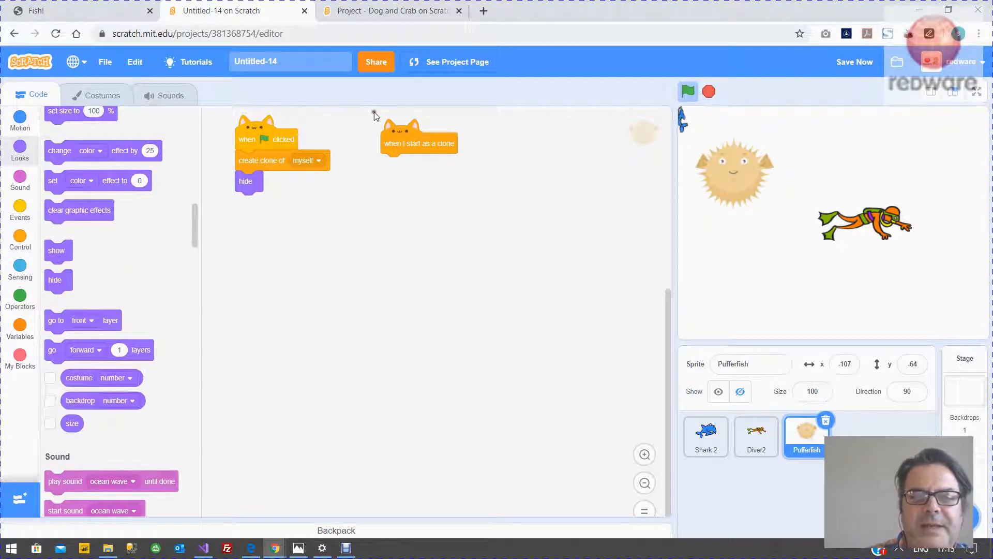
mouse_move(363, 186)
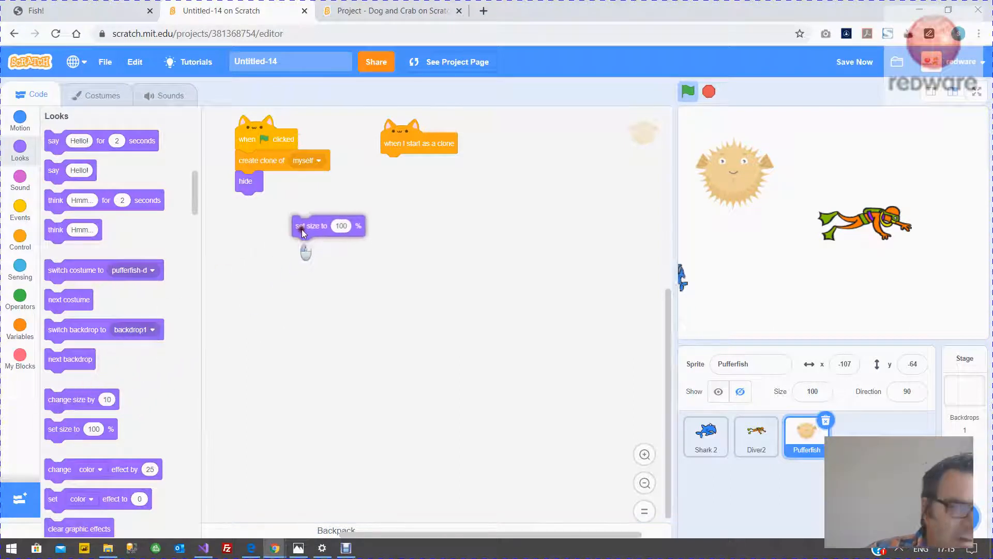
Size clones at 20% and loop forever moving 3 steps, turning pick random -15 to 15
left_click_drag(310, 226, 399, 163)
type("20")
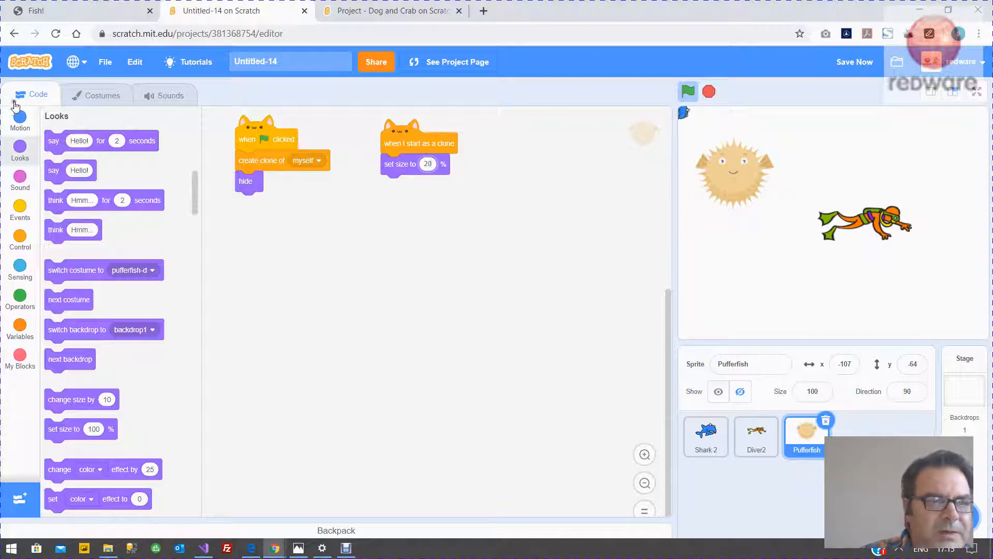
left_click(19, 120)
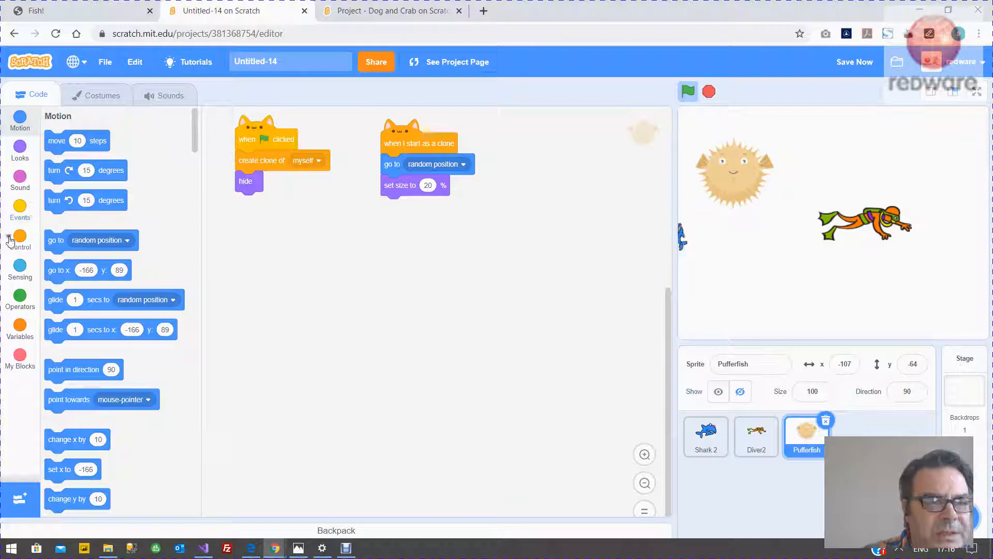
left_click(20, 237)
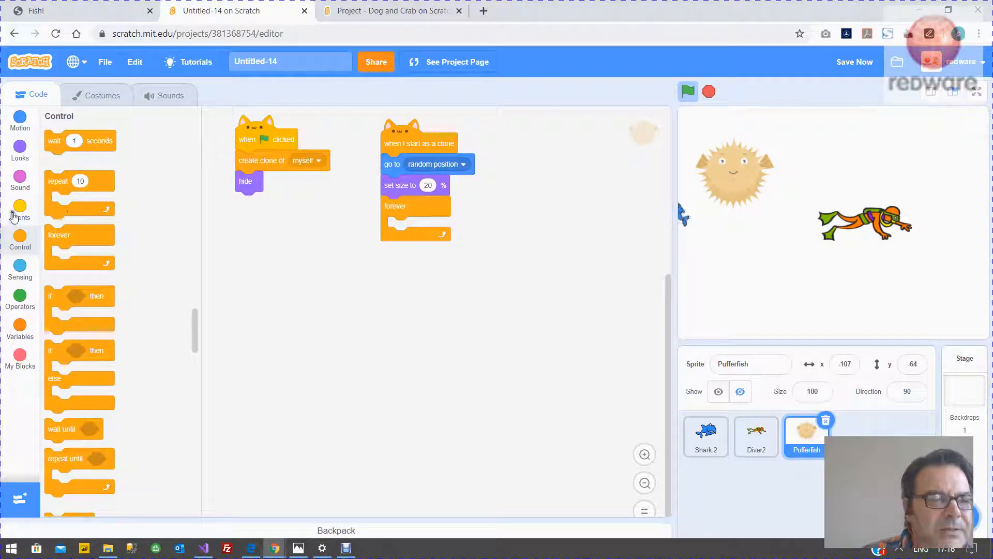
left_click(20, 120)
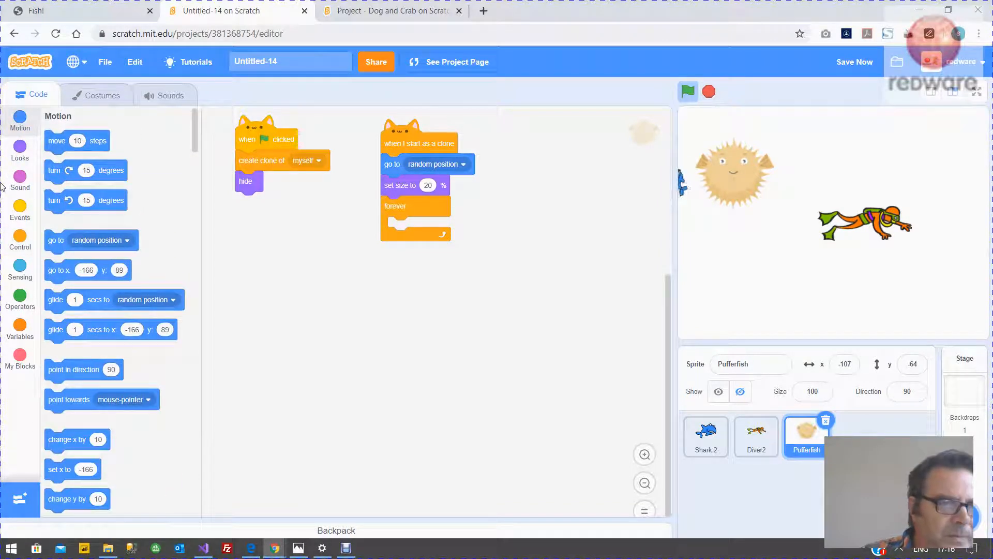
left_click_drag(77, 140, 418, 233)
type("3")
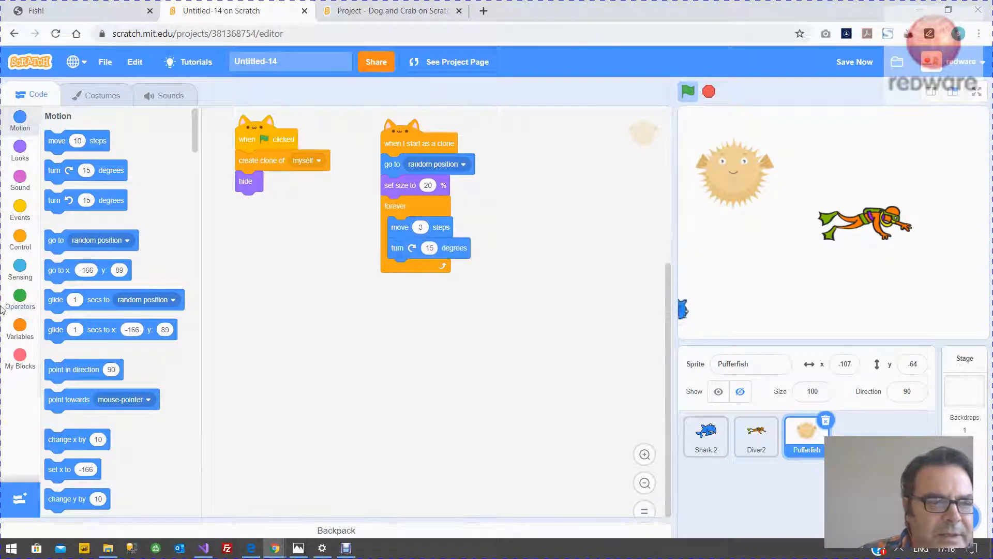
left_click(20, 296)
type("-15")
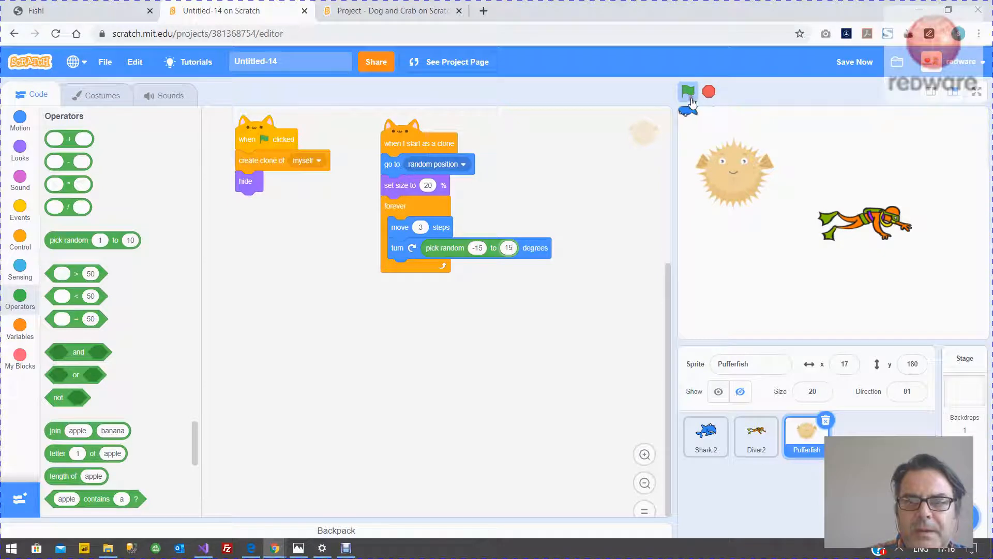
Add a show block to the clone script and rerun the game
left_click(688, 93)
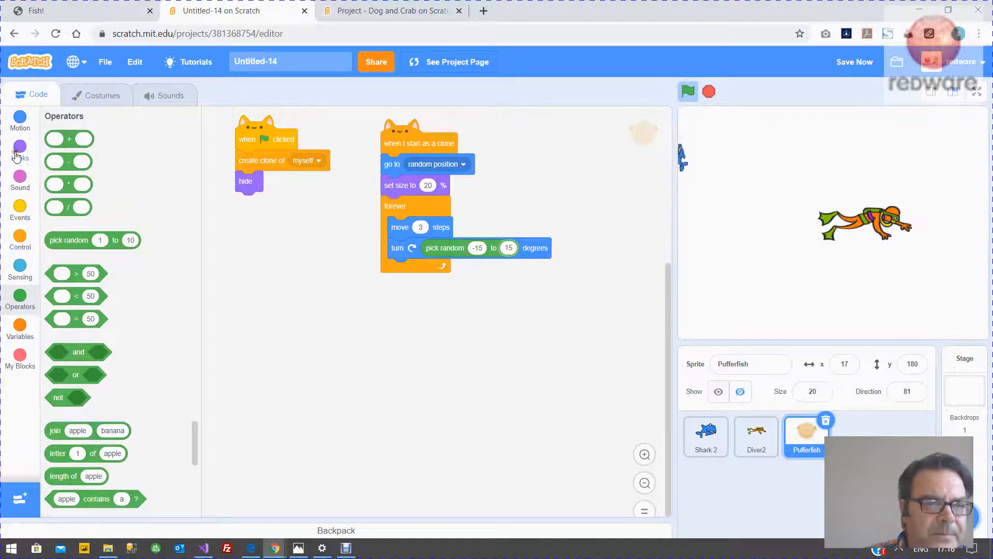
left_click(19, 149)
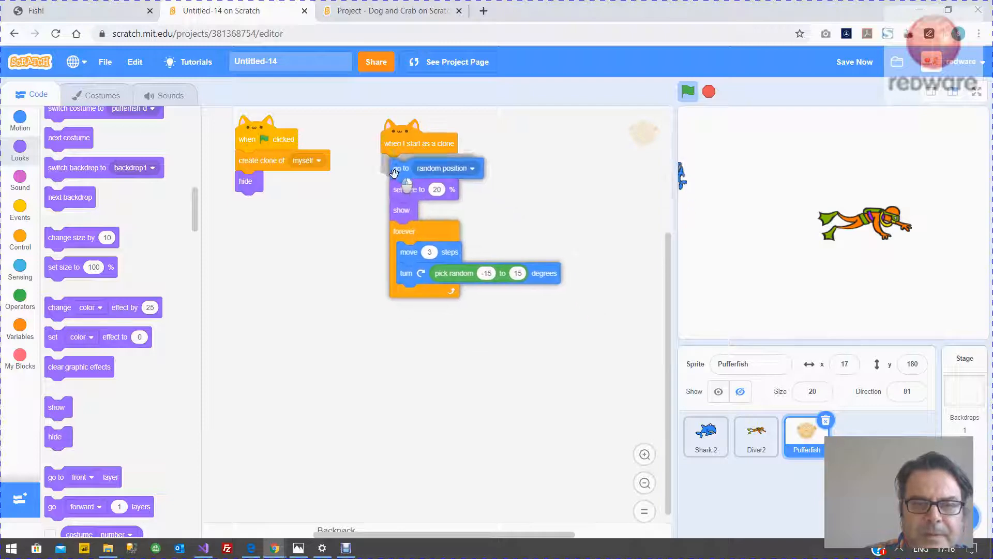
left_click(688, 91)
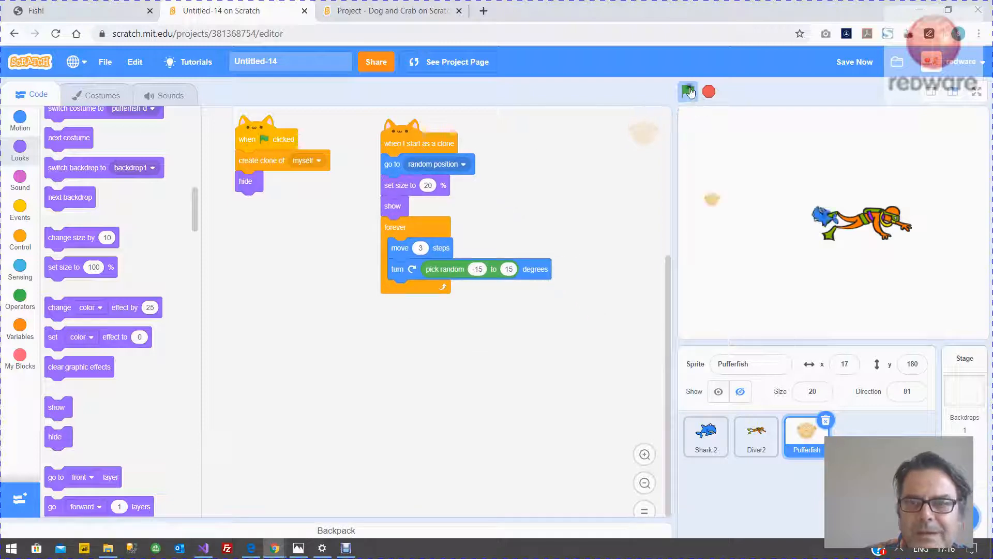
left_click(688, 92)
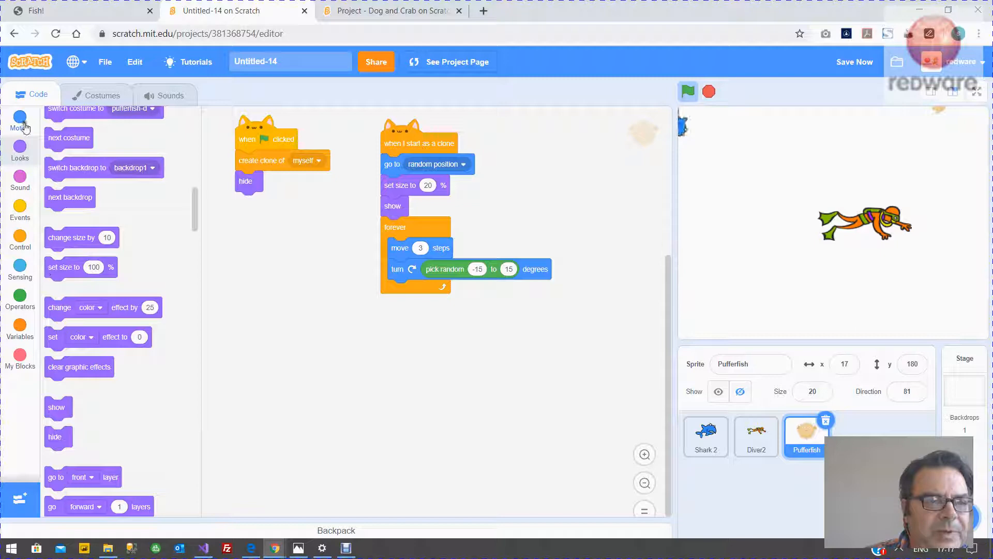
Wrap 'create clone of myself' in a repeat 50 loop
left_click(19, 212)
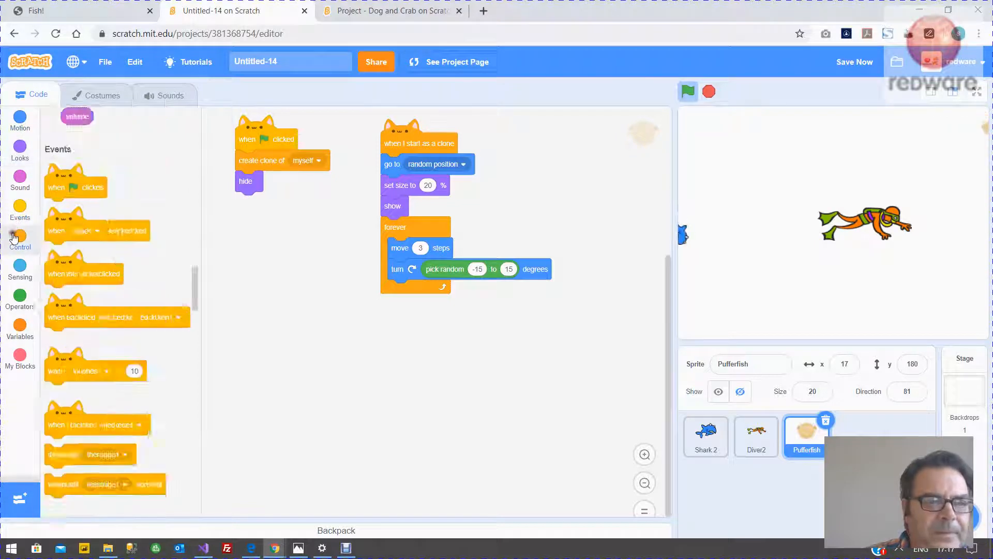
left_click(20, 239)
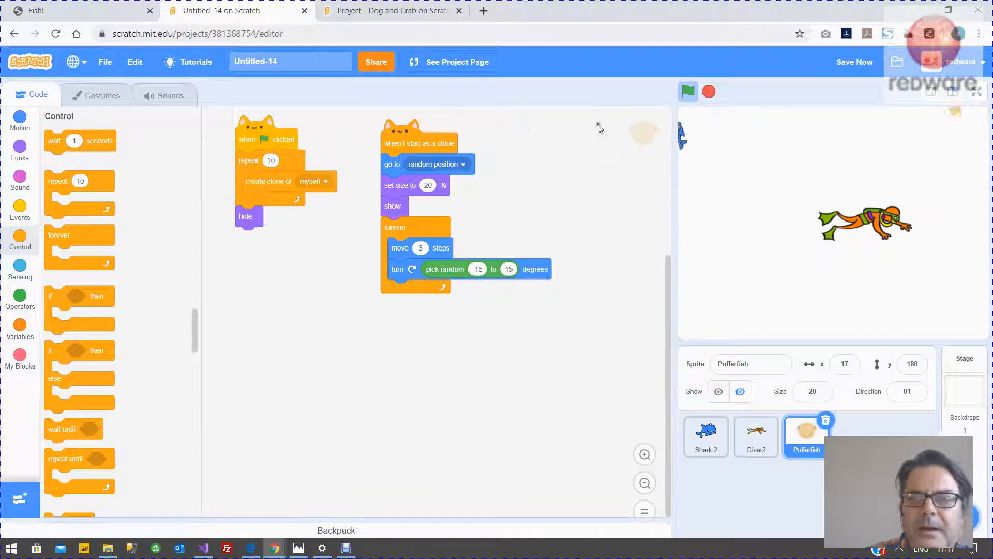
left_click(688, 92)
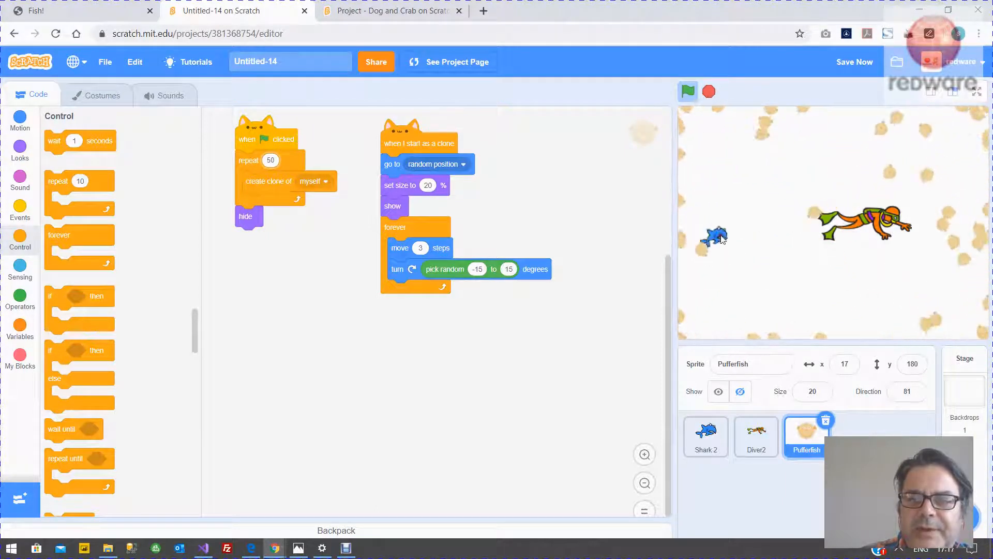
left_click(855, 62)
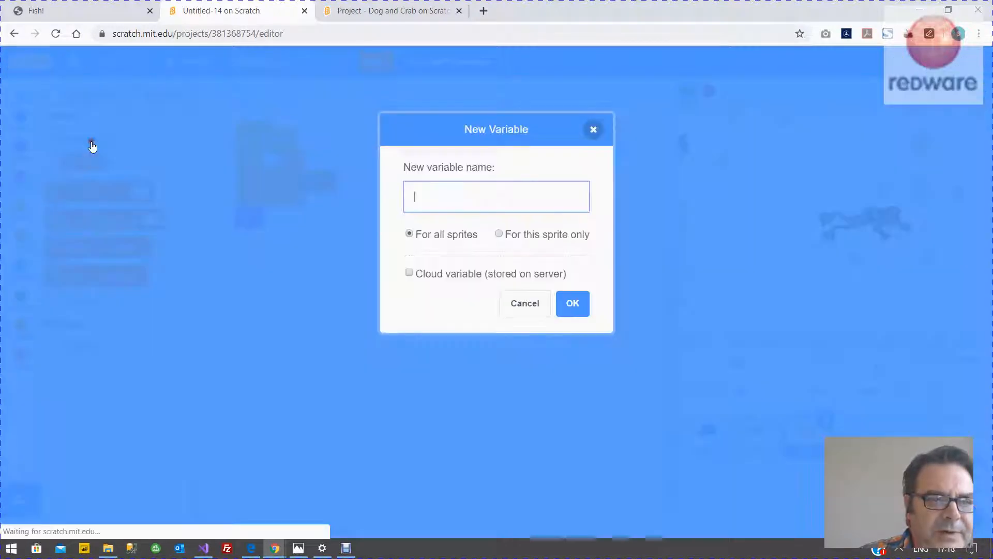
Name the new variable 'score', keep For all sprites, and confirm
type("sc")
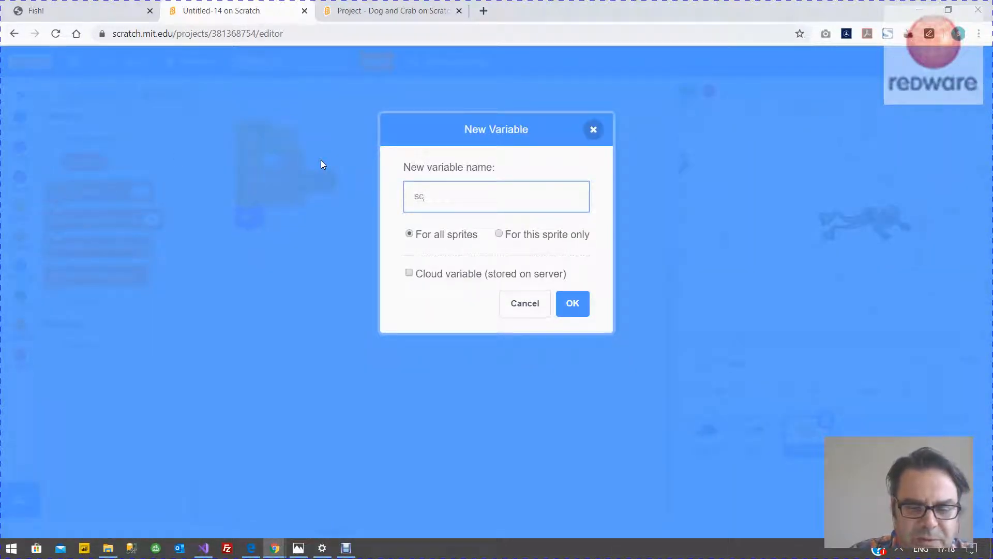
type("ore")
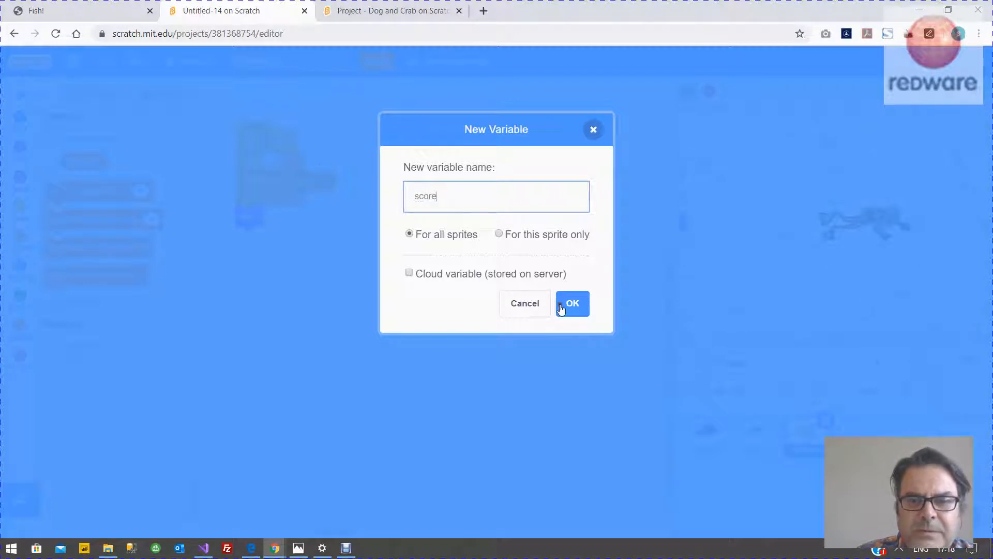
left_click(572, 303)
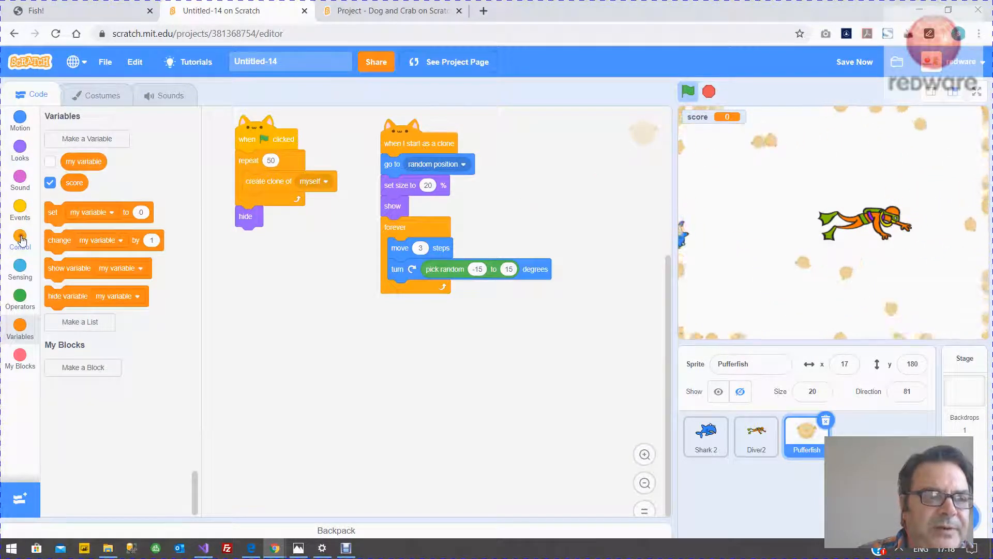
Add 'if touching Shark 2? then change score by 1' inside the clone's forever loop
left_click(19, 238)
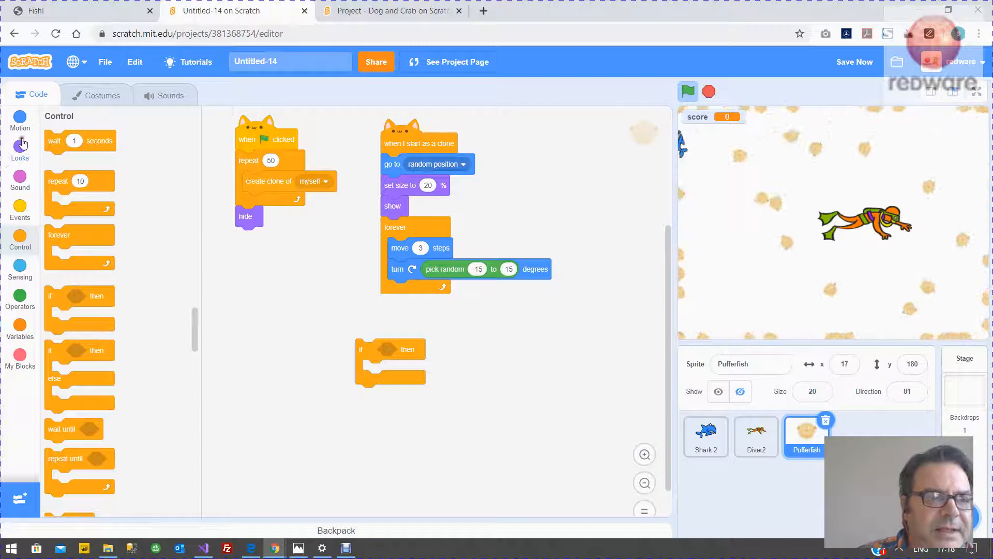
left_click(19, 266)
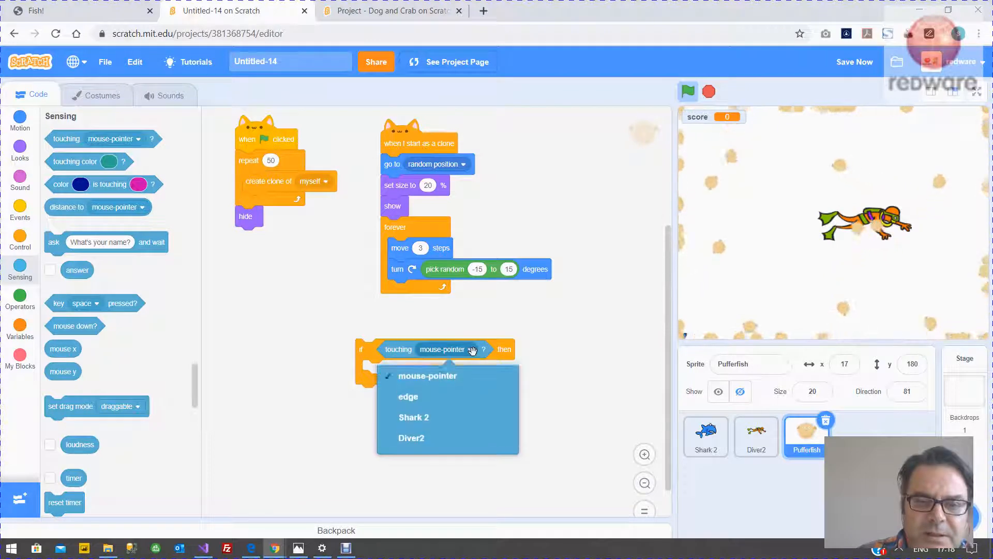
left_click(414, 417)
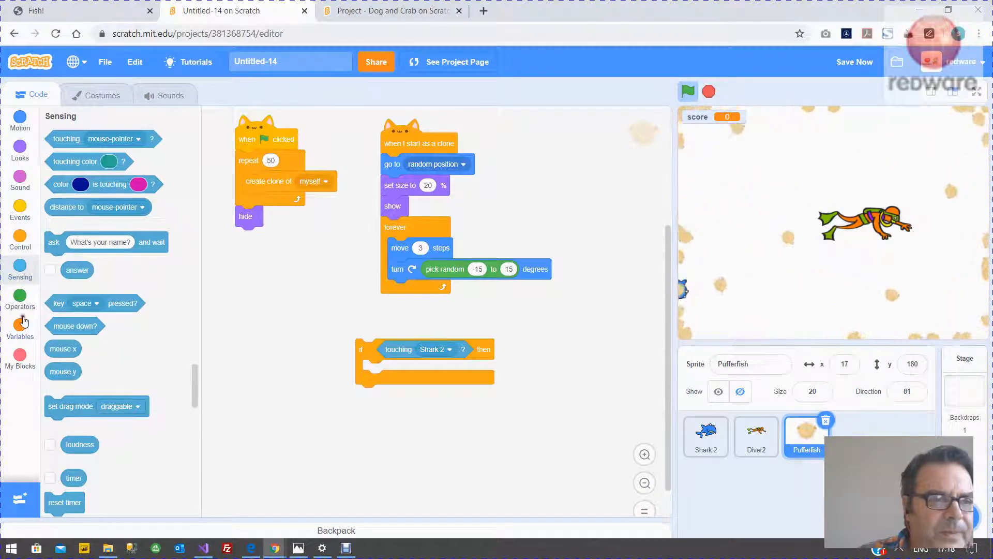
left_click(20, 323)
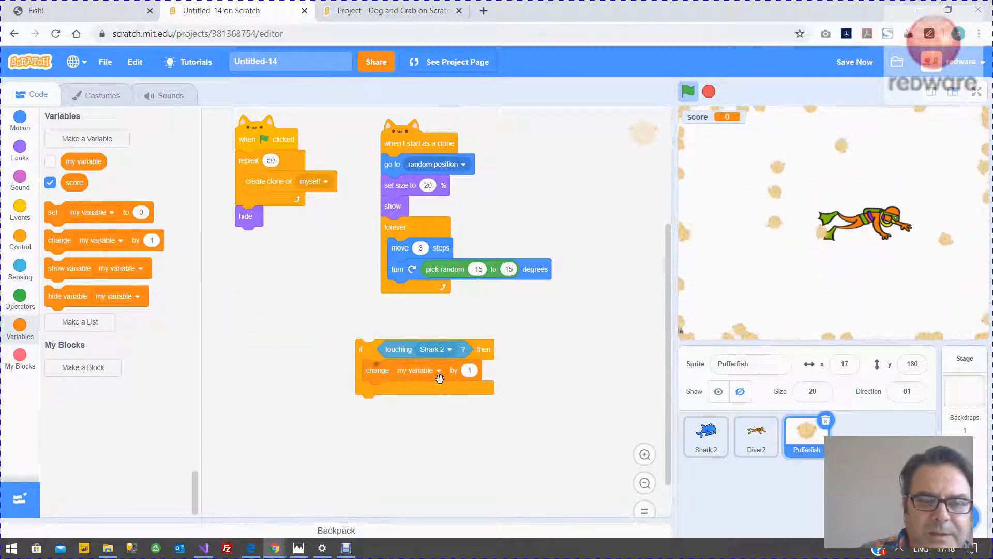
left_click(436, 370)
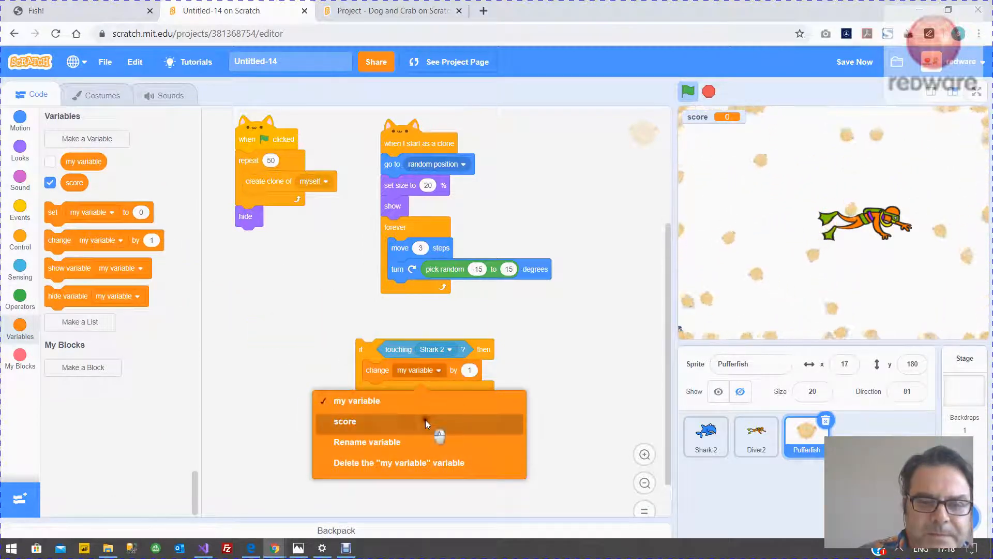
left_click(345, 421)
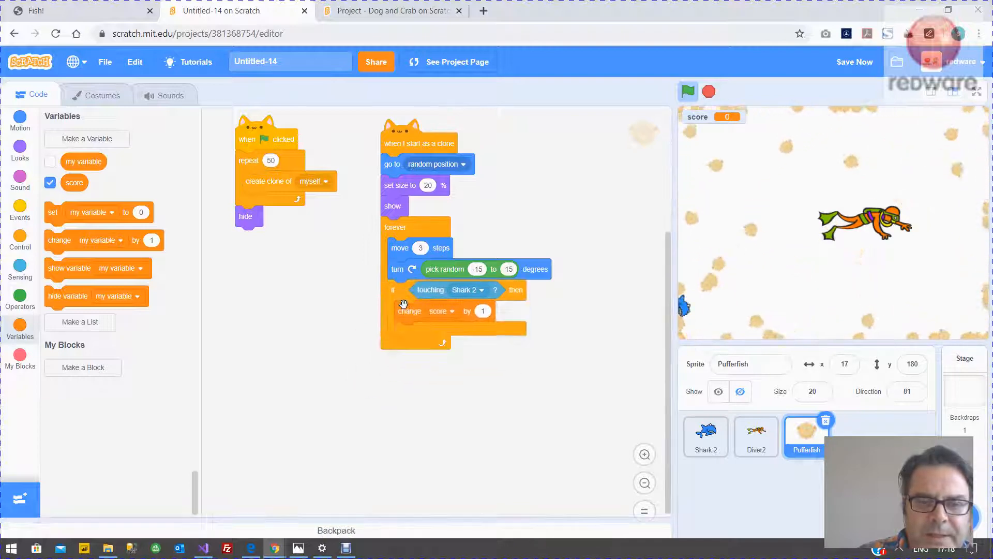
left_click(688, 91)
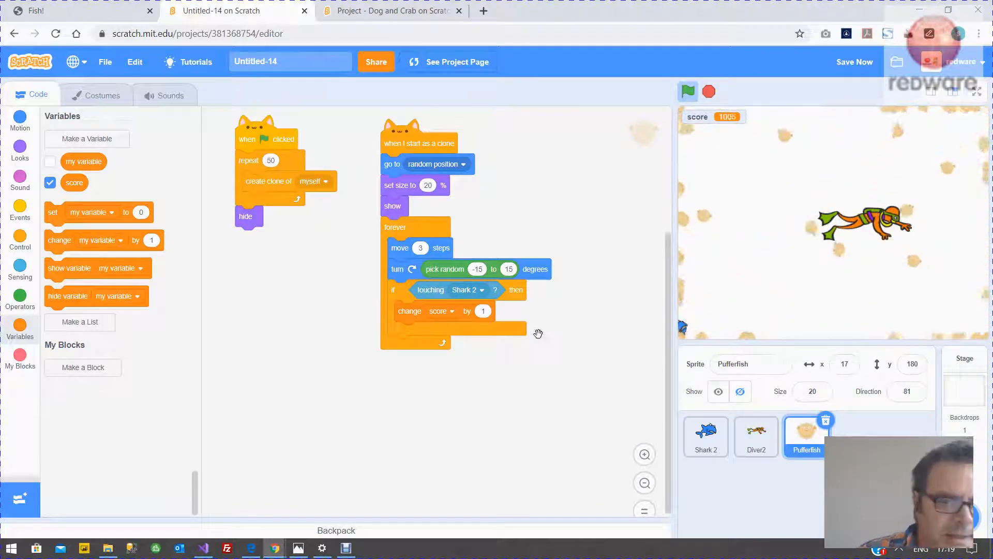
left_click(167, 95)
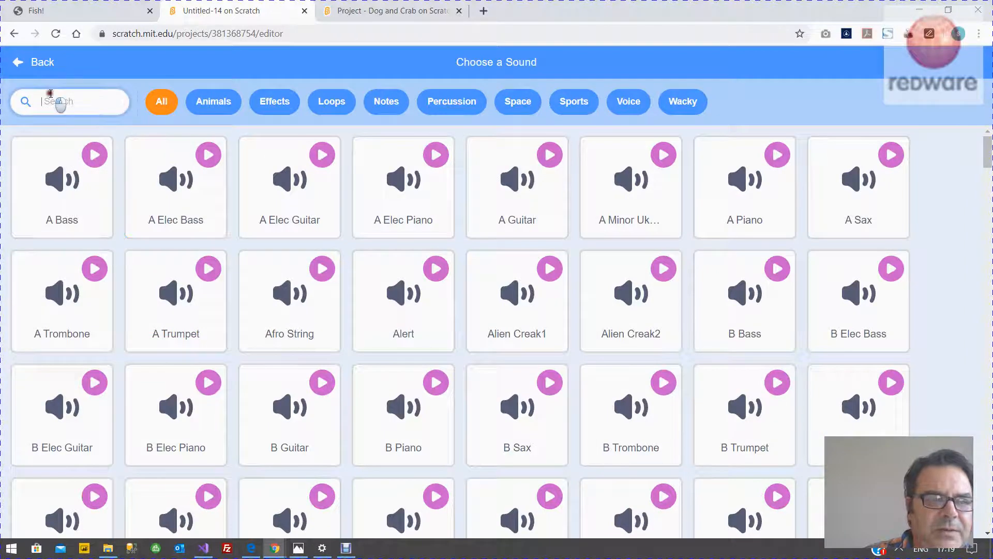
Search the sound library for 'pop', add the Pop sound, and return to the code
type("pop")
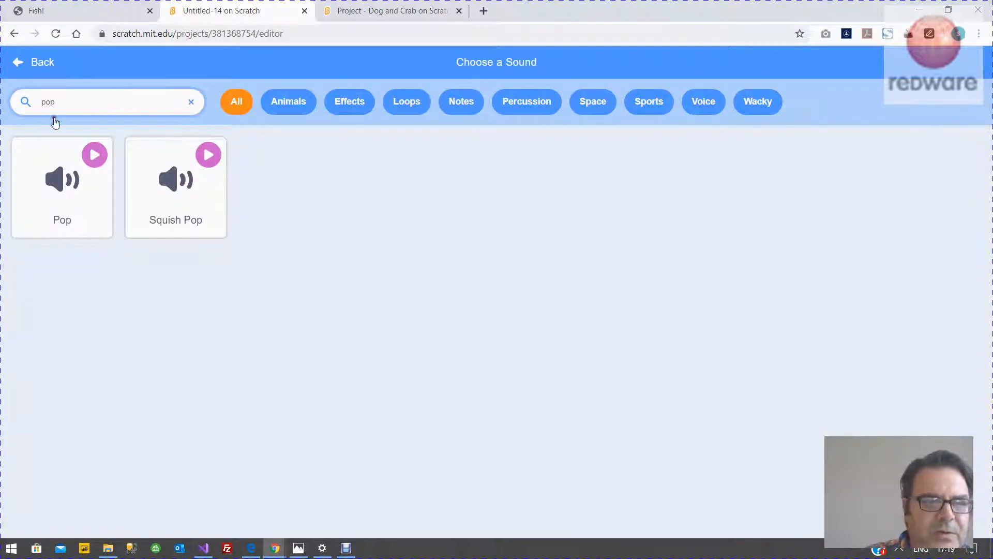
left_click(62, 184)
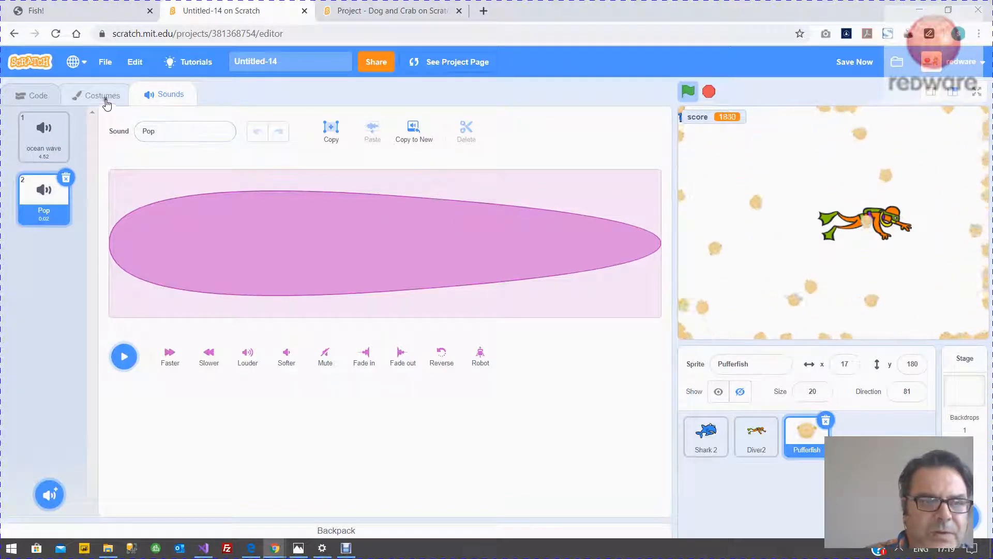
left_click(38, 95)
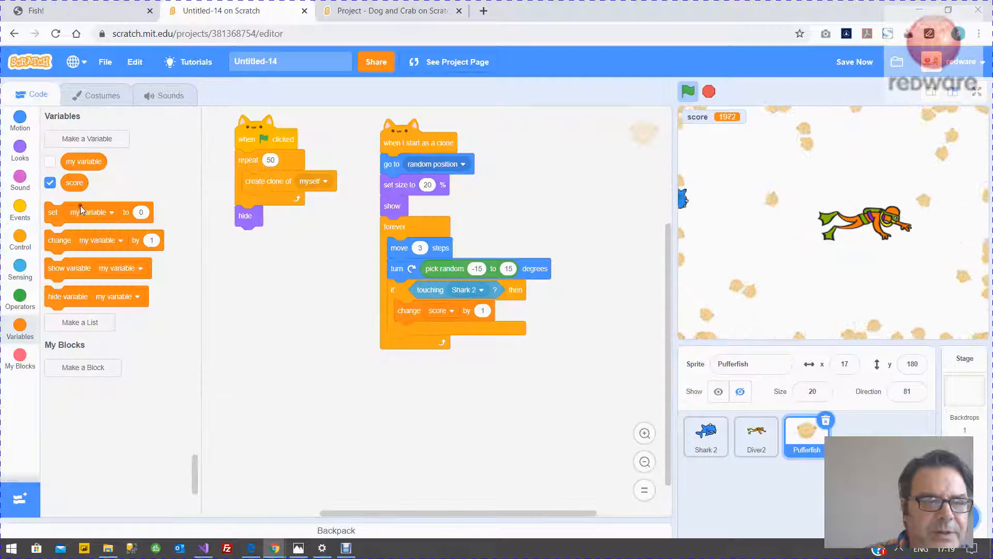
Inside the clone loop, add if touching Shark 2: start sound Pop, change score by 1, hide
left_click(20, 180)
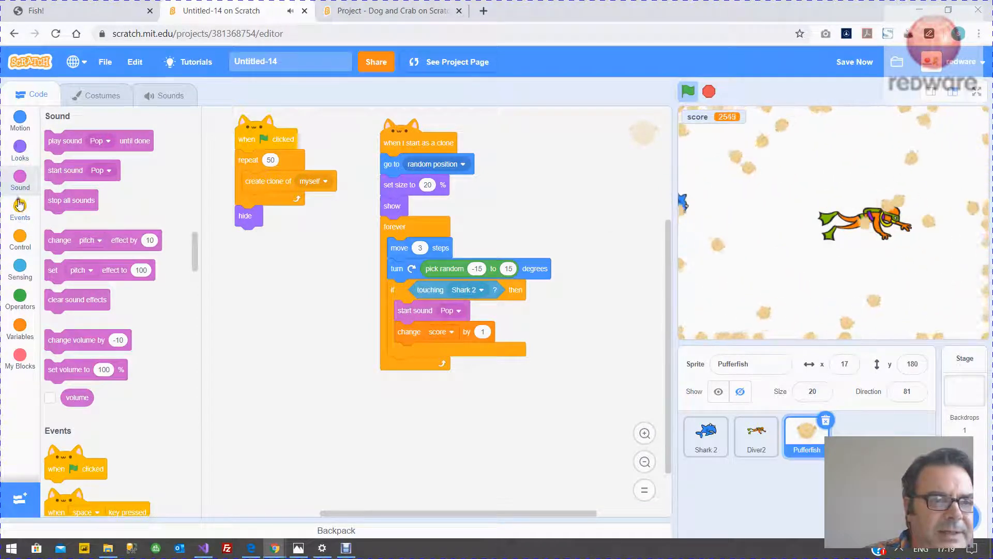
left_click(19, 150)
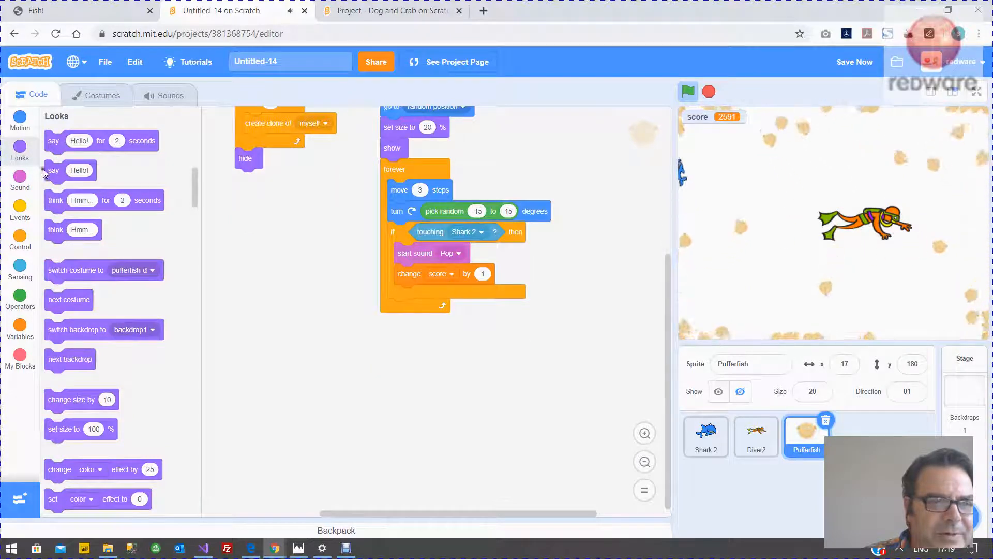
scroll("down", 3)
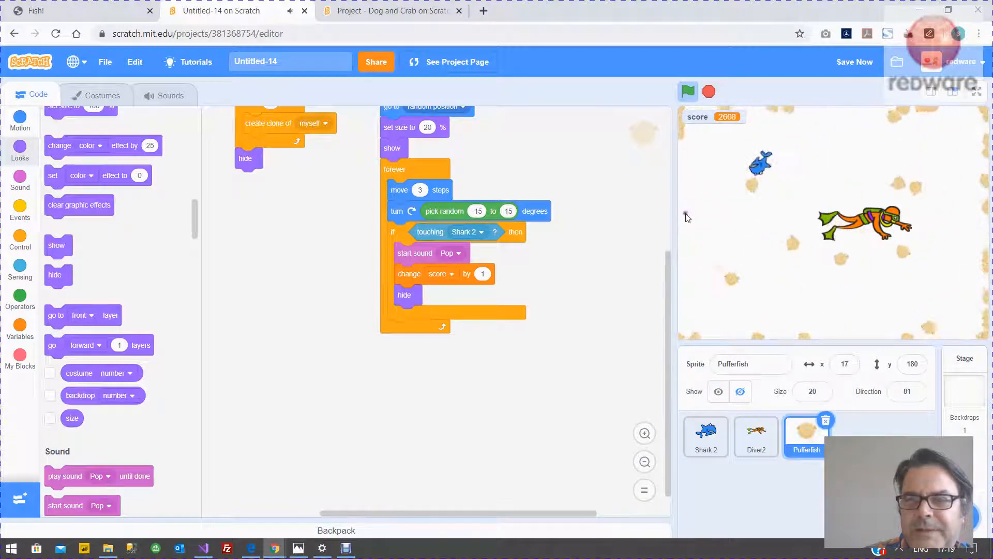
Run the game repeatedly to test the shark eating pufferfish
left_click(688, 91)
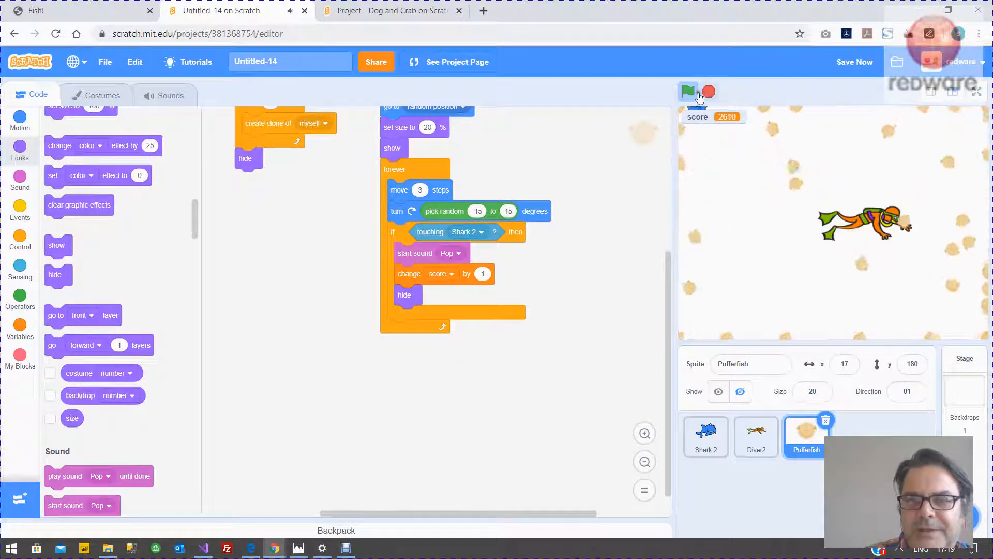
left_click(688, 92)
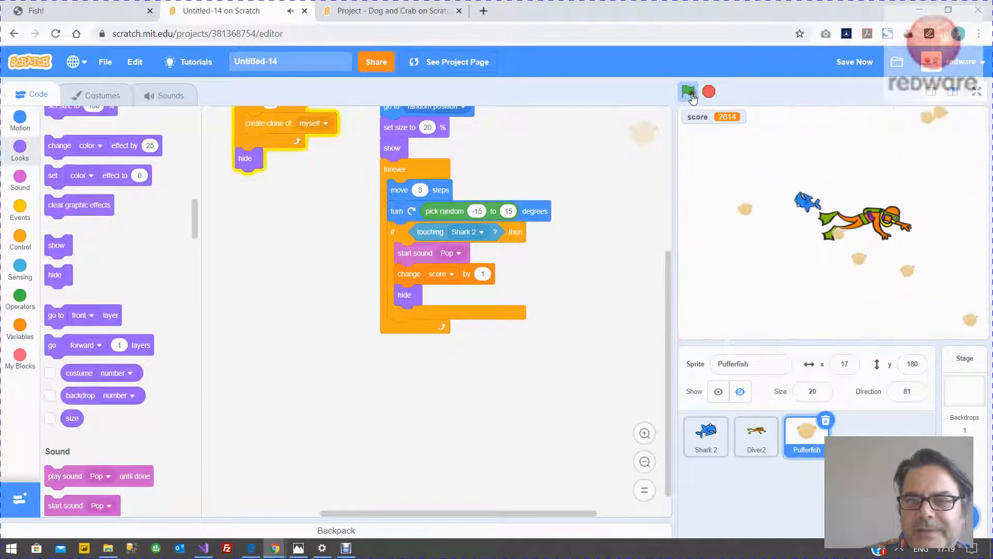
left_click(688, 92)
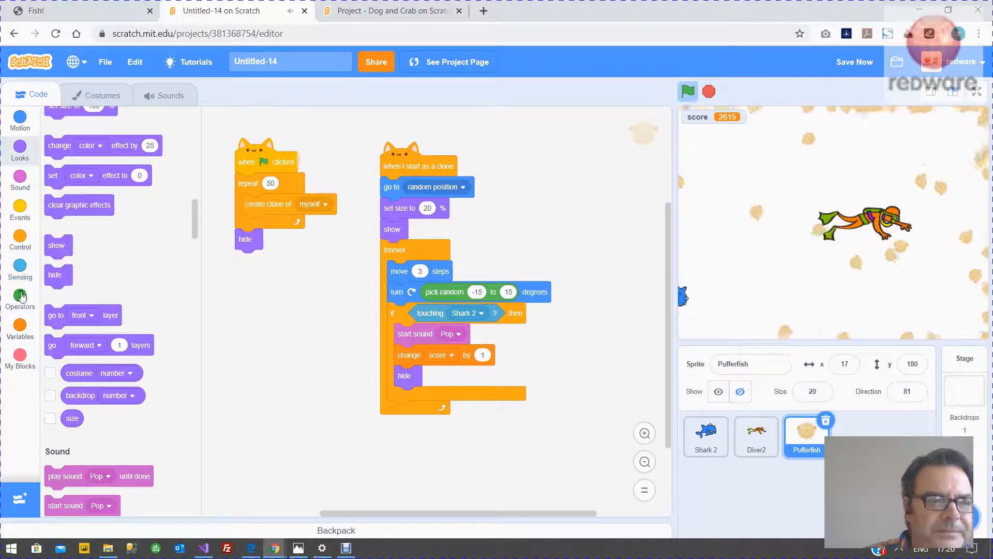
Add 'set score to 0' under the pufferfish green-flag script and replay to test
left_click(19, 327)
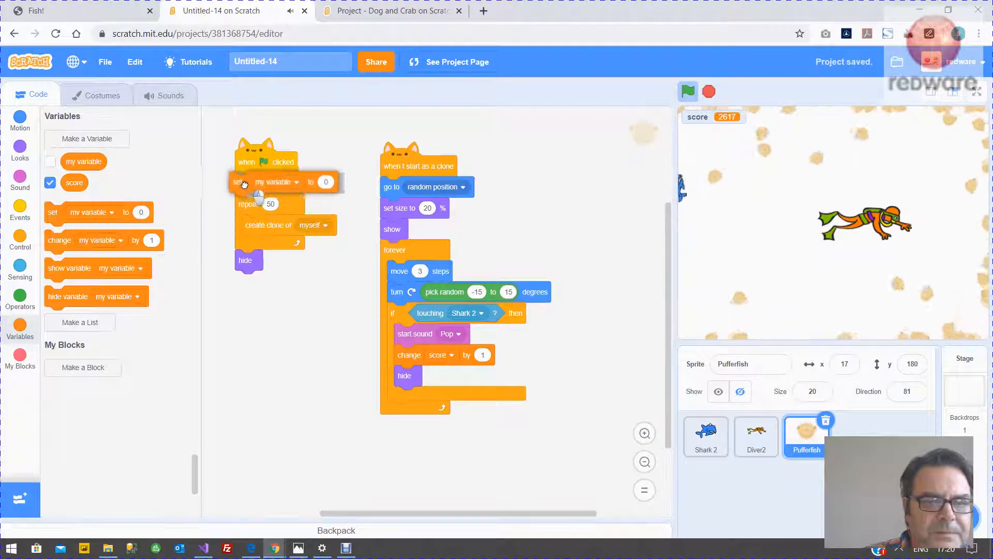
left_click(296, 183)
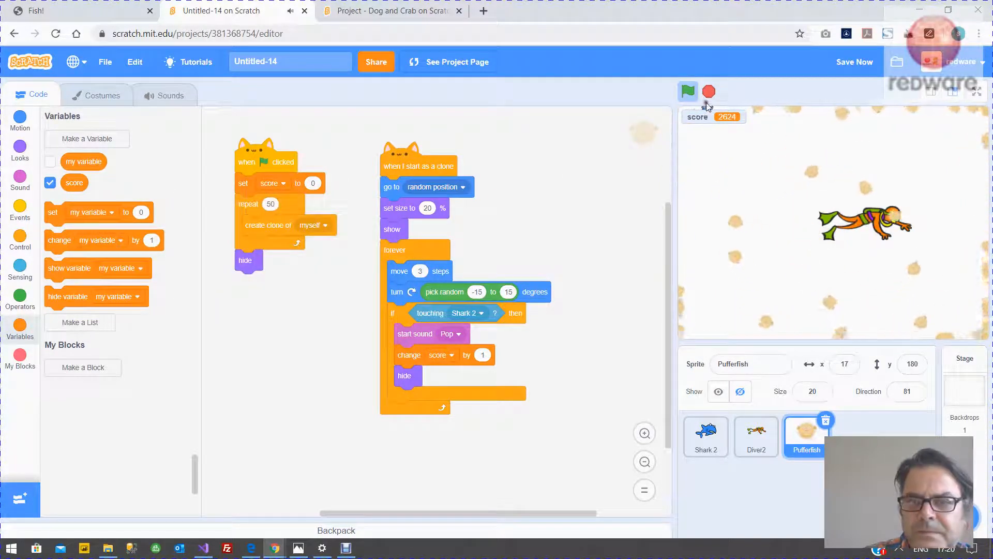
left_click(687, 91)
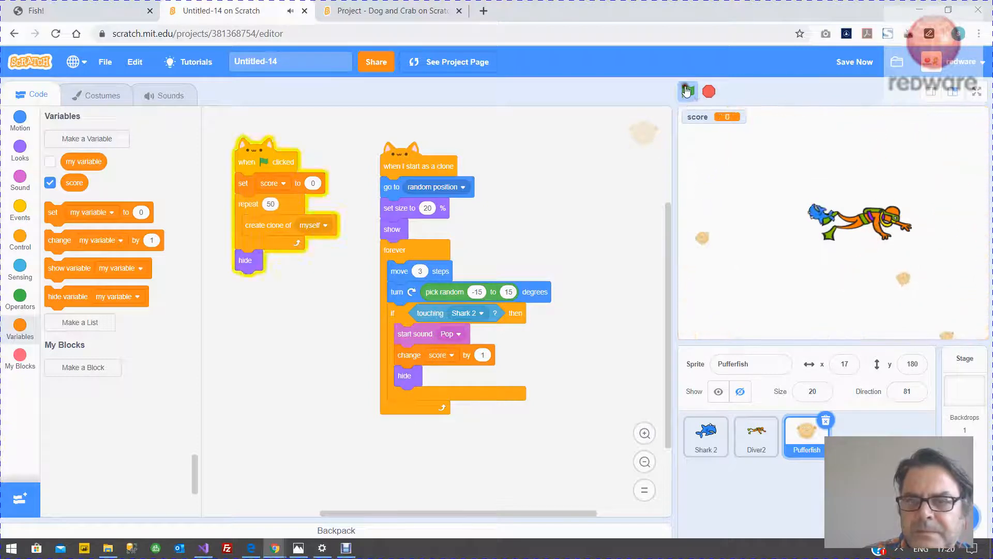
left_click(688, 91)
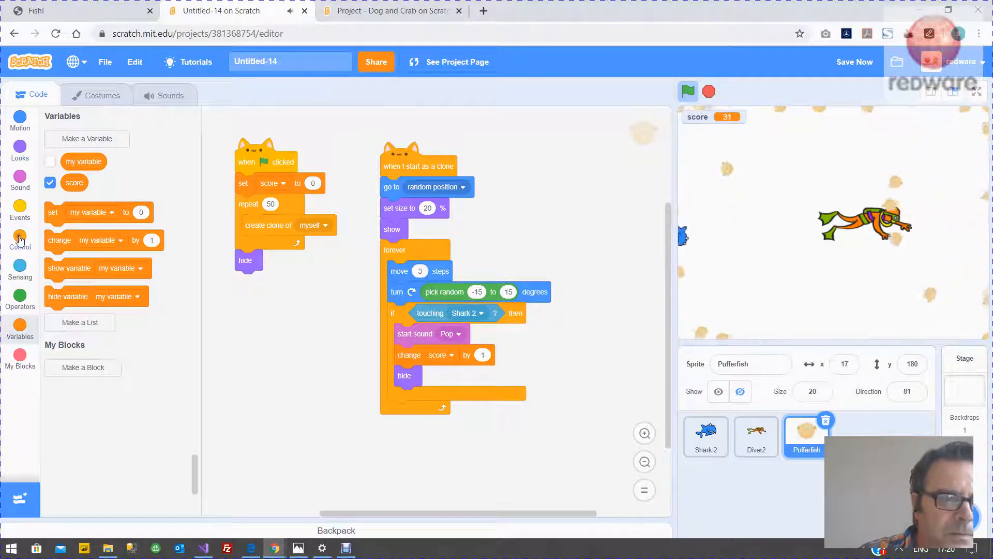
After hide, wait pick random 5 to 10 seconds, then create clone of myself; test
left_click(20, 239)
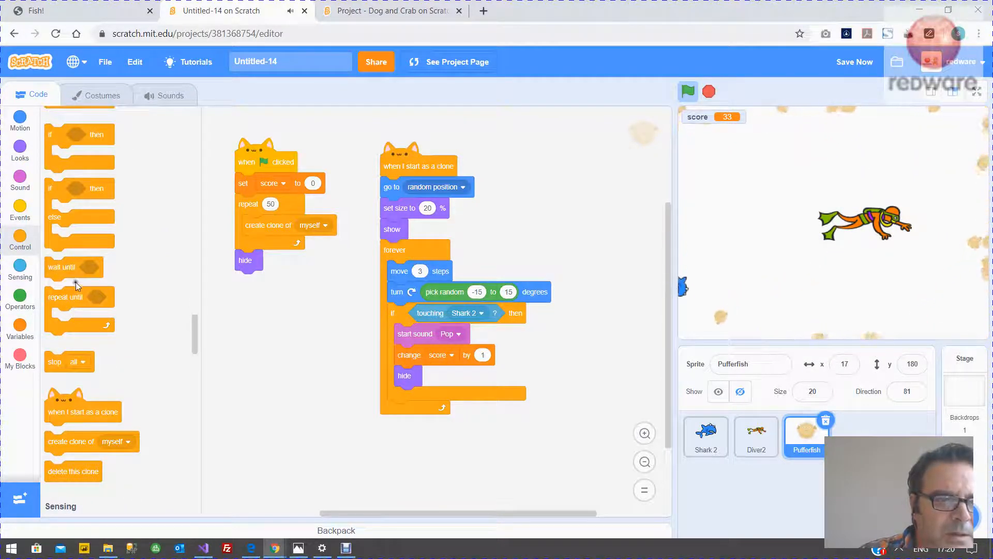
scroll("up", 3)
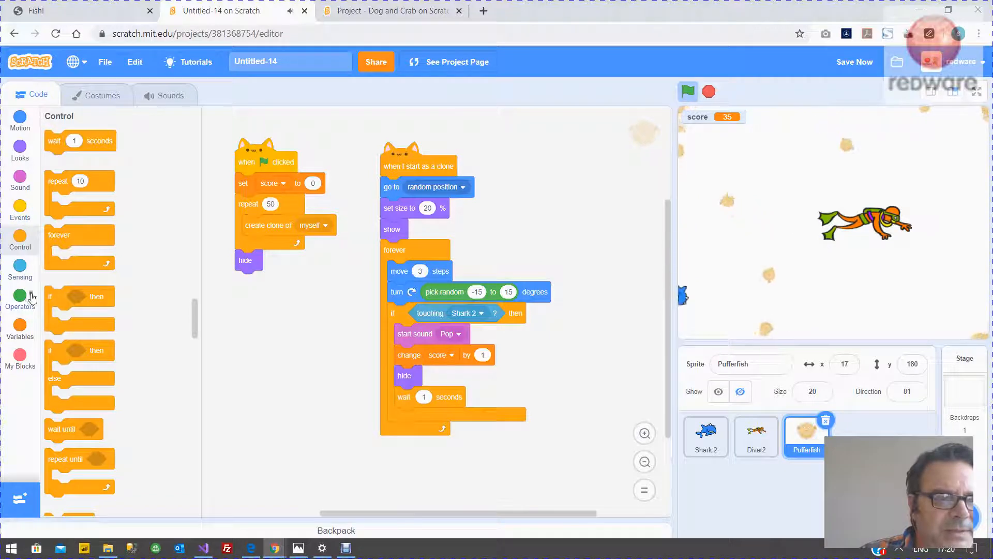
left_click(20, 298)
type("5")
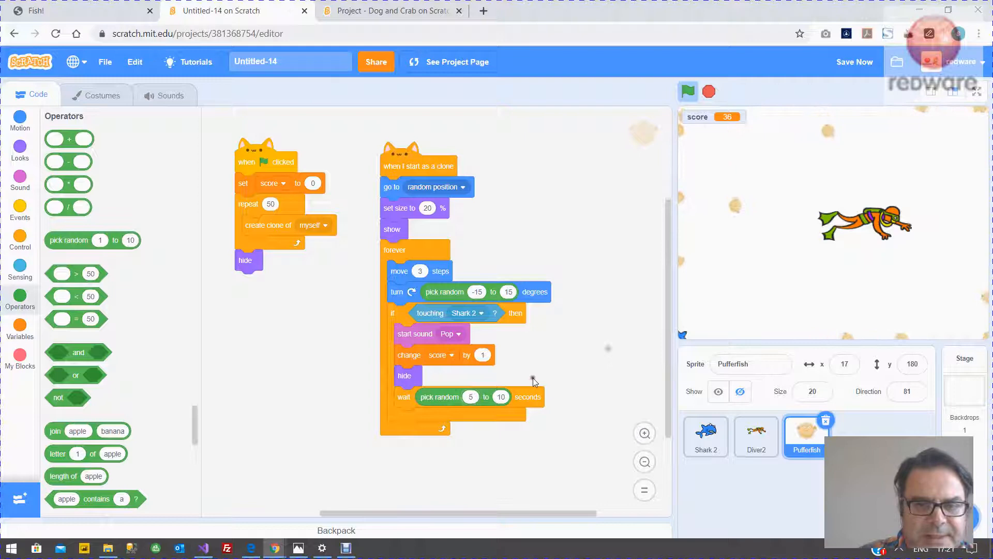
left_click(20, 329)
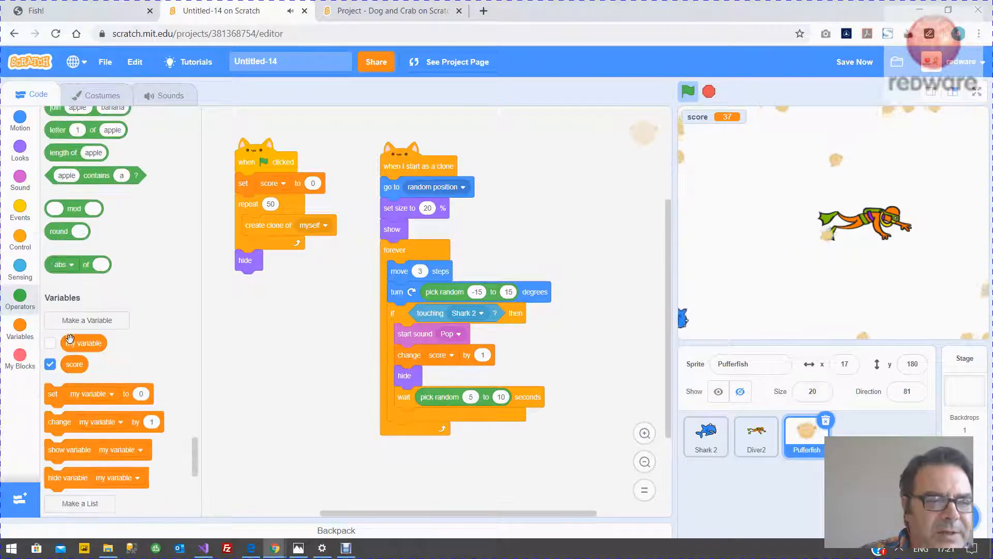
scroll("down", 3)
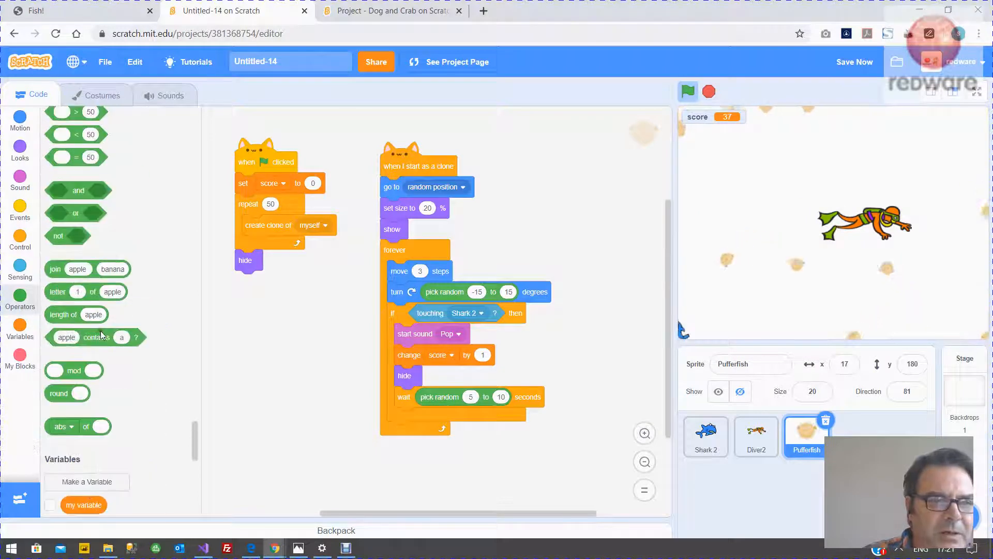
left_click(19, 269)
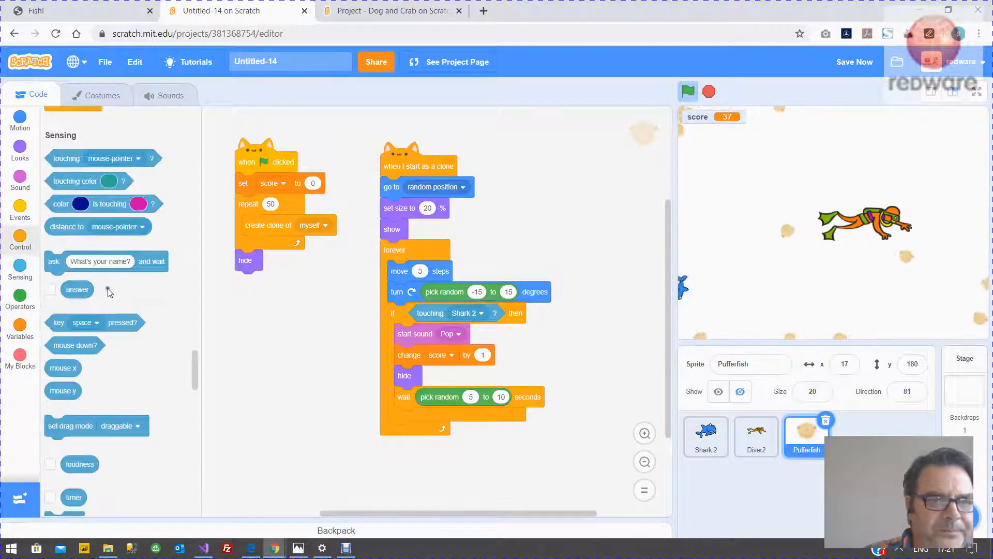
scroll("up", 3)
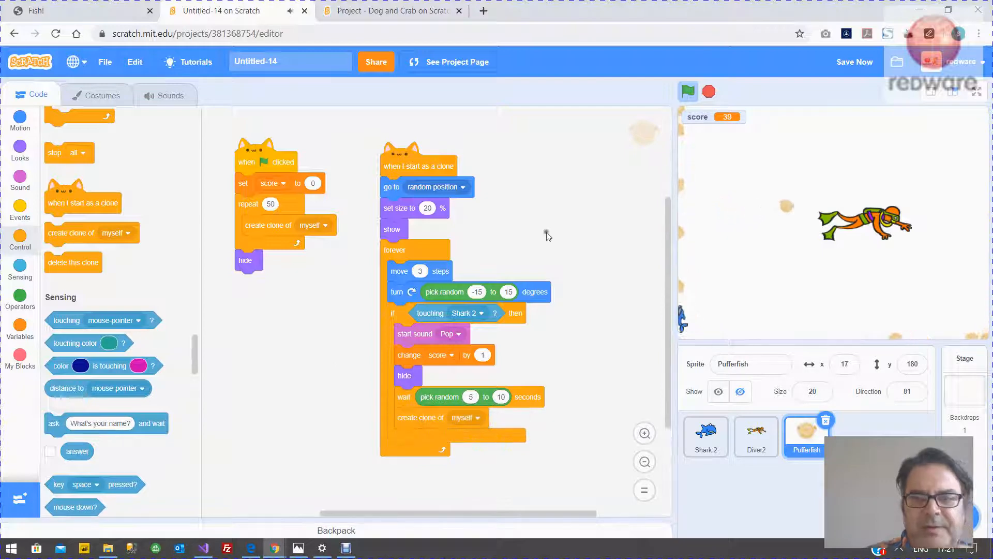
left_click(688, 92)
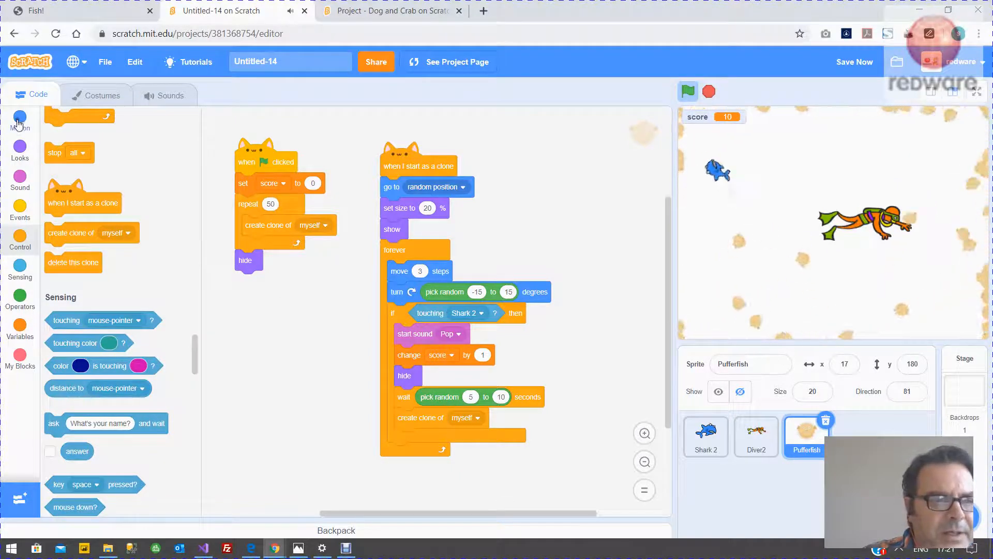
Add 'if on edge, bounce' to the pufferfish clone loop and select Diver2
left_click(20, 120)
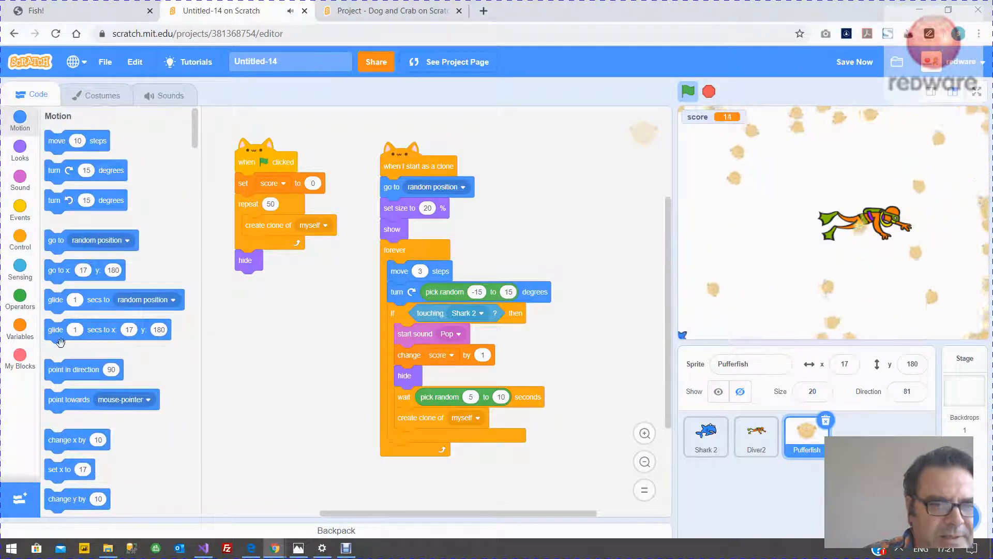
scroll("down", 3)
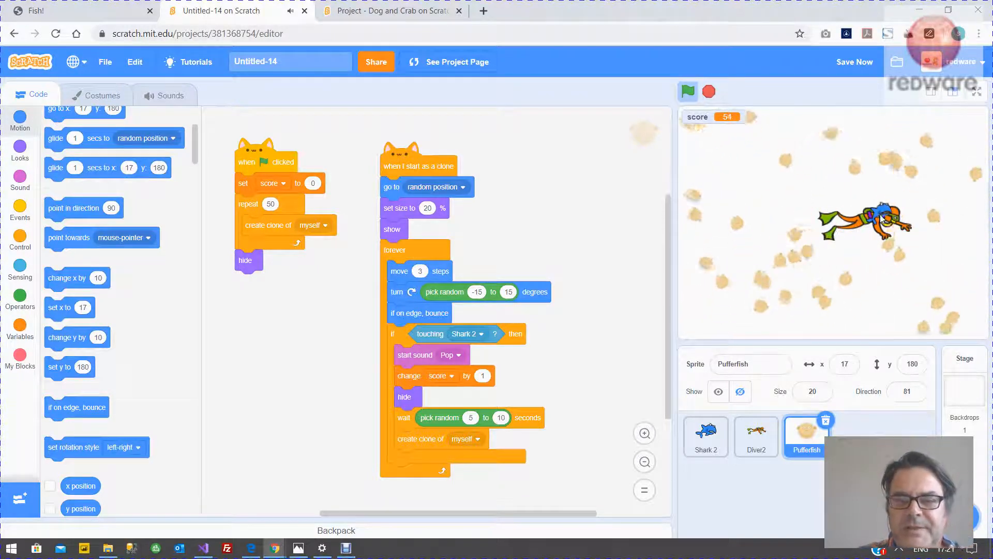
left_click(755, 436)
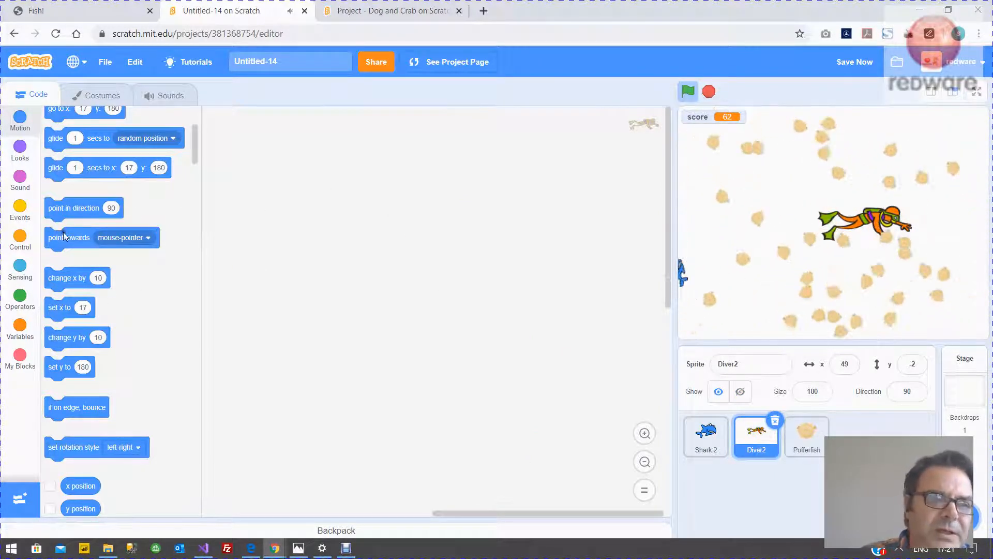
Give Diver2 a green-flag script that creates a clone of itself and hides
left_click(20, 120)
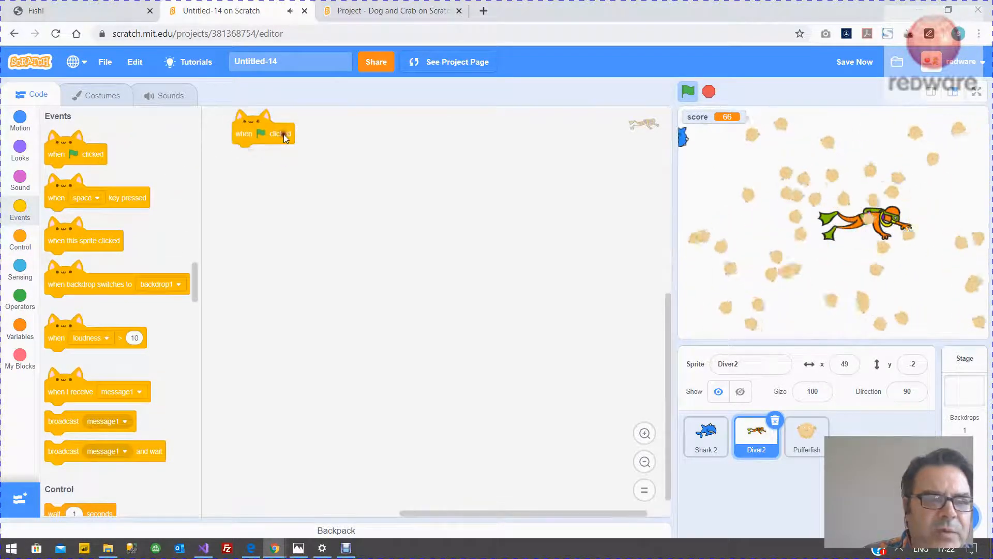
left_click(20, 239)
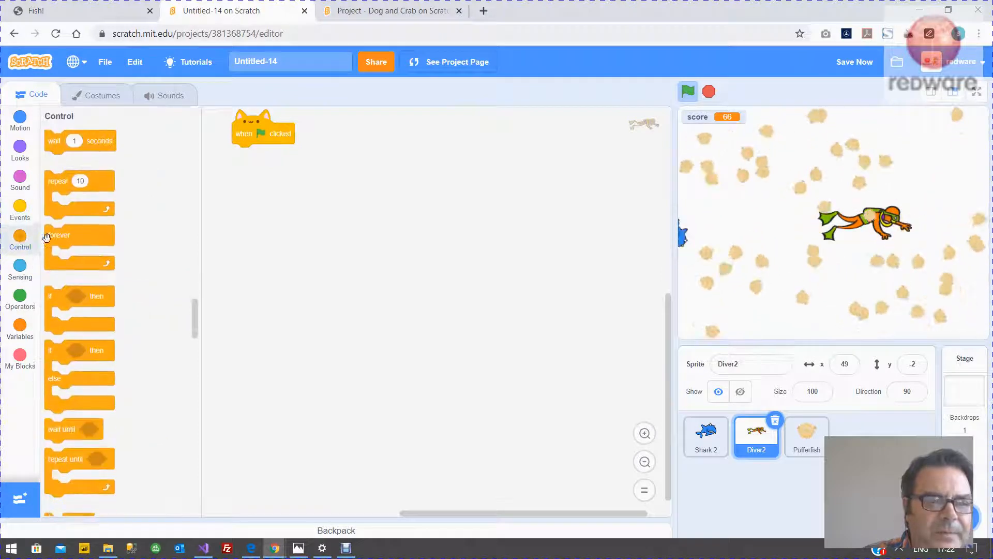
scroll("down", 3)
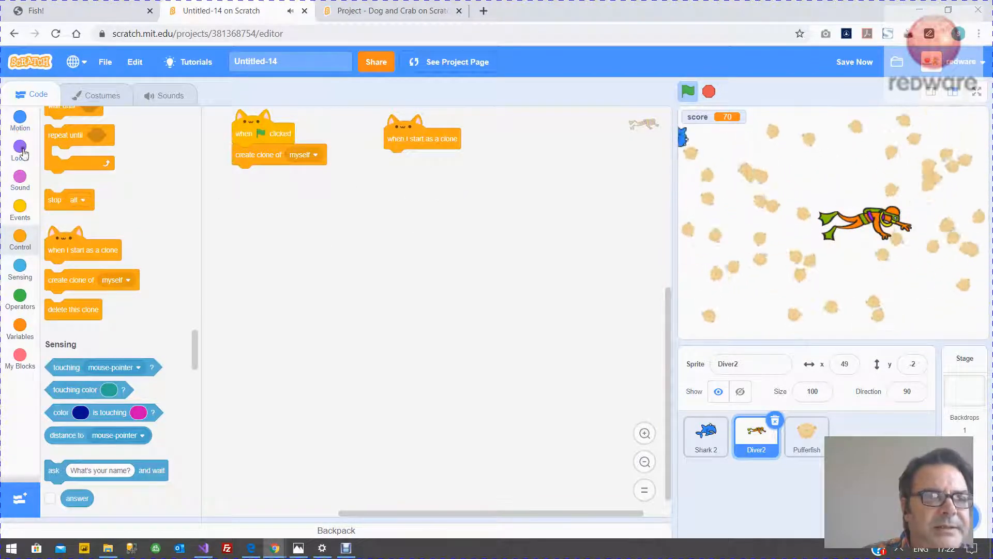
Make the diver clone set size to 40%, go to a random position and show; test
left_click(20, 149)
type("40")
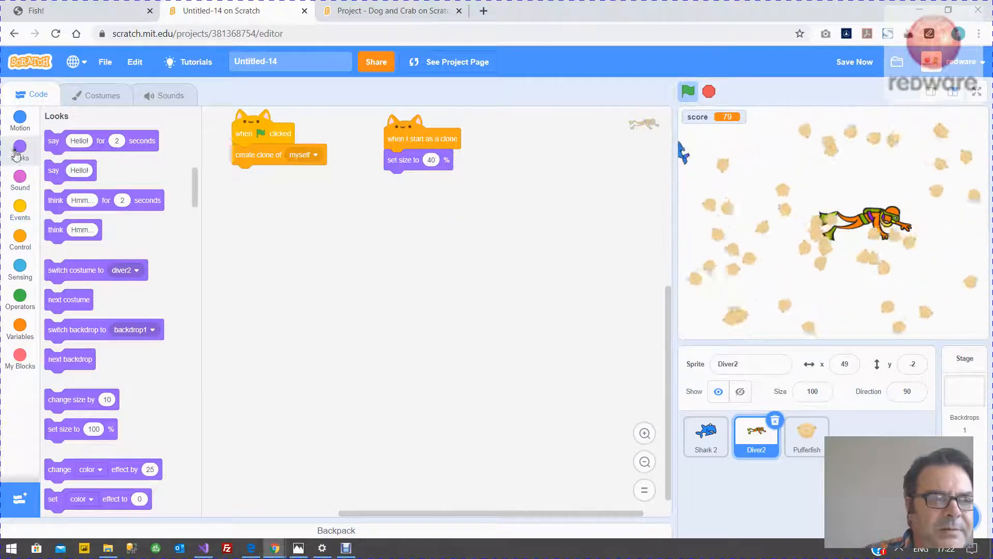
left_click(19, 120)
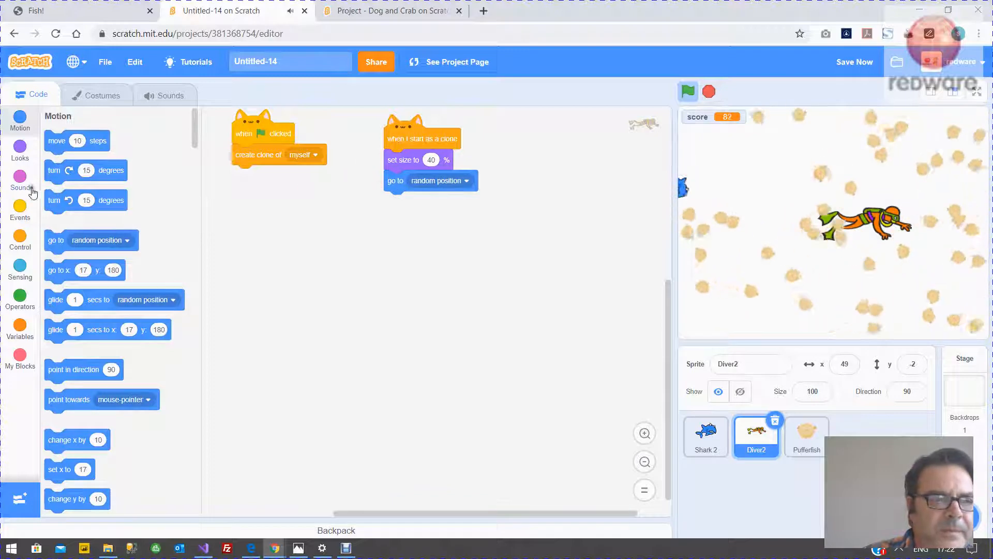
left_click(19, 144)
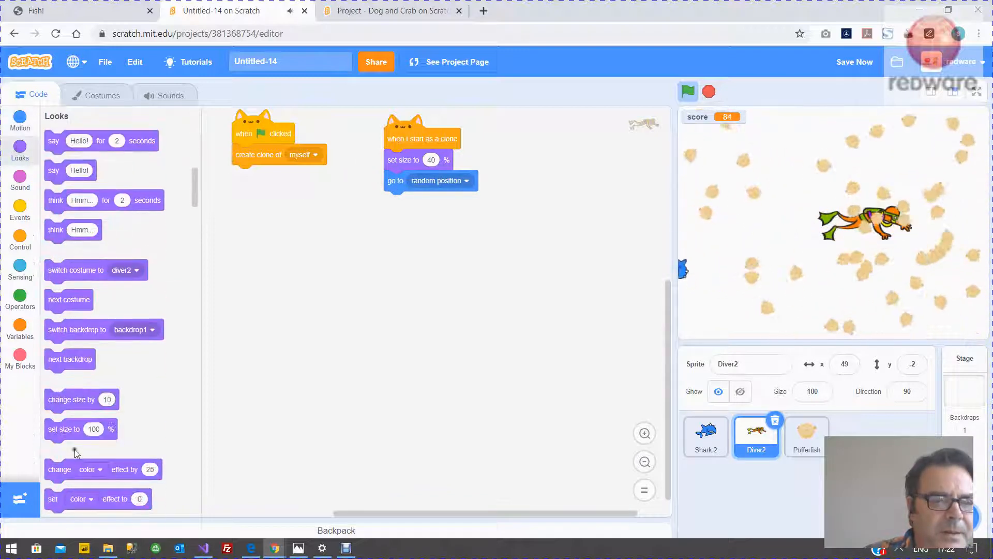
scroll("down", 3)
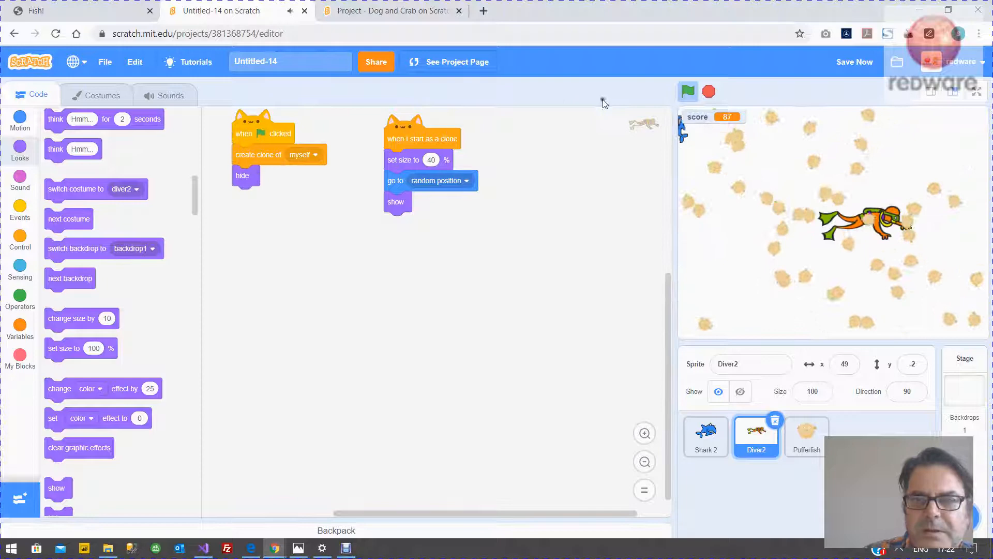
left_click(687, 92)
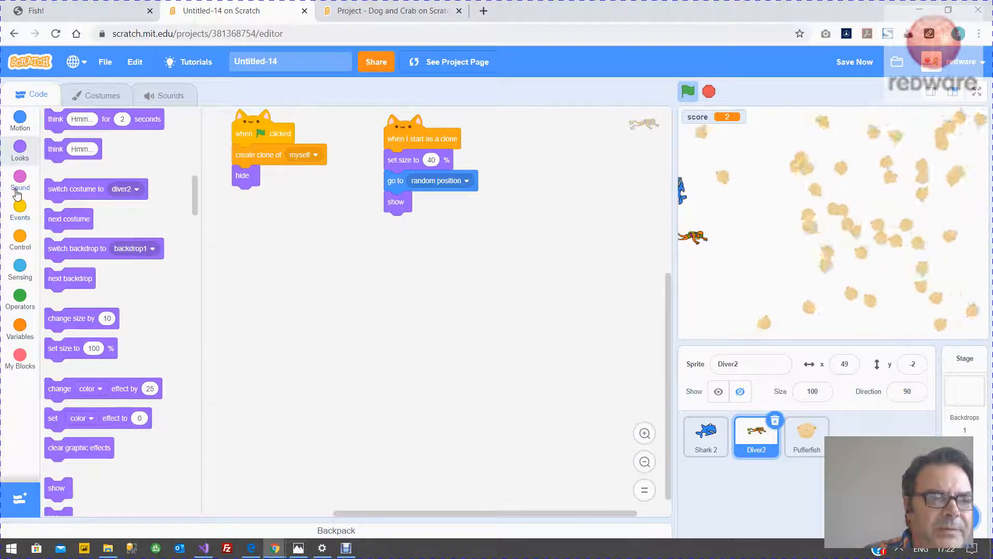
Make diver clones forever turn randomly, move 4 steps and bounce off edges; test
left_click(19, 241)
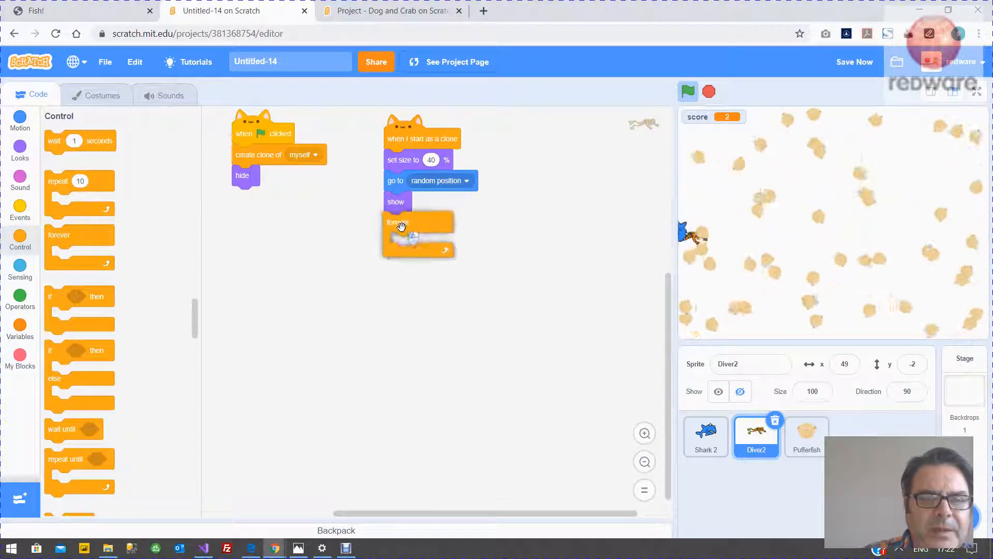
left_click(19, 121)
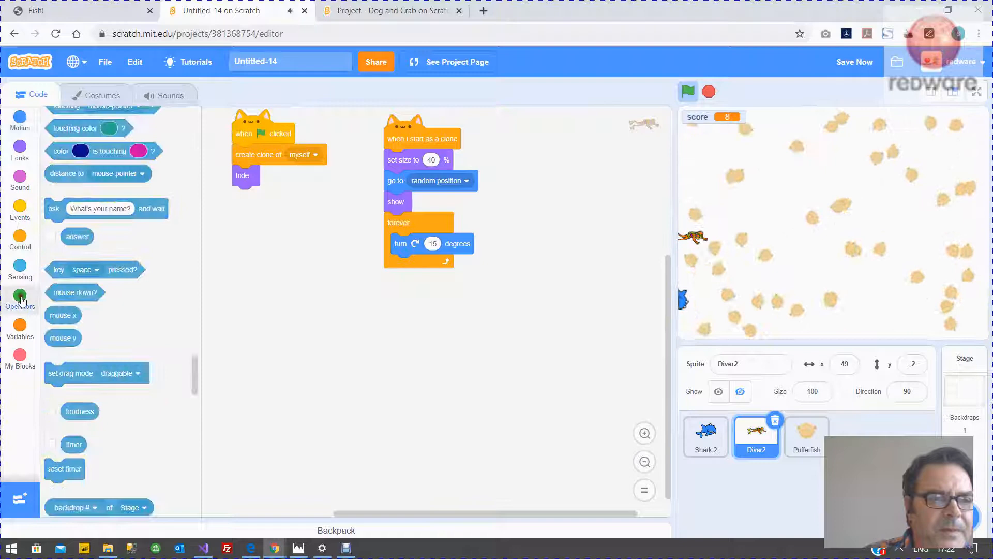
left_click(20, 298)
type("-10")
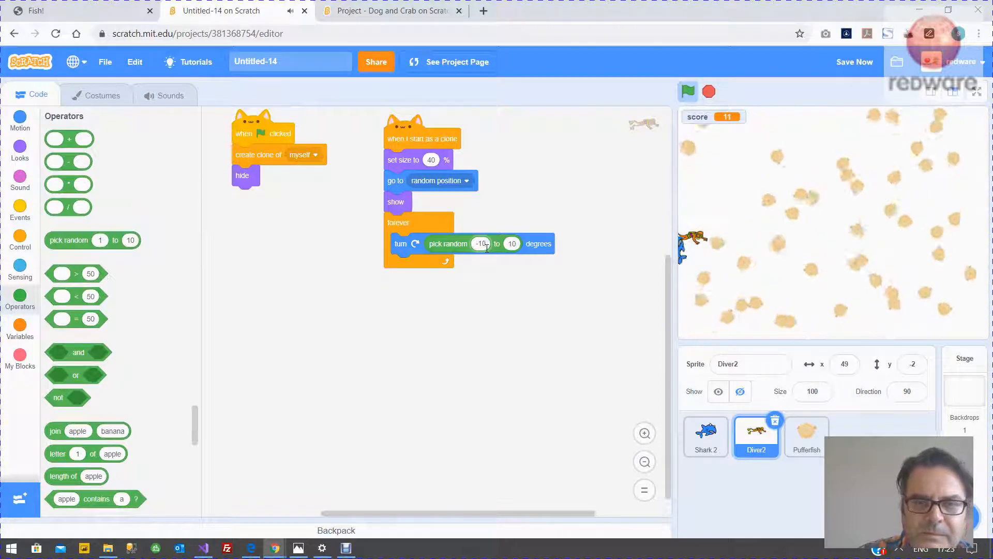
left_click(20, 209)
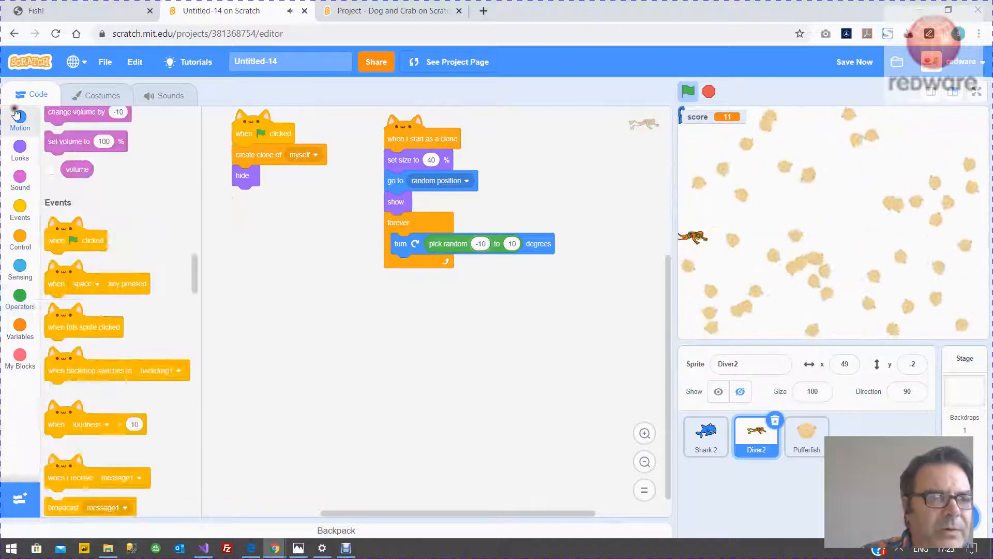
left_click(20, 121)
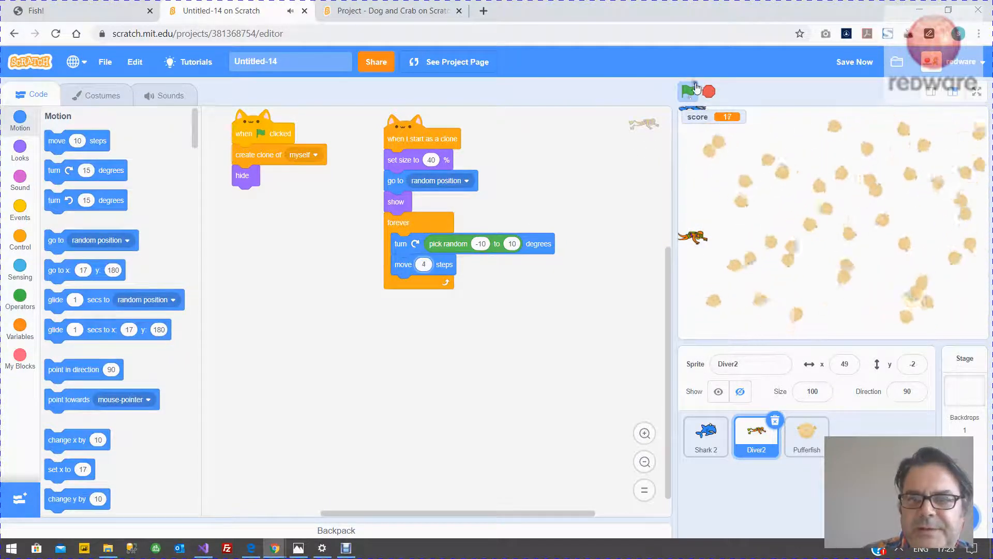
left_click(688, 91)
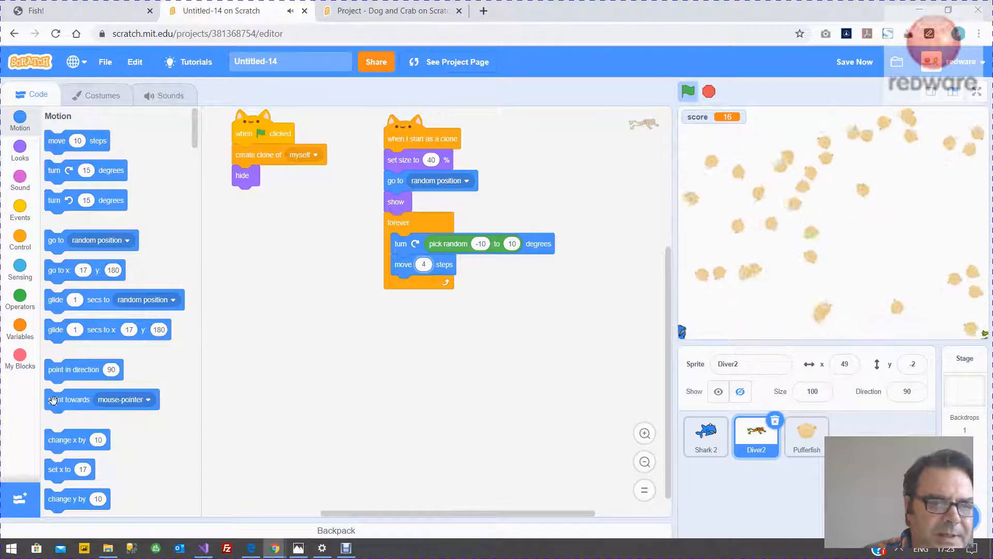
Attach an empty if-then block to the diver clone's loop
scroll("down", 3)
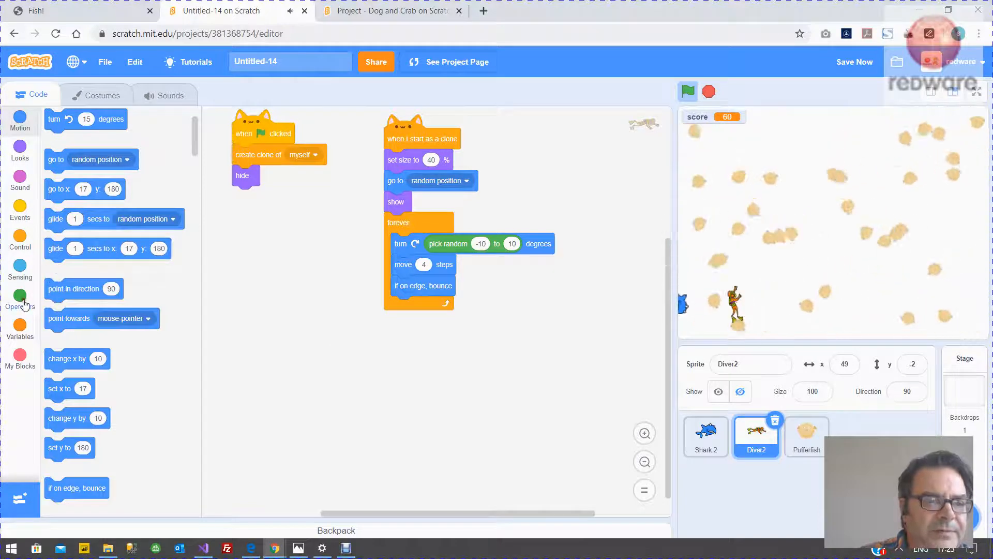
left_click(20, 298)
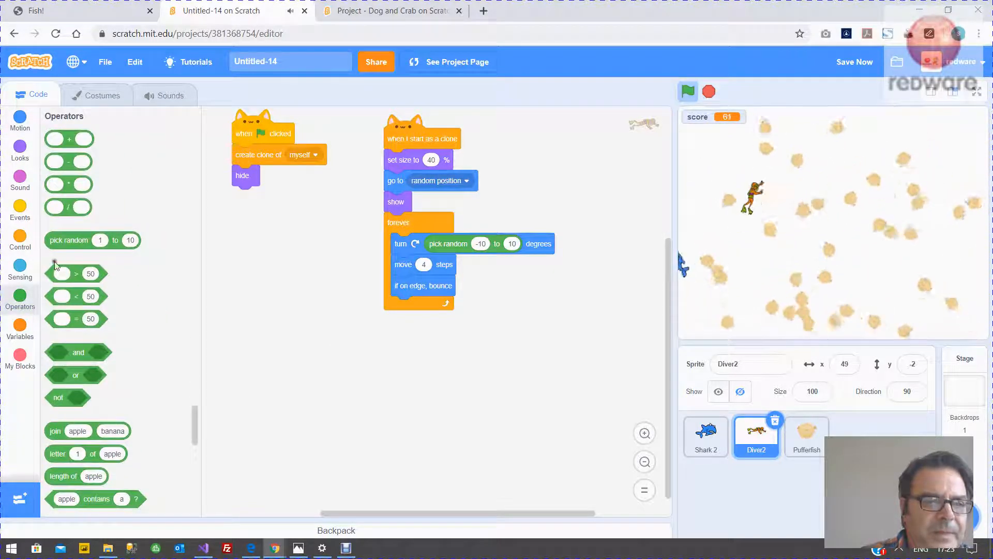
left_click(20, 240)
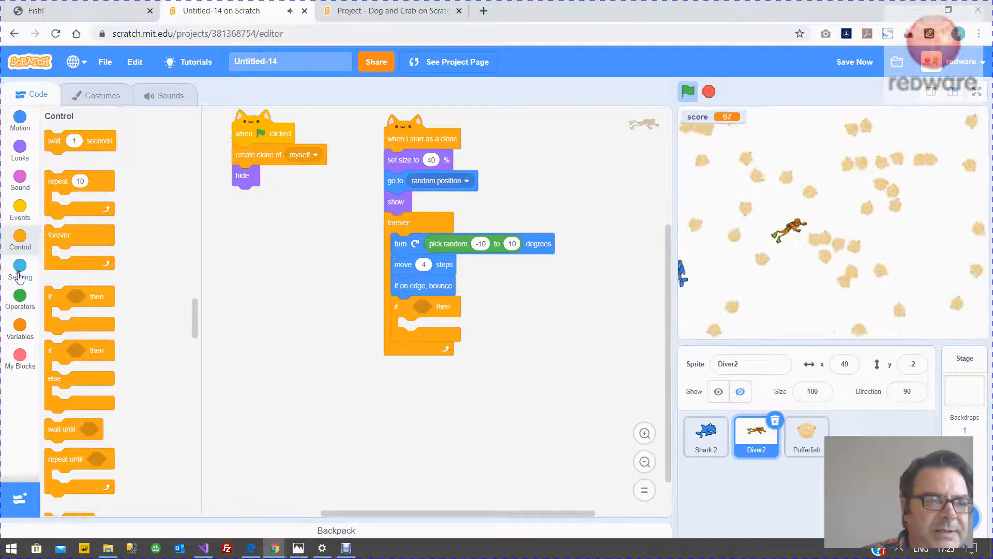
Fill the diver's if block with 'touching Shark 2?' and 'set score to 0'
left_click(20, 273)
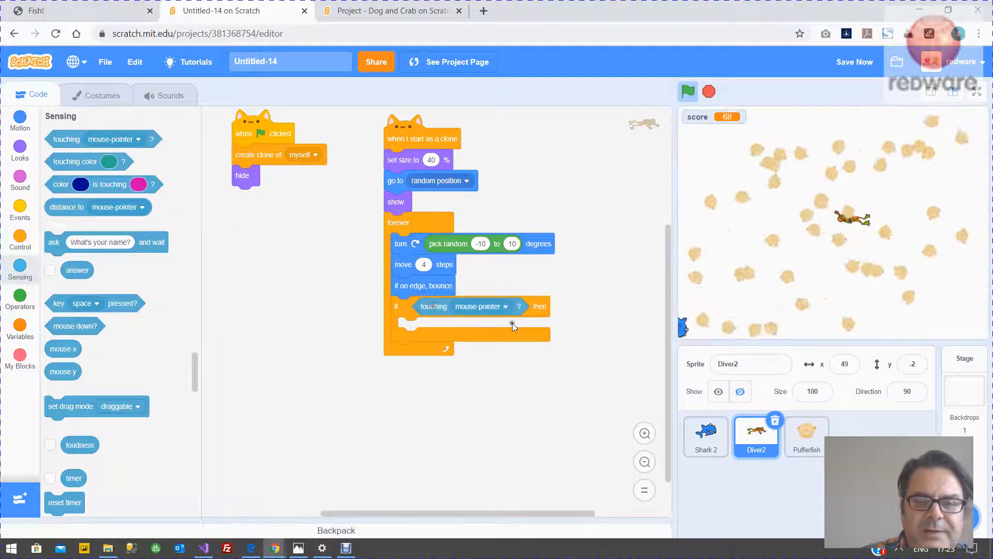
left_click(505, 306)
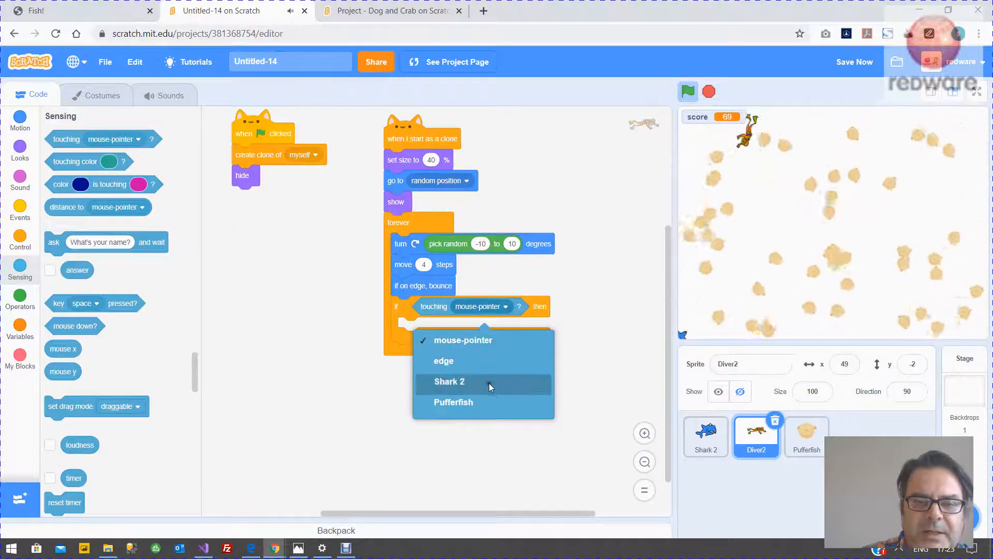
left_click(449, 381)
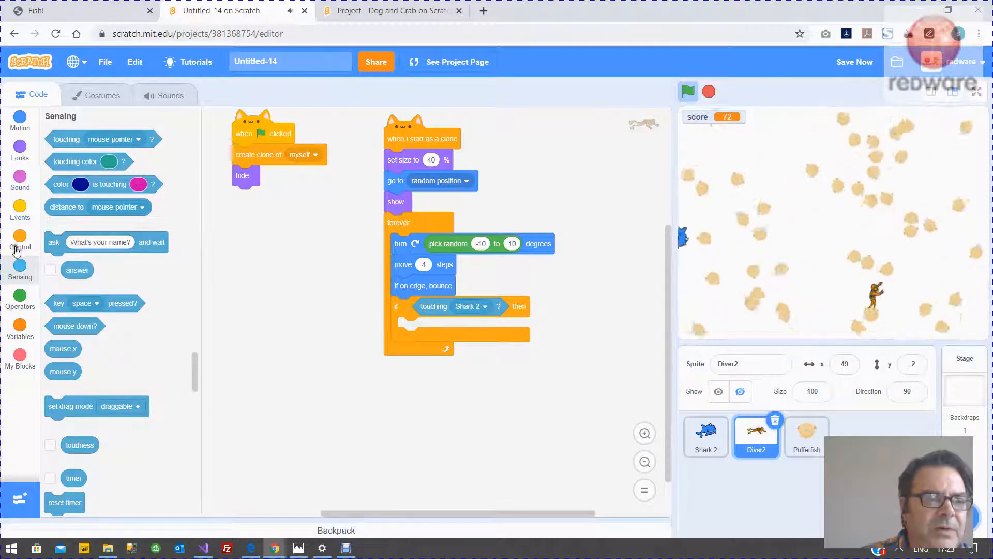
left_click(20, 325)
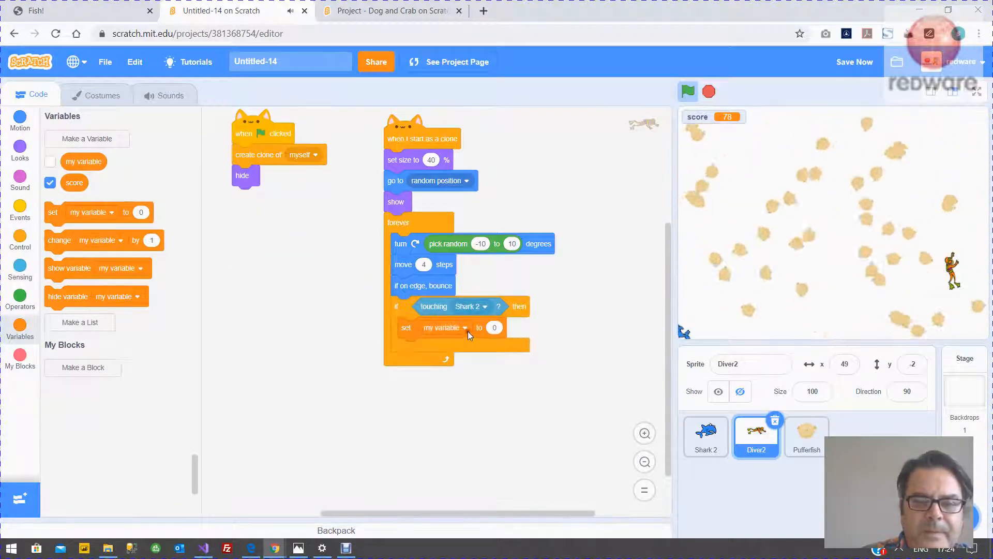
left_click(446, 328)
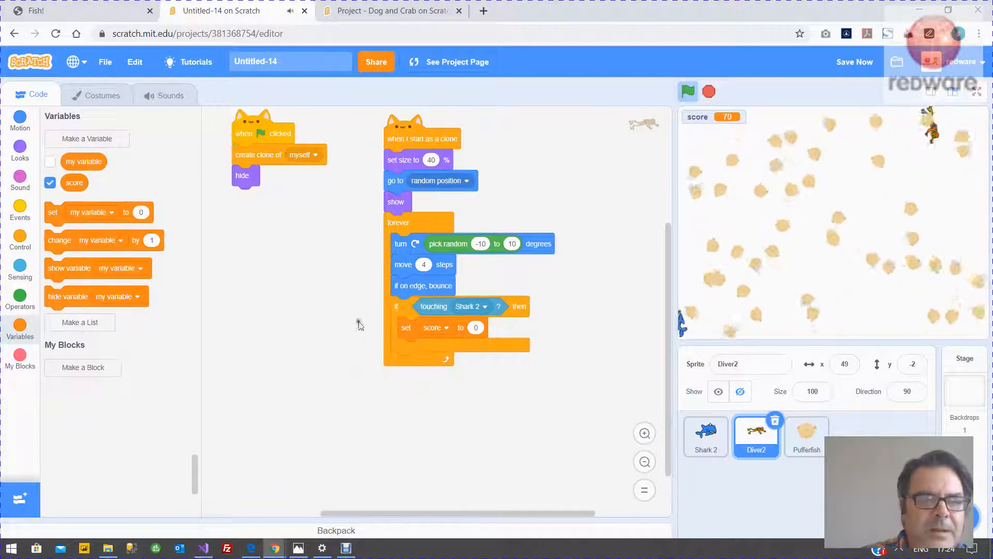
left_click(164, 94)
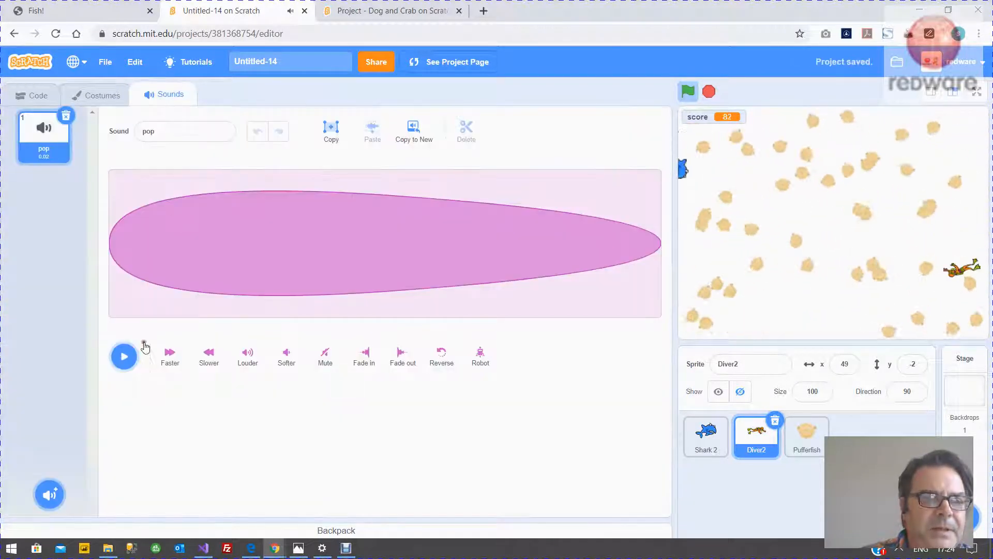
Add Boing from the sound library to Diver2 and return to the Code tab
left_click(50, 494)
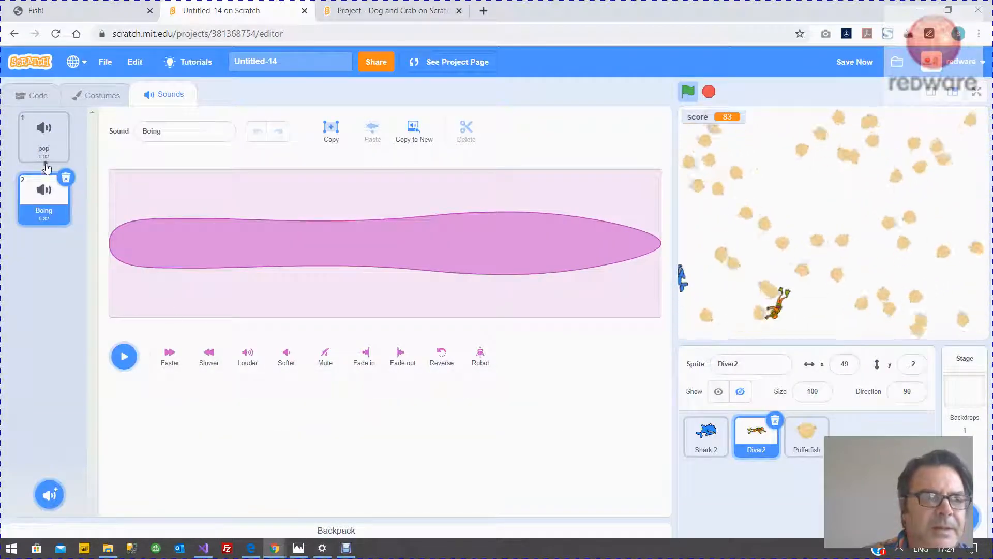
left_click(34, 95)
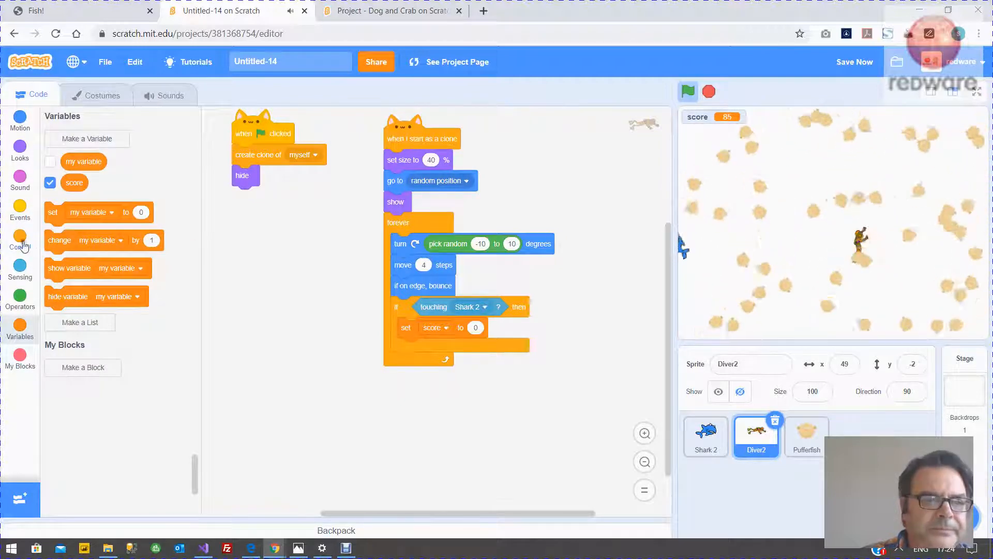
Add 'start sound Boing' inside the diver's touching-Shark 2 block and test
left_click(20, 179)
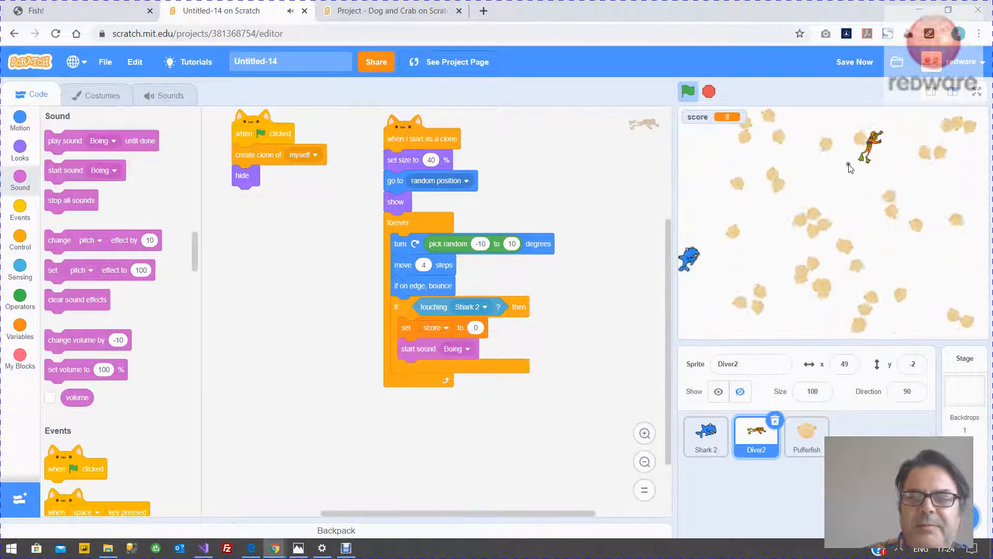
left_click(687, 92)
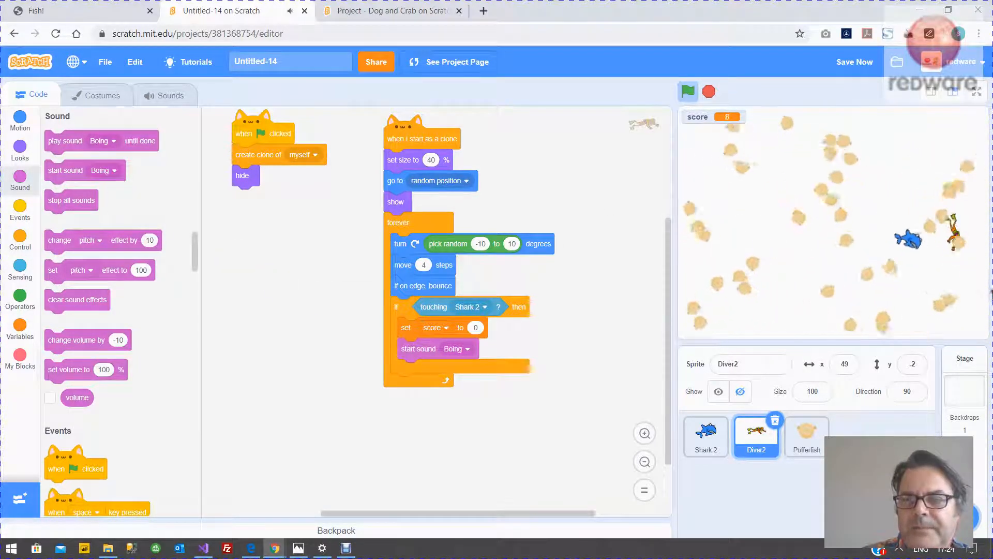
left_click(688, 91)
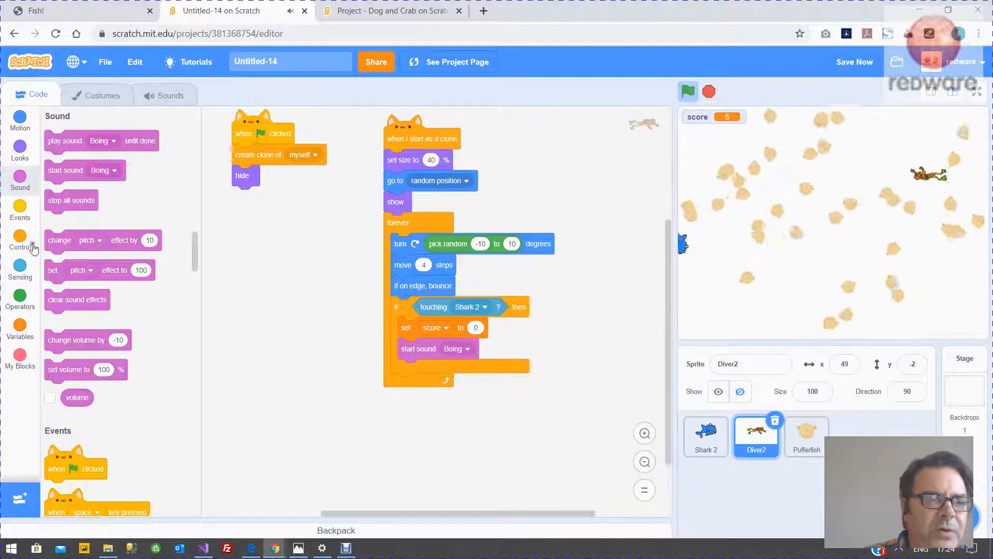
scroll("up", 3)
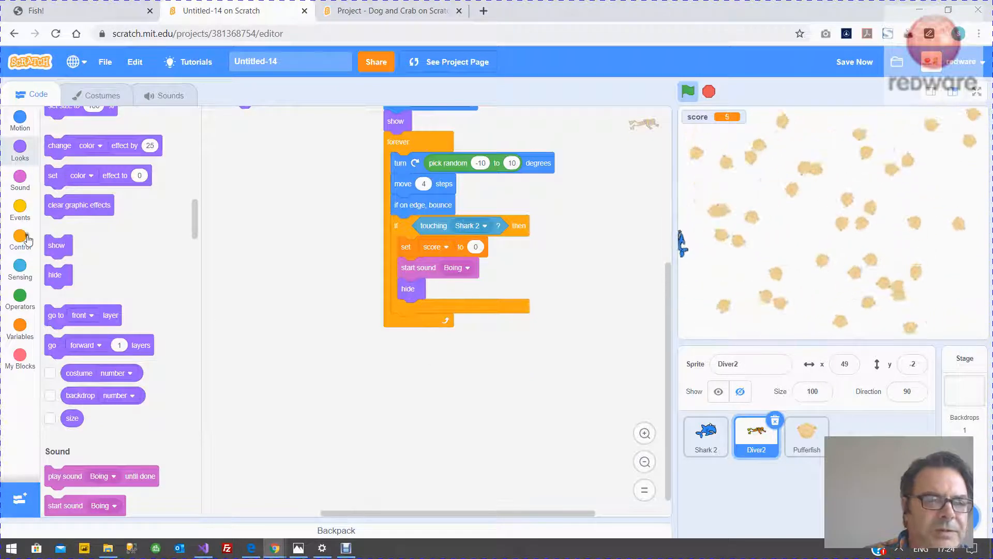
Add hide, create clone of myself and delete this clone, then stop and rerun the game
left_click(20, 209)
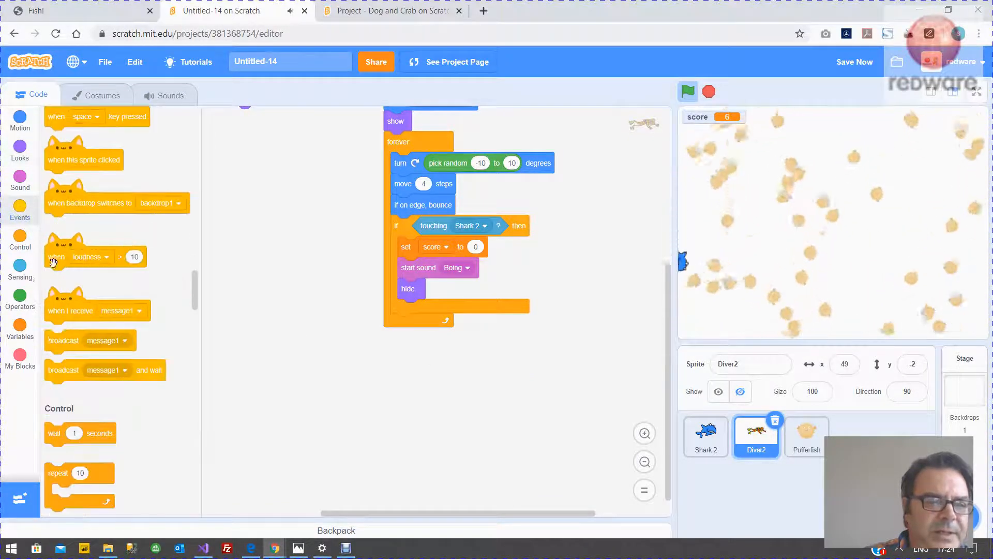
scroll("down", 3)
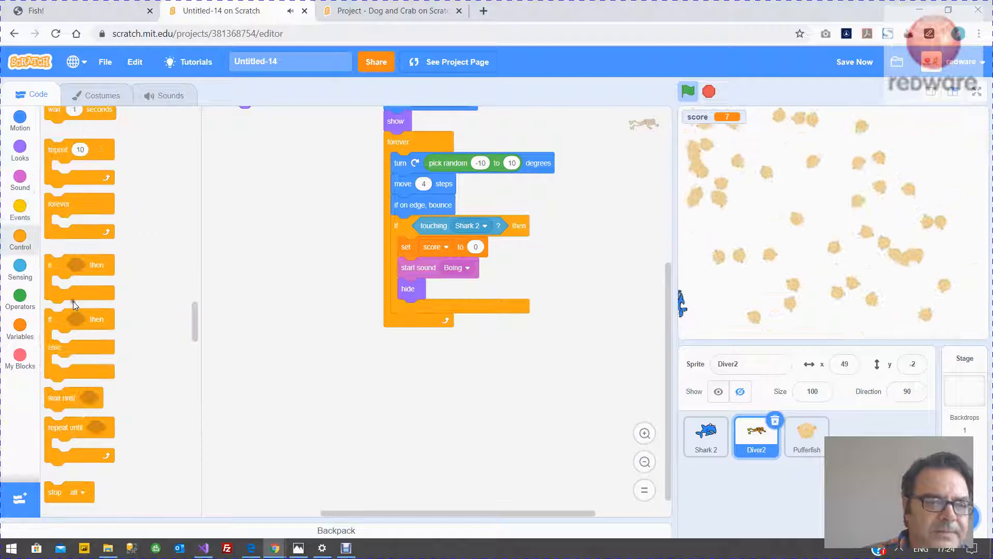
scroll("down", 3)
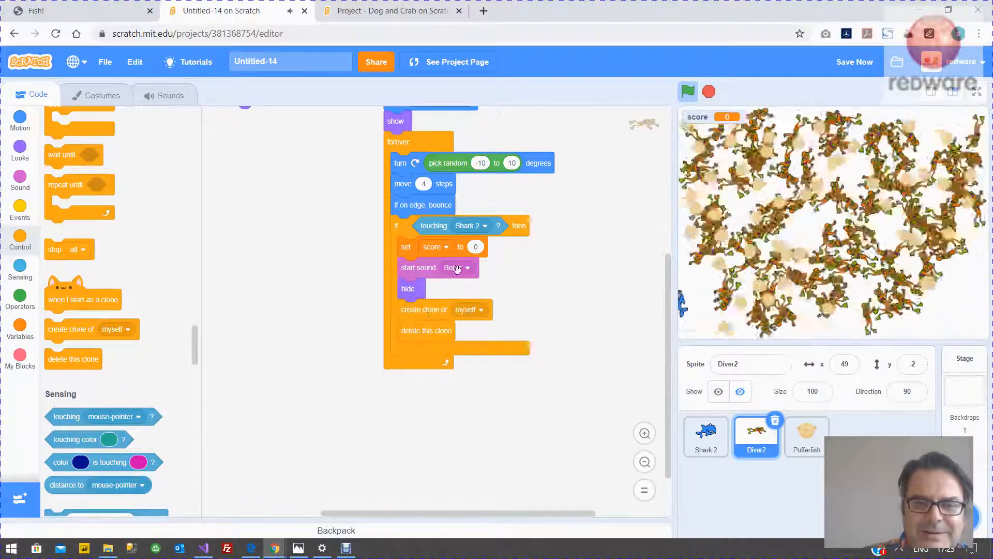
left_click(708, 91)
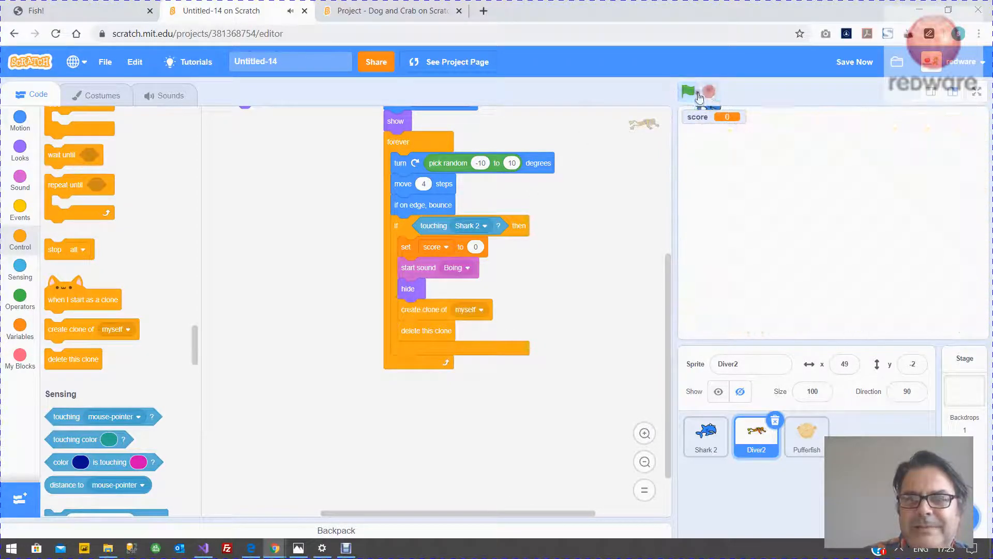
left_click(688, 92)
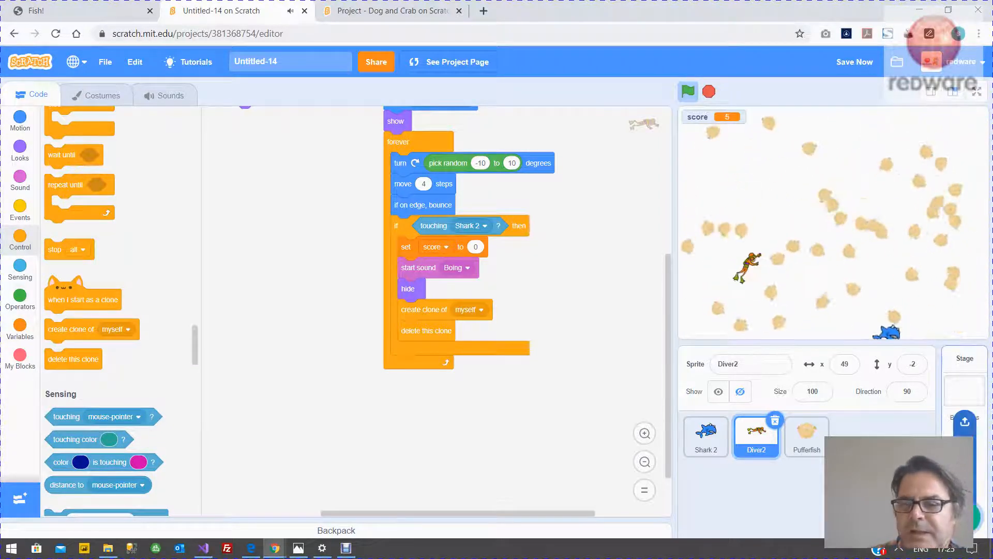
left_click(963, 421)
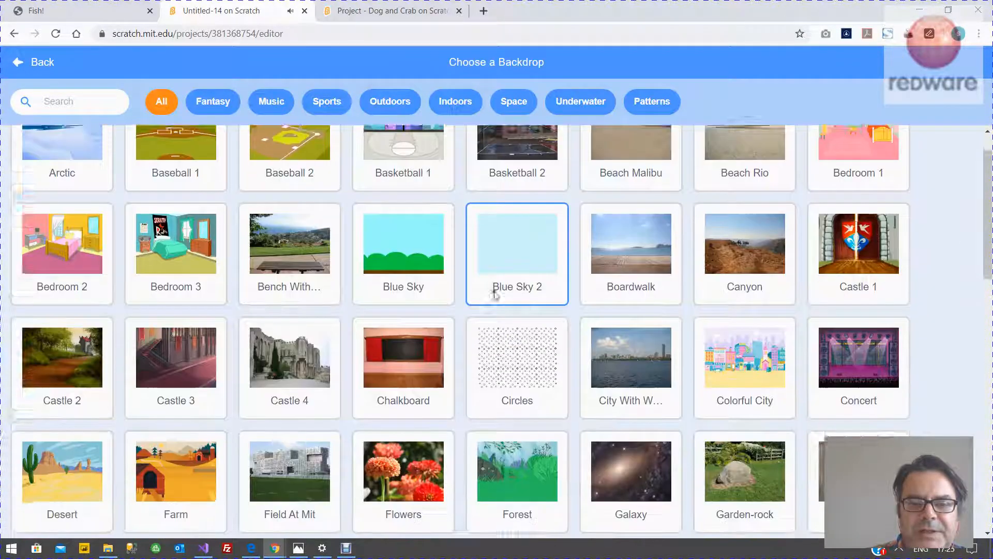
Set the stage backdrop to Underwater and restart the game
scroll("down", 3)
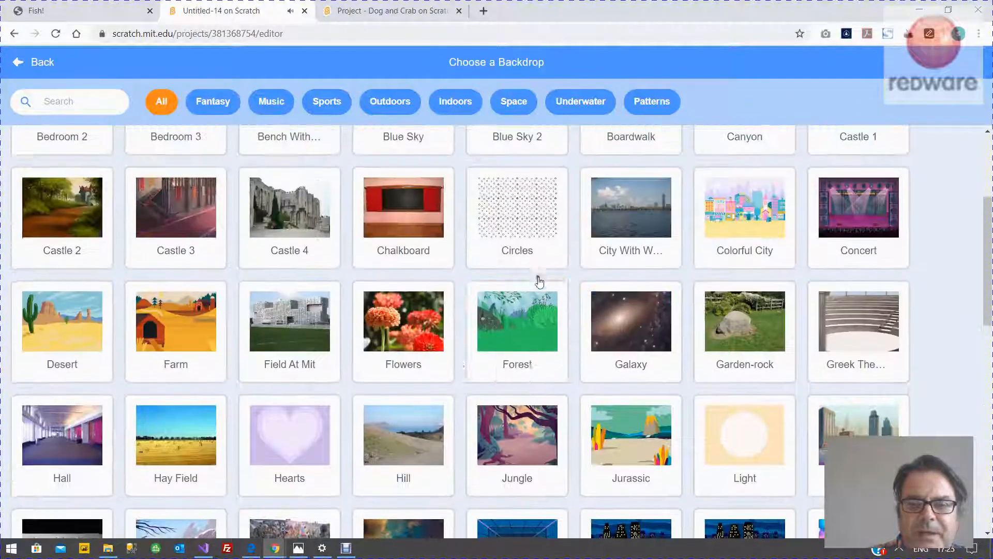
left_click(33, 62)
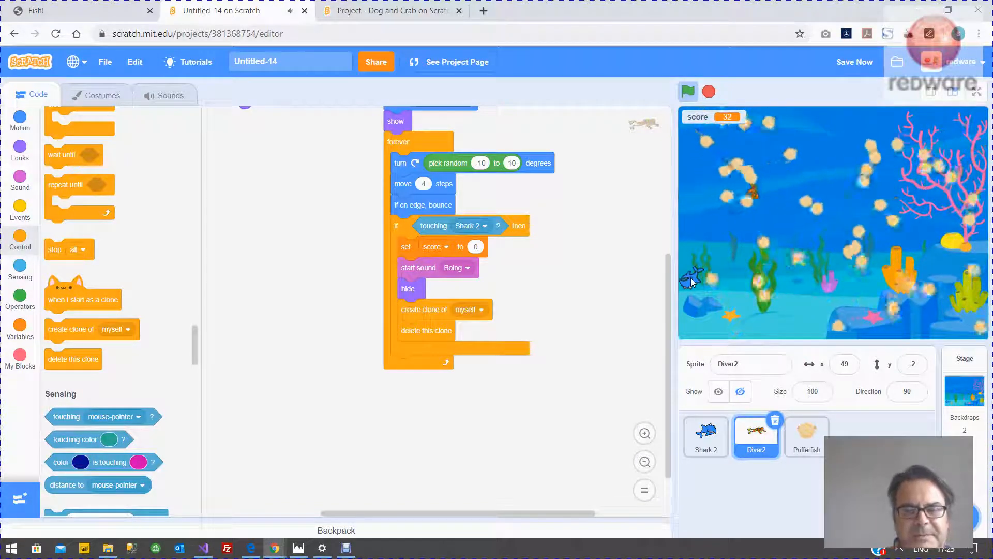
left_click(688, 91)
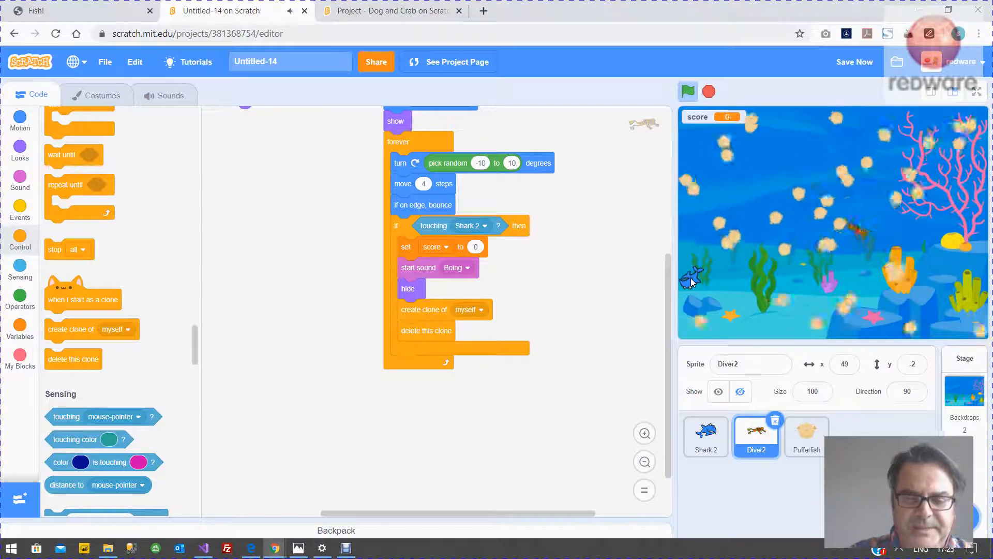